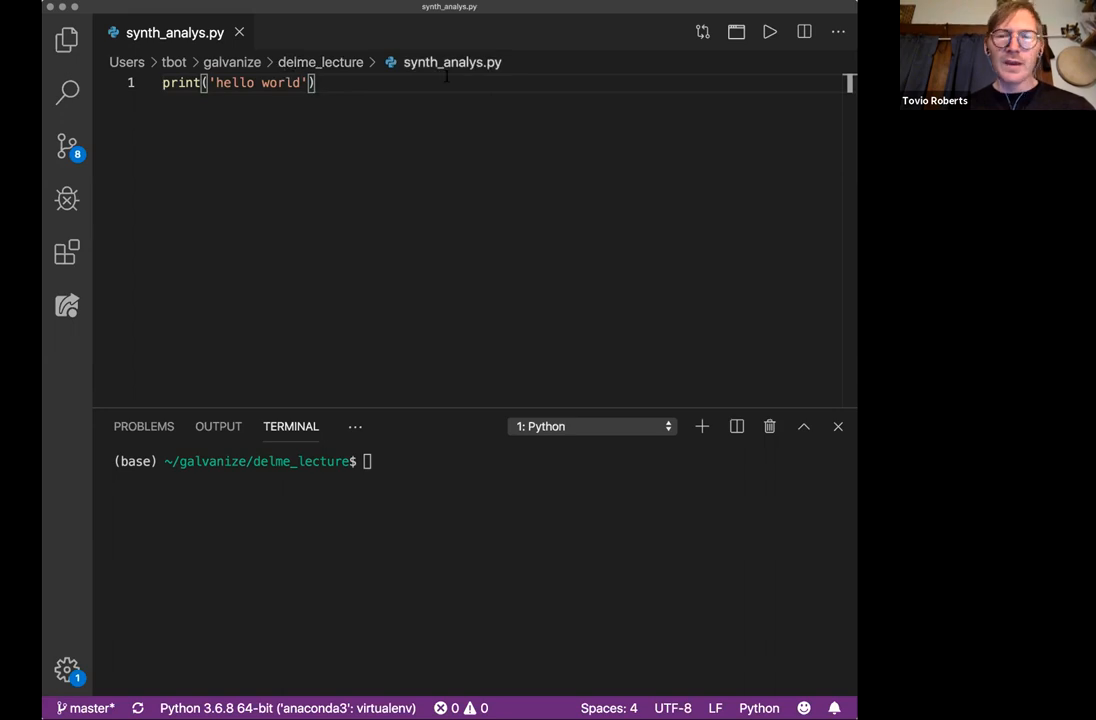
mouse_move(452, 62)
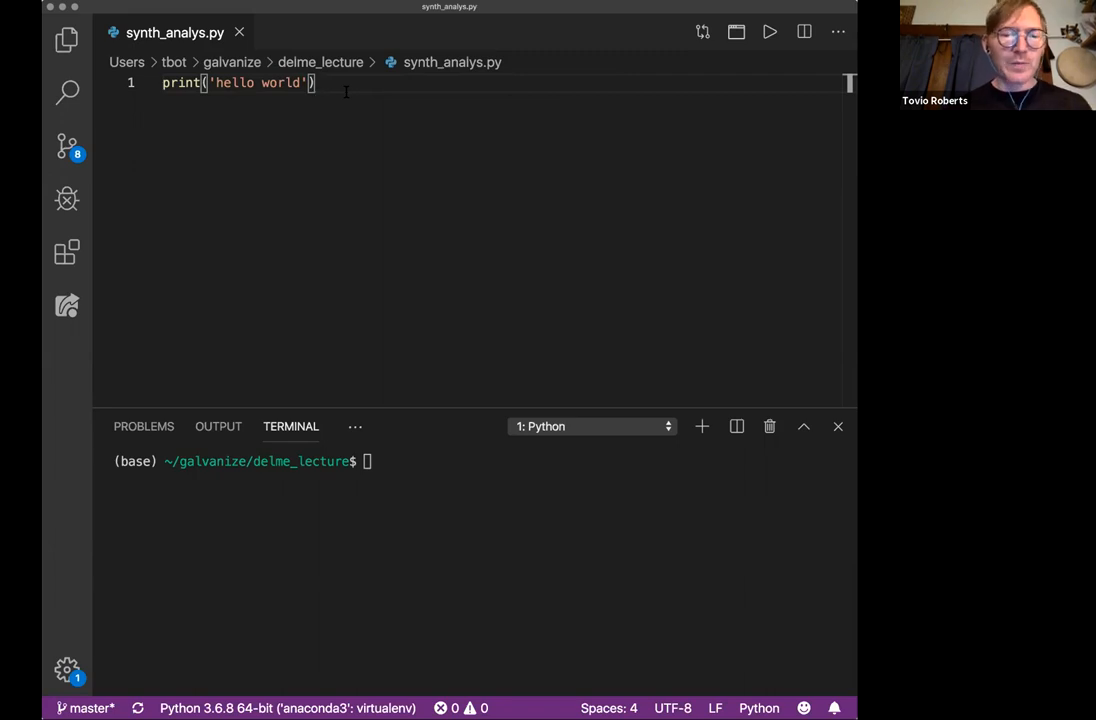
mouse_move(438, 242)
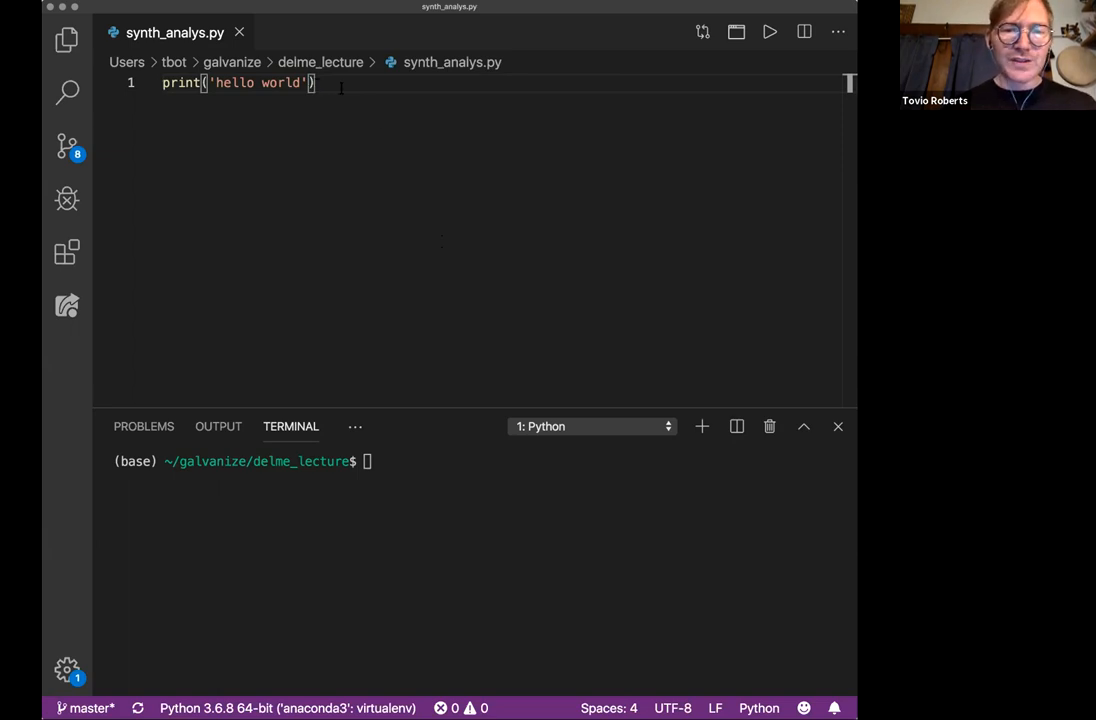
mouse_move(434, 124)
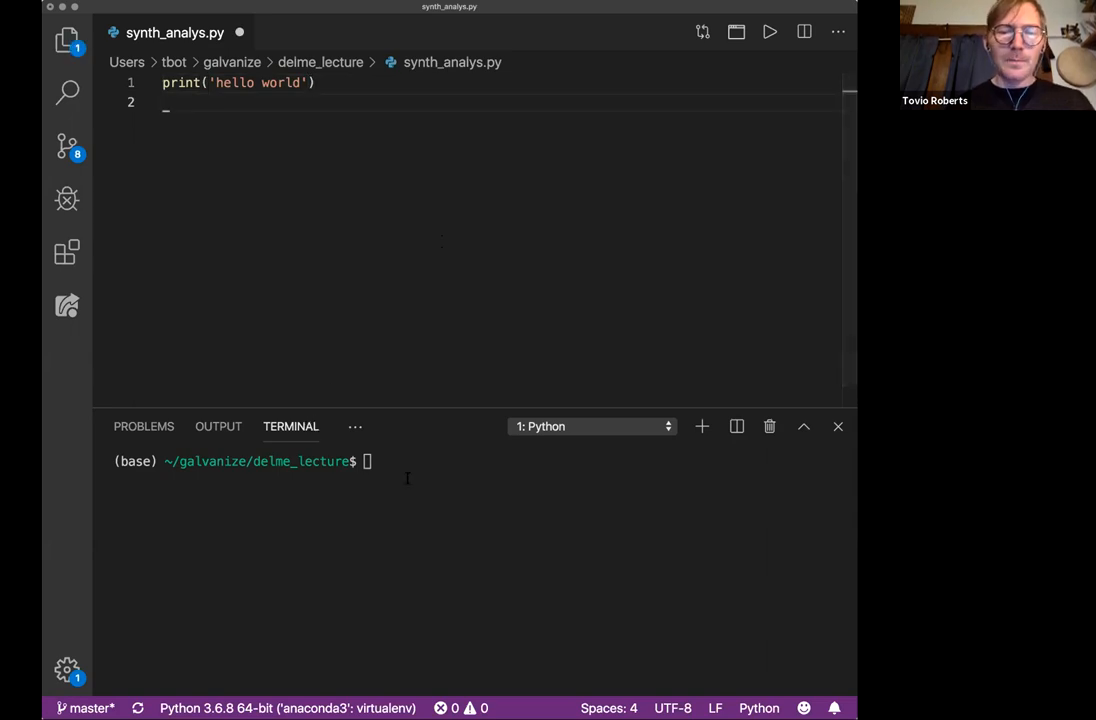
Run python synth_analys.py to print hello world, then launch ipython
text(python)
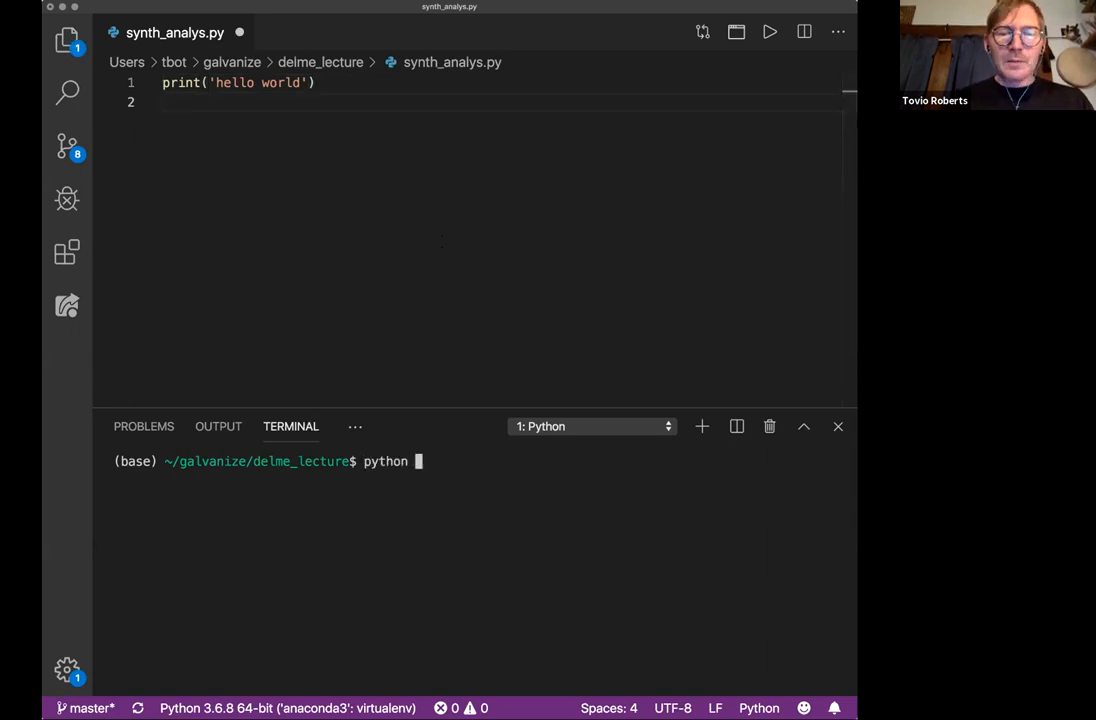
text(synth_analys.py)
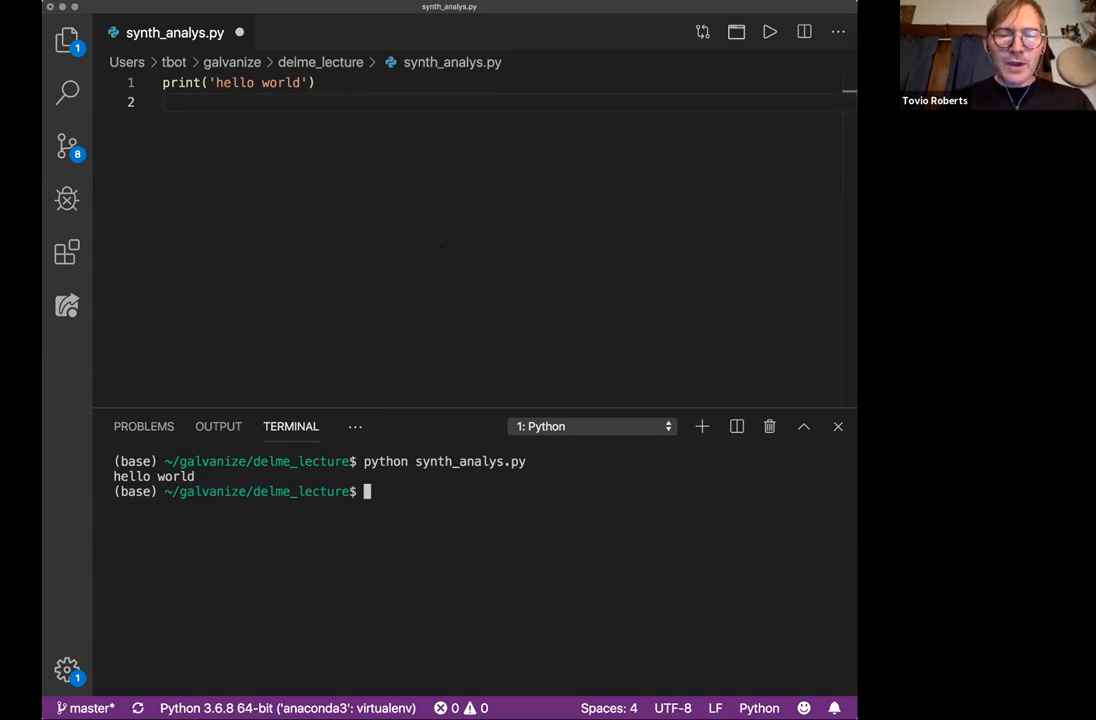
text(ipython)
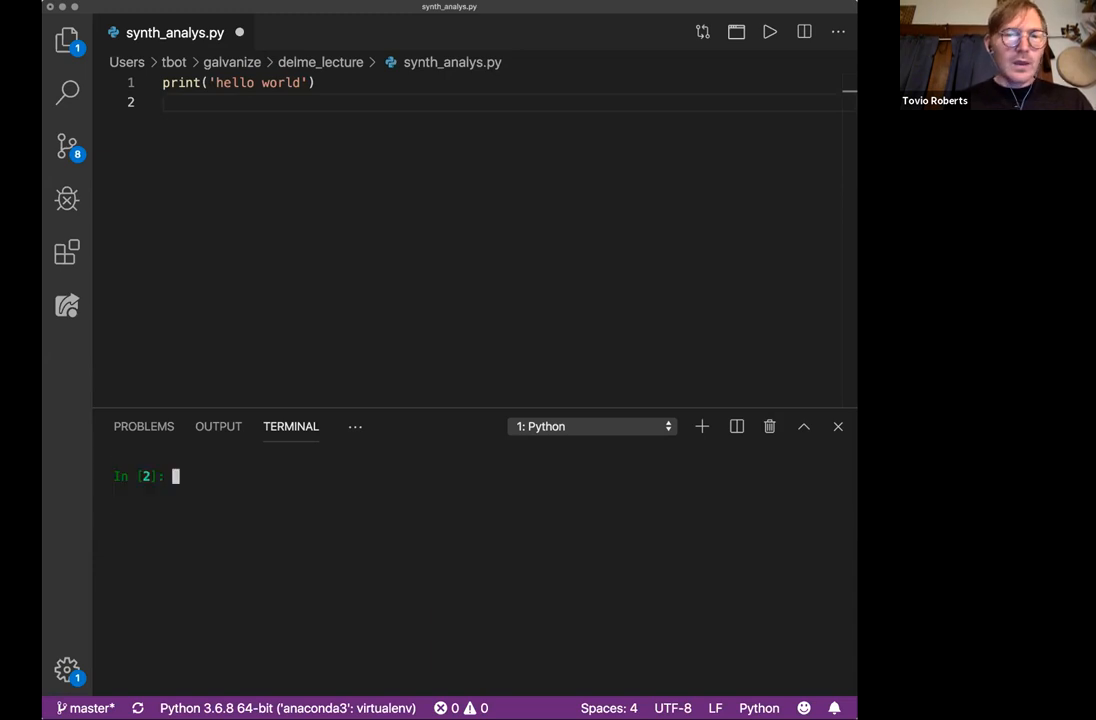
mouse_move(320, 540)
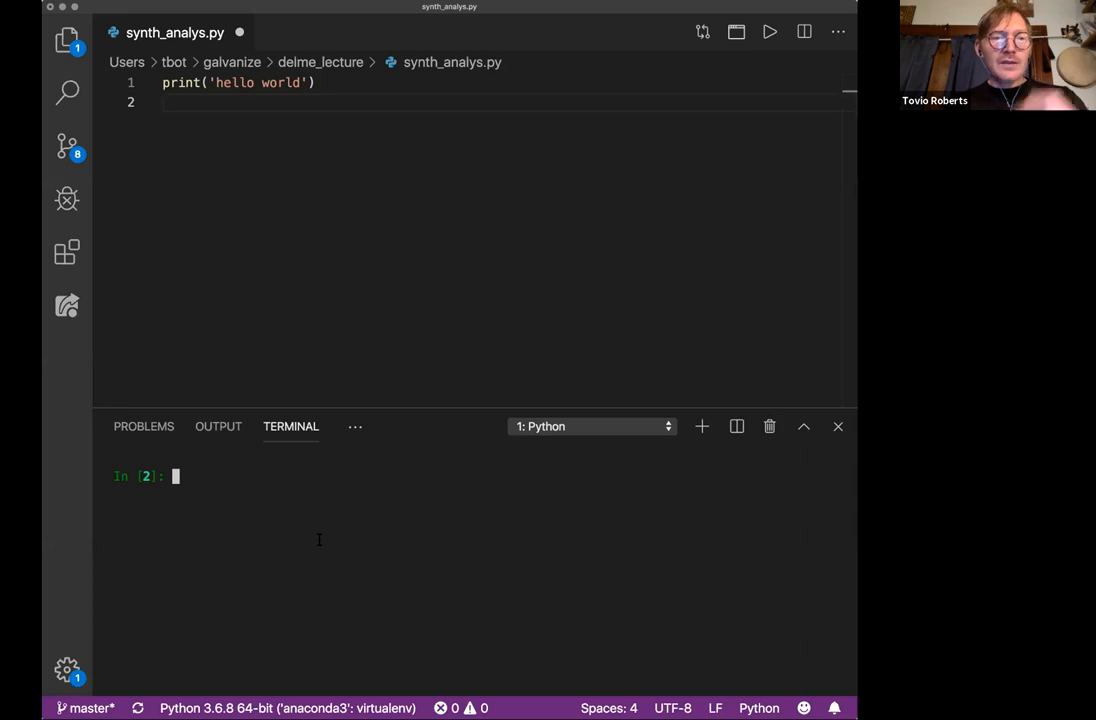
Run synth_analys.py inside IPython to print hello world, then return to the editor
text(run)
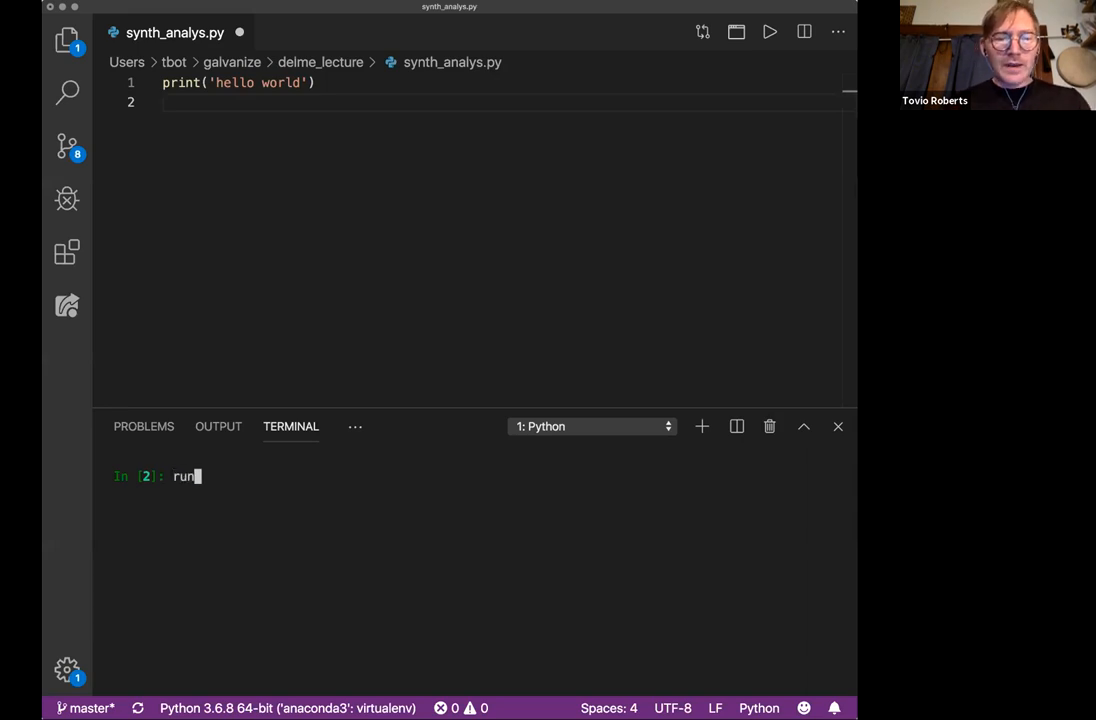
text(synth_analys.py)
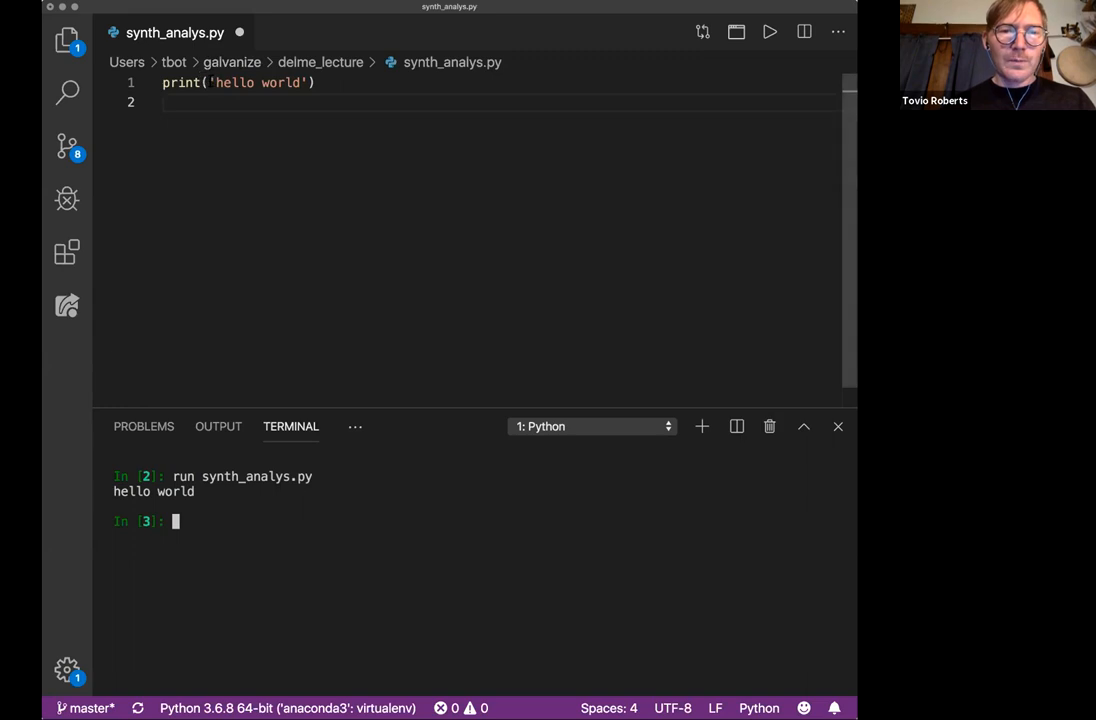
click(316, 82)
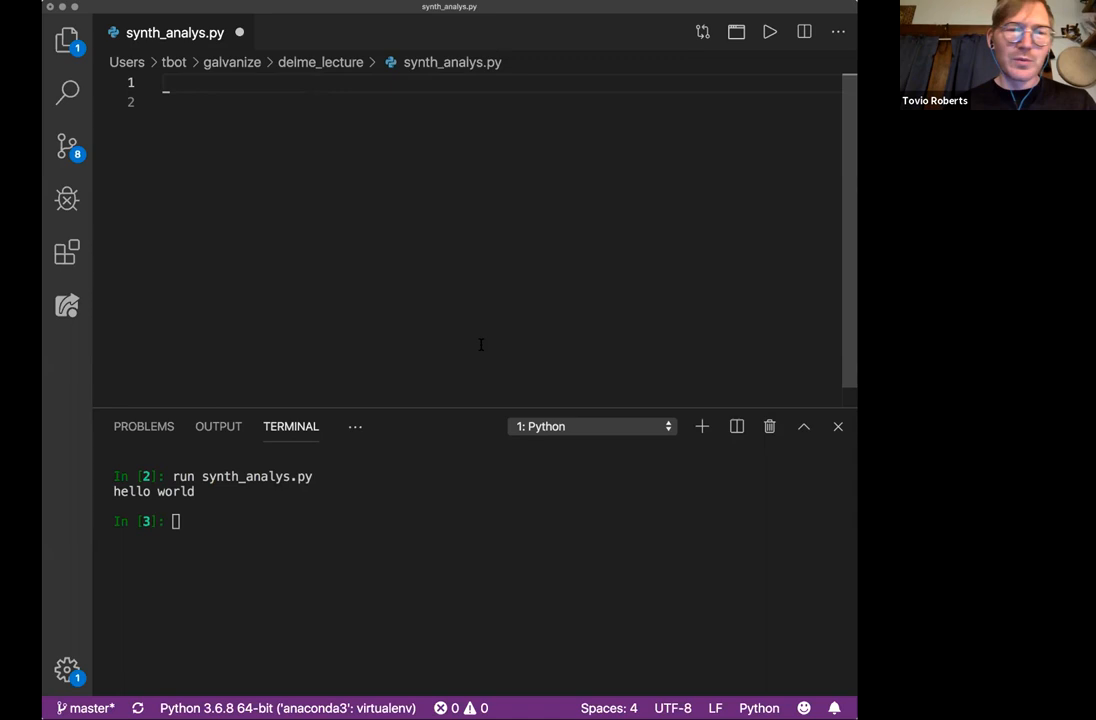
mouse_move(404, 260)
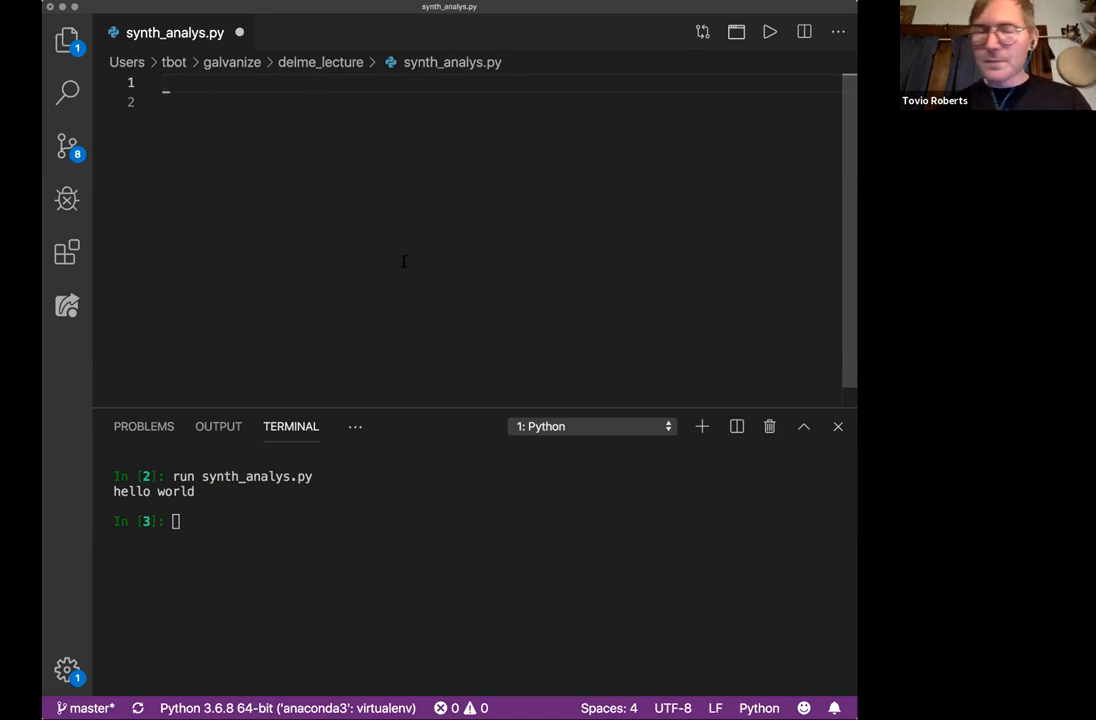
Begin line 1 of the emptied script with a # comment marker
text(#)
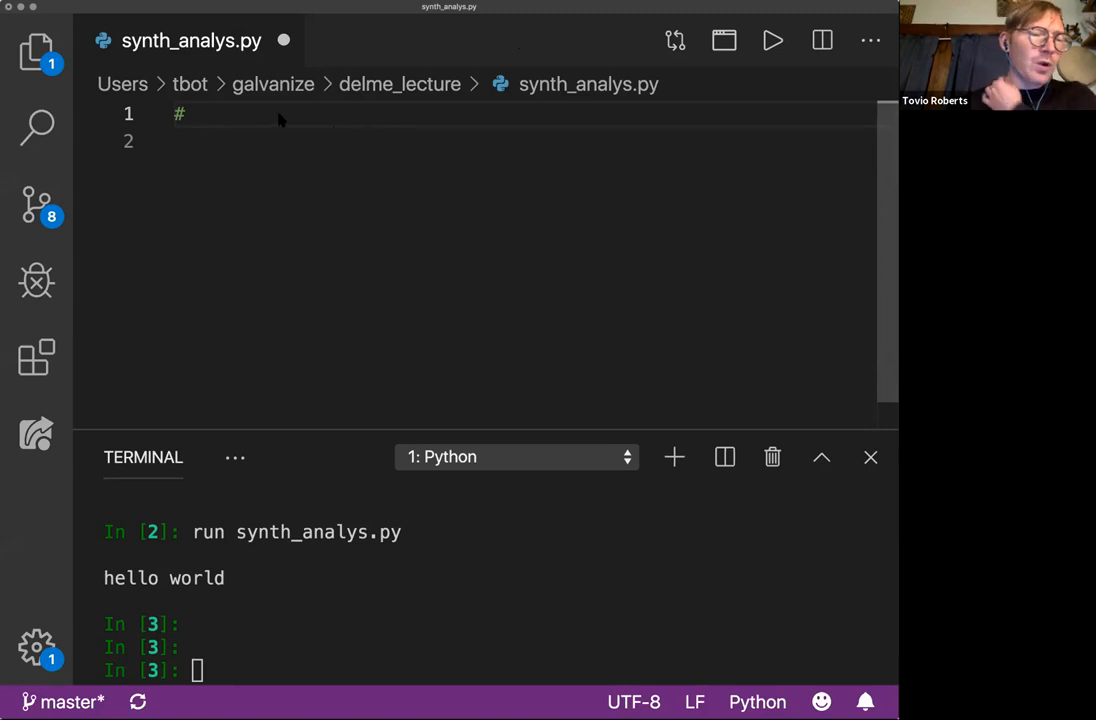
mouse_move(262, 82)
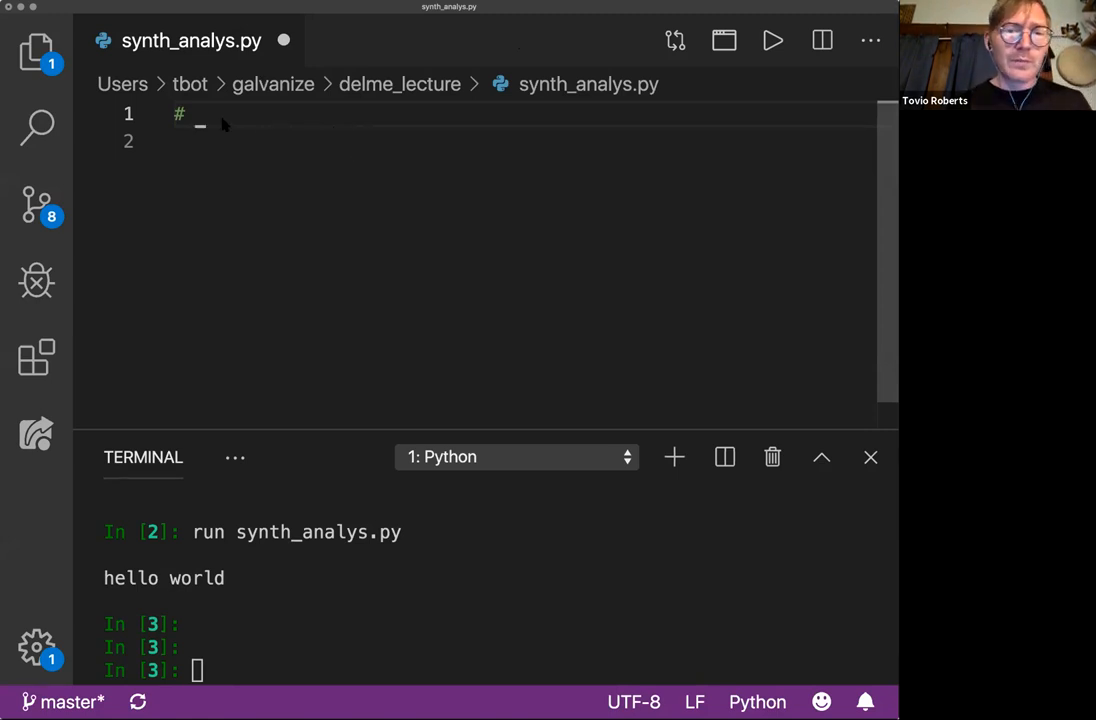
mouse_move(240, 128)
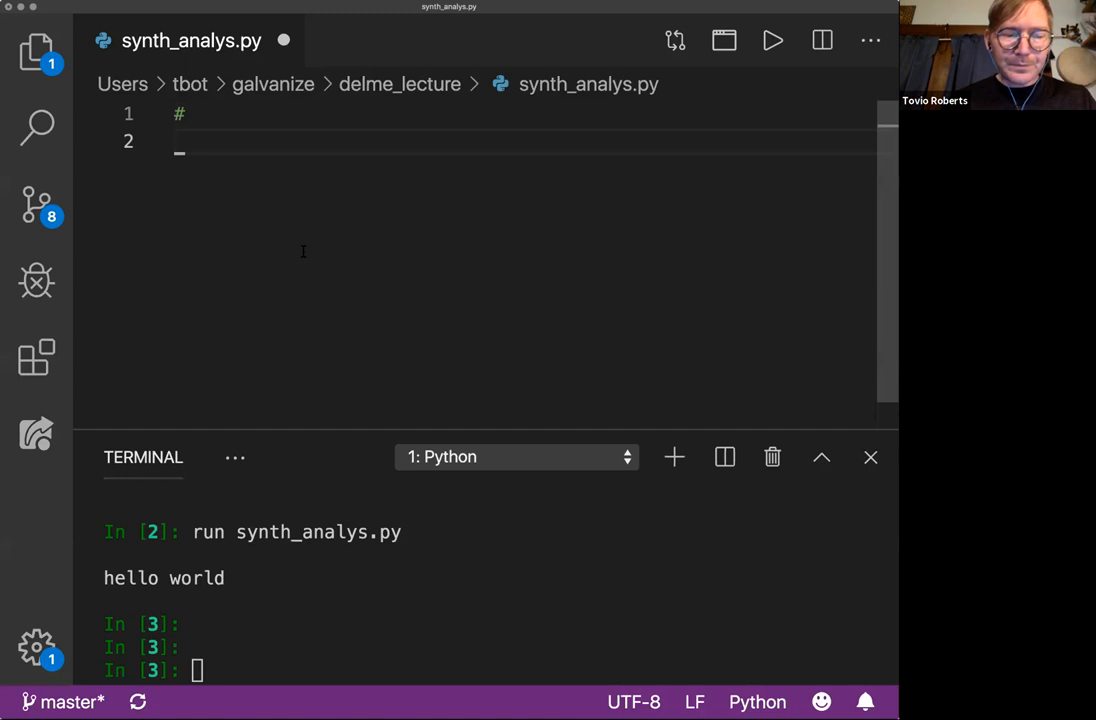
Write the '# parallel lists' comment and define x = [1,2,3,4,5,6]
text(parallel lists)
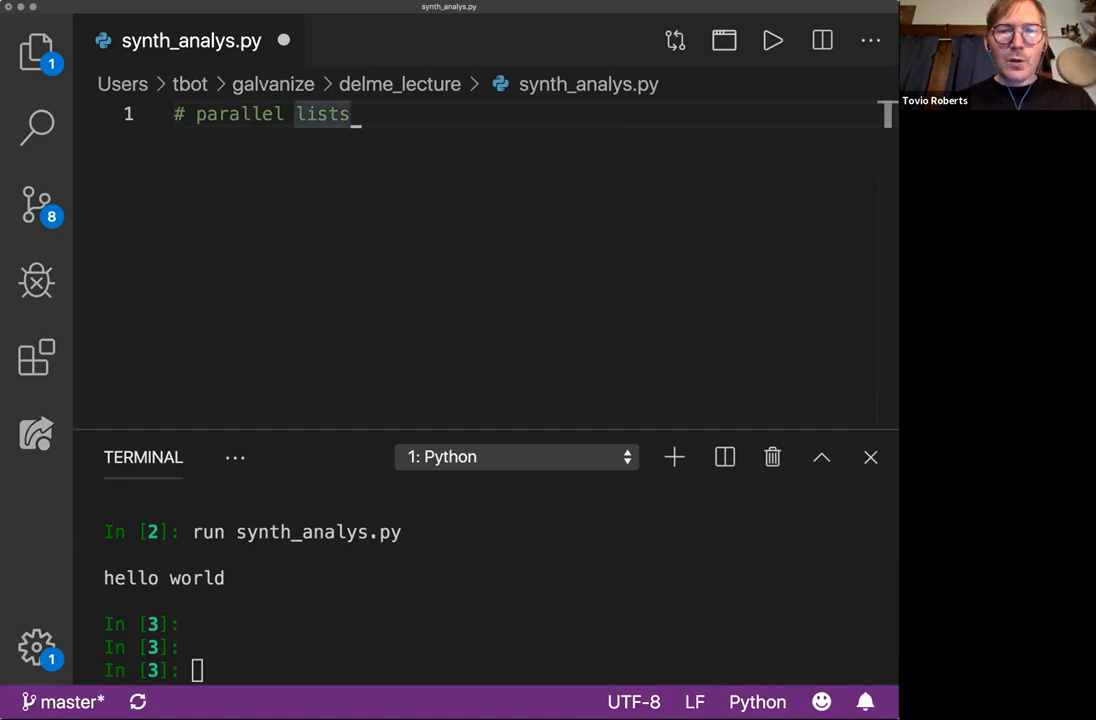
key(Enter)
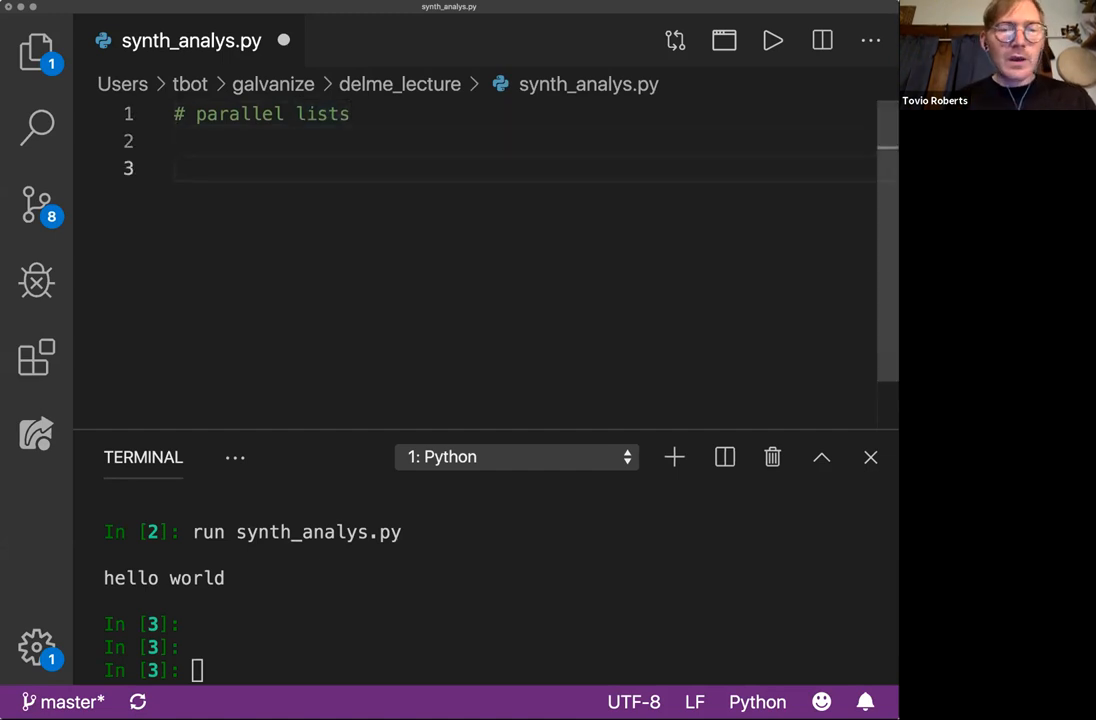
text(x)
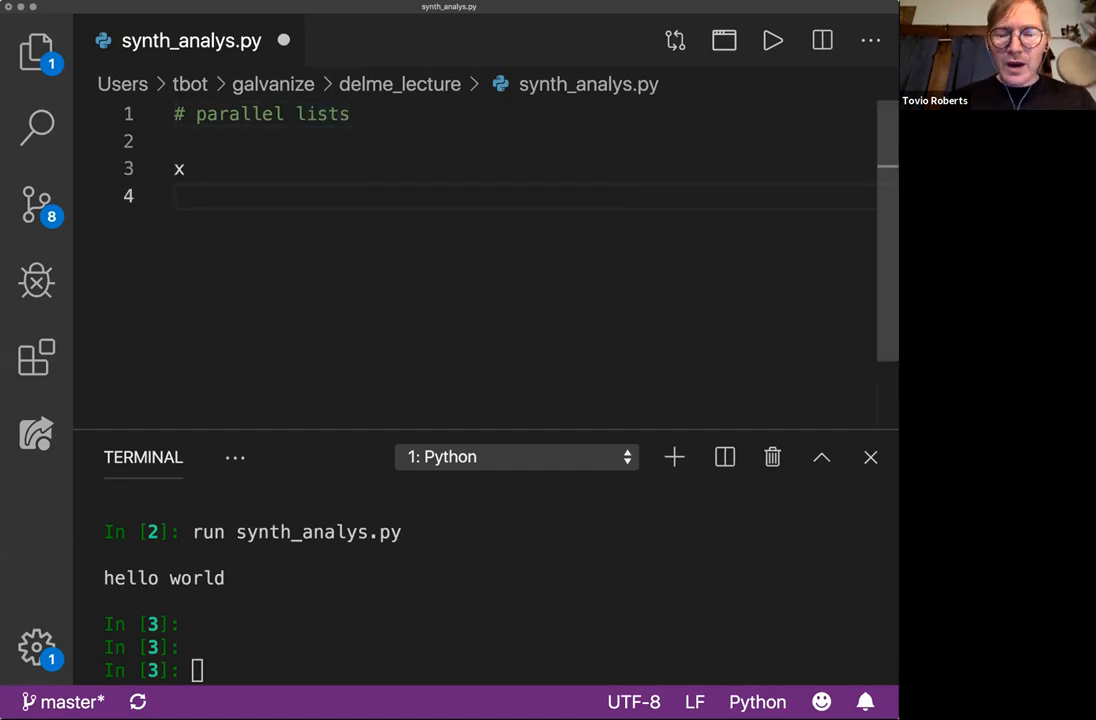
text(=)
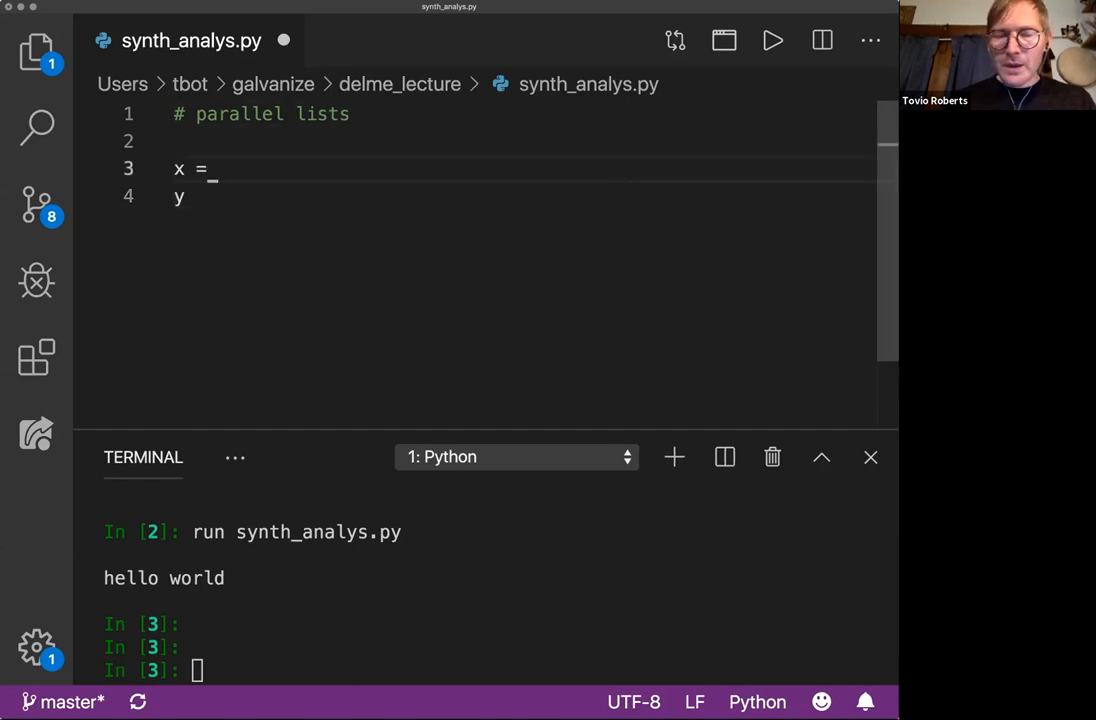
text([])
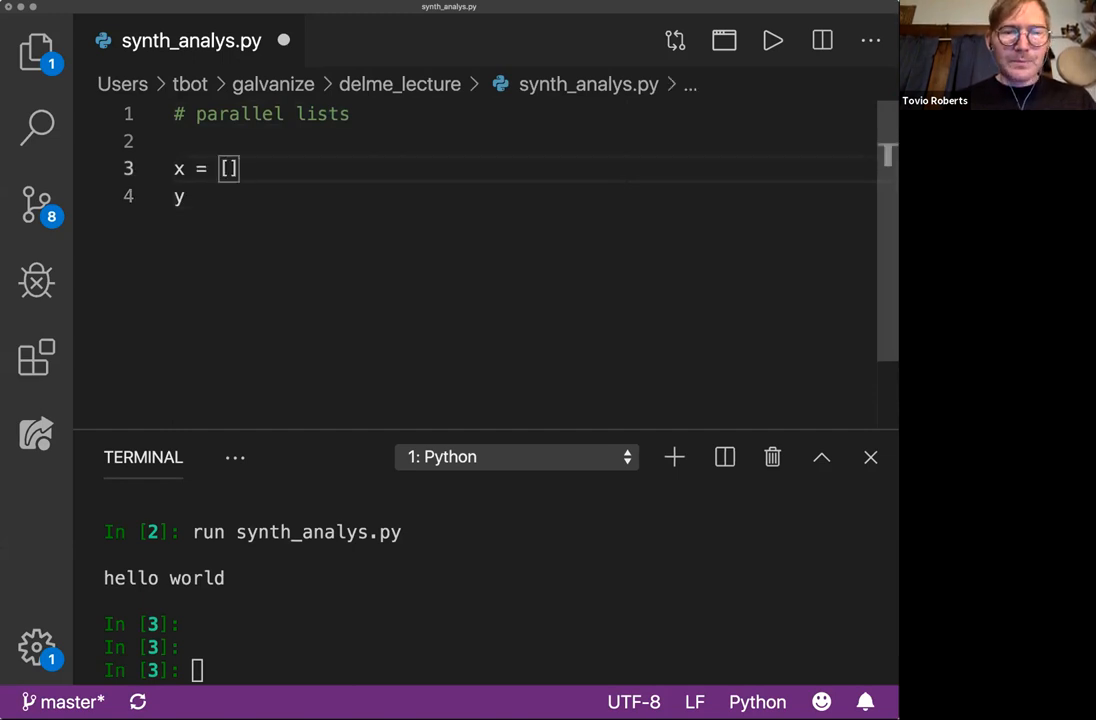
text(1,2,3,4,5,6)
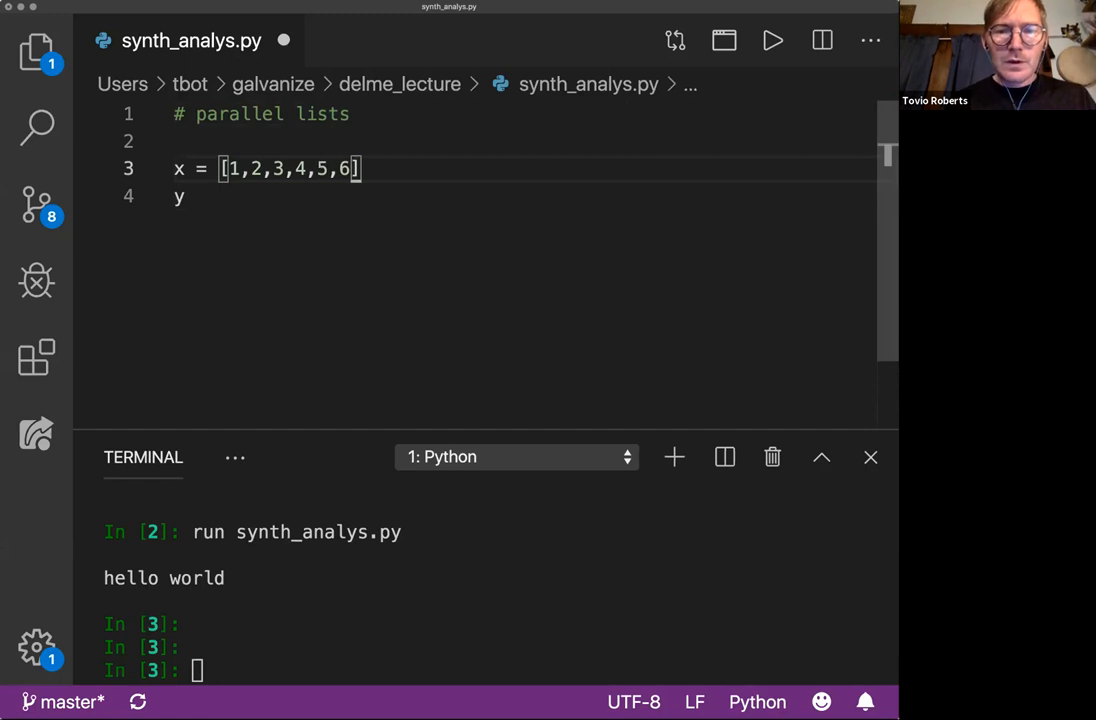
Define y = ['a','b','c','d','e','f'] as the parallel letter list
text(=)
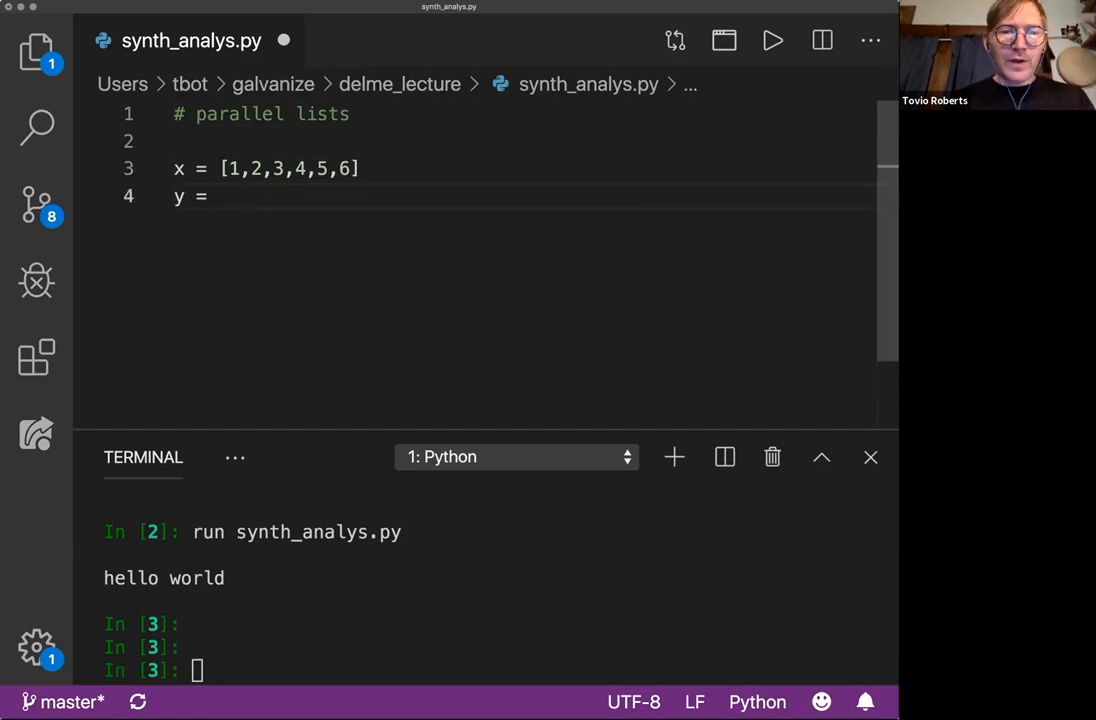
text([])
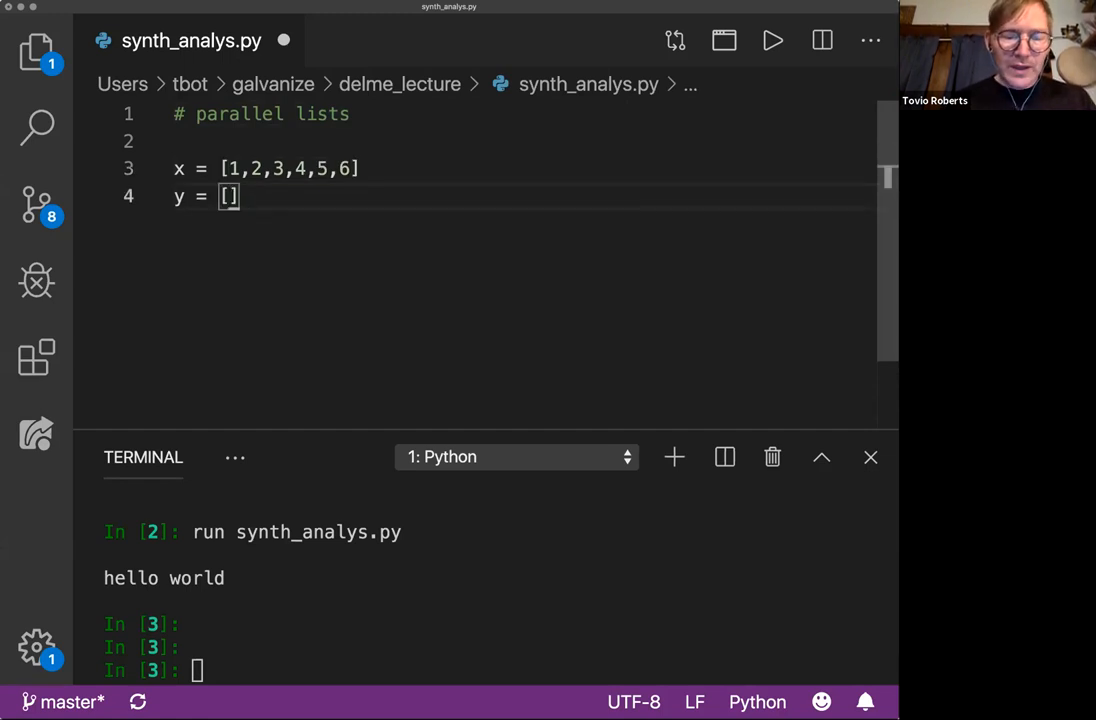
text(a,b,c,d,)
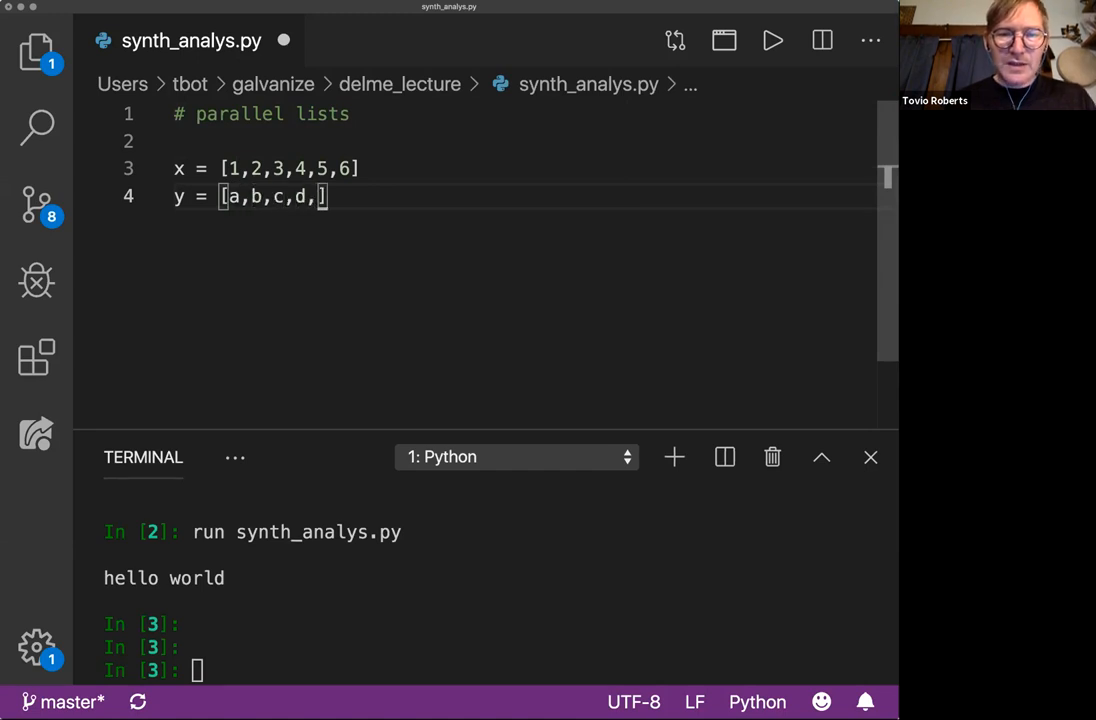
text(e,f)
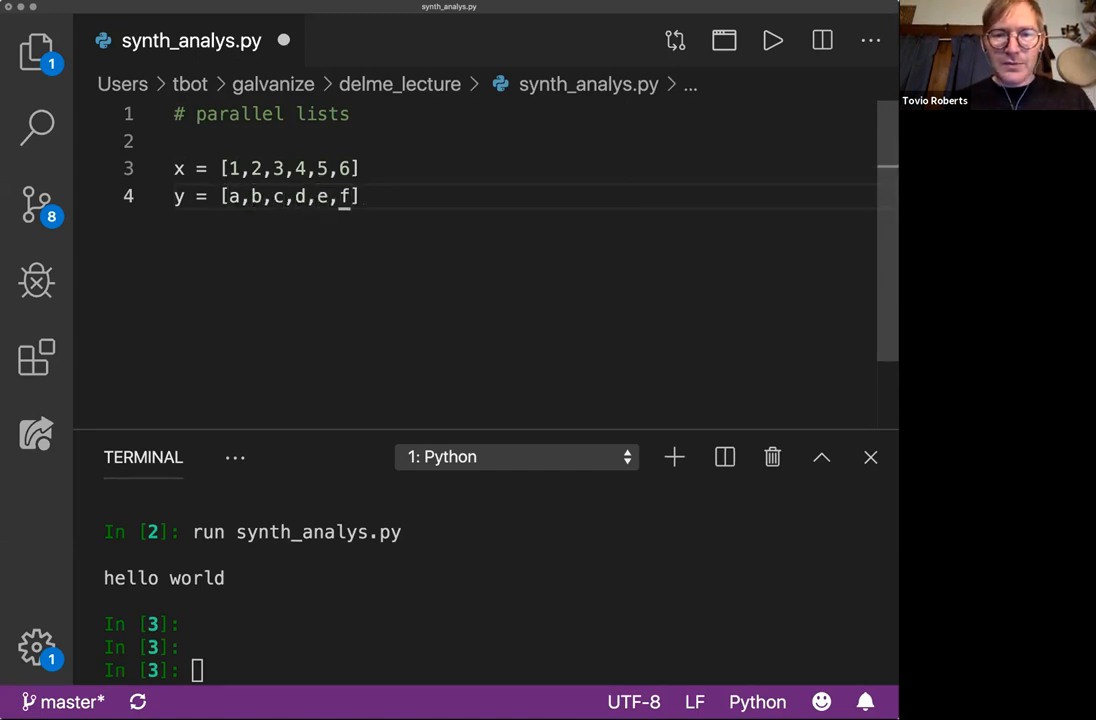
text('a)
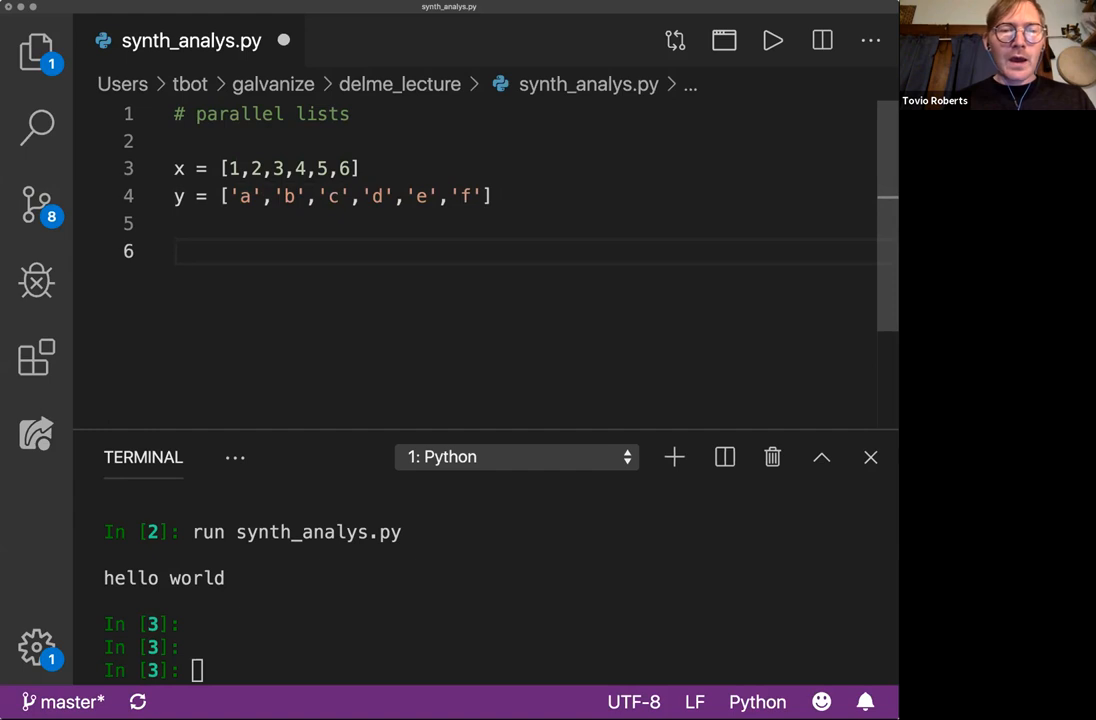
Add print(x[0], y[0]) and run the script so it prints 1 a
text(print()
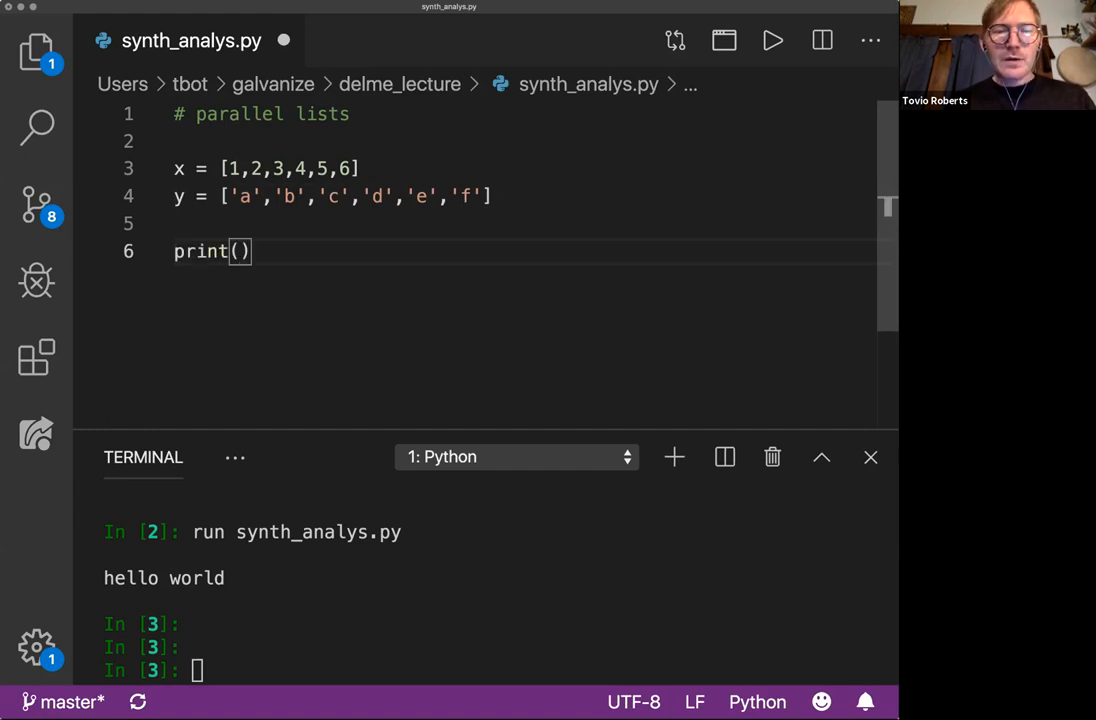
text(x[0])
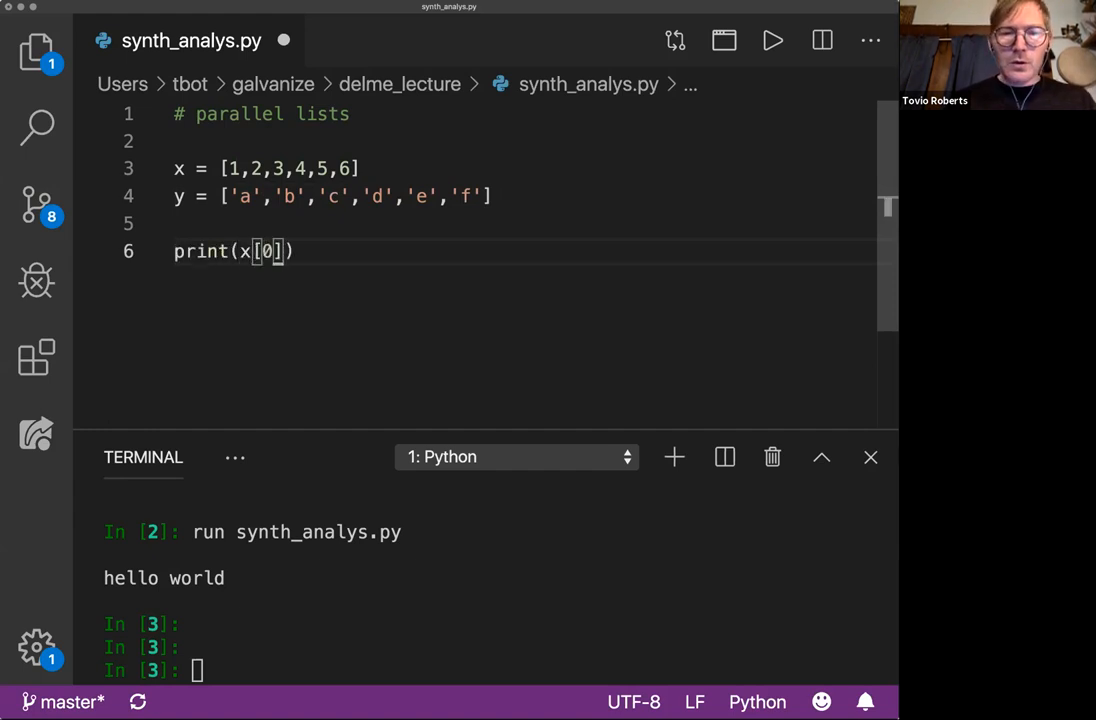
text(,)
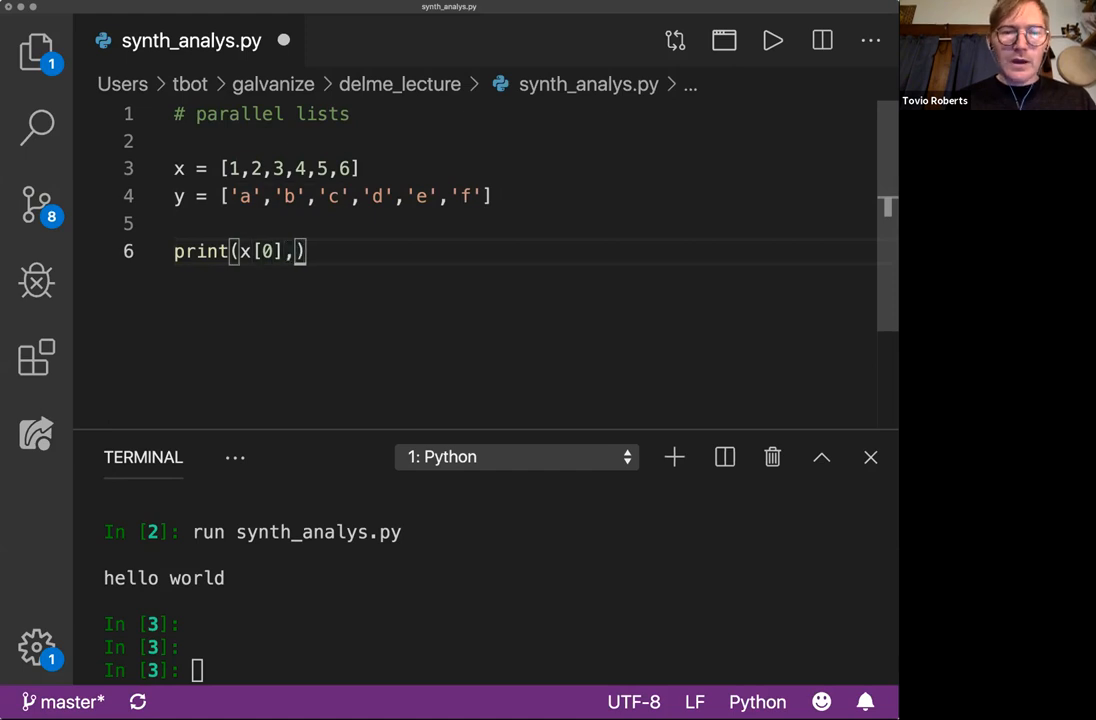
text(y[0])
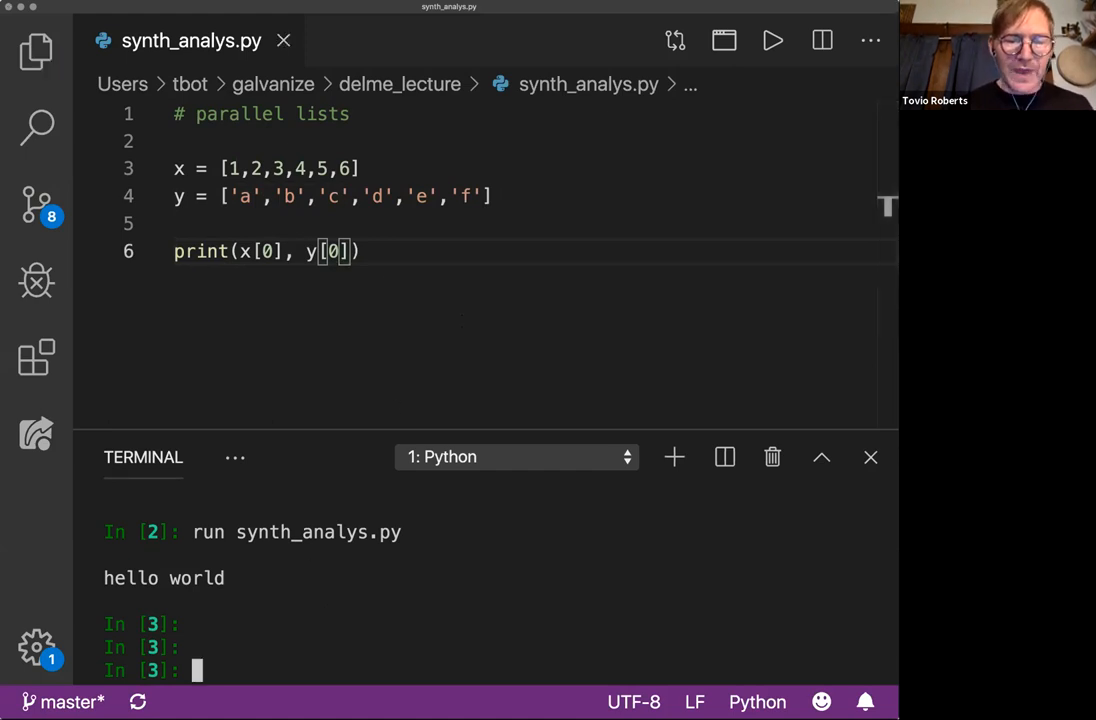
key(enter)
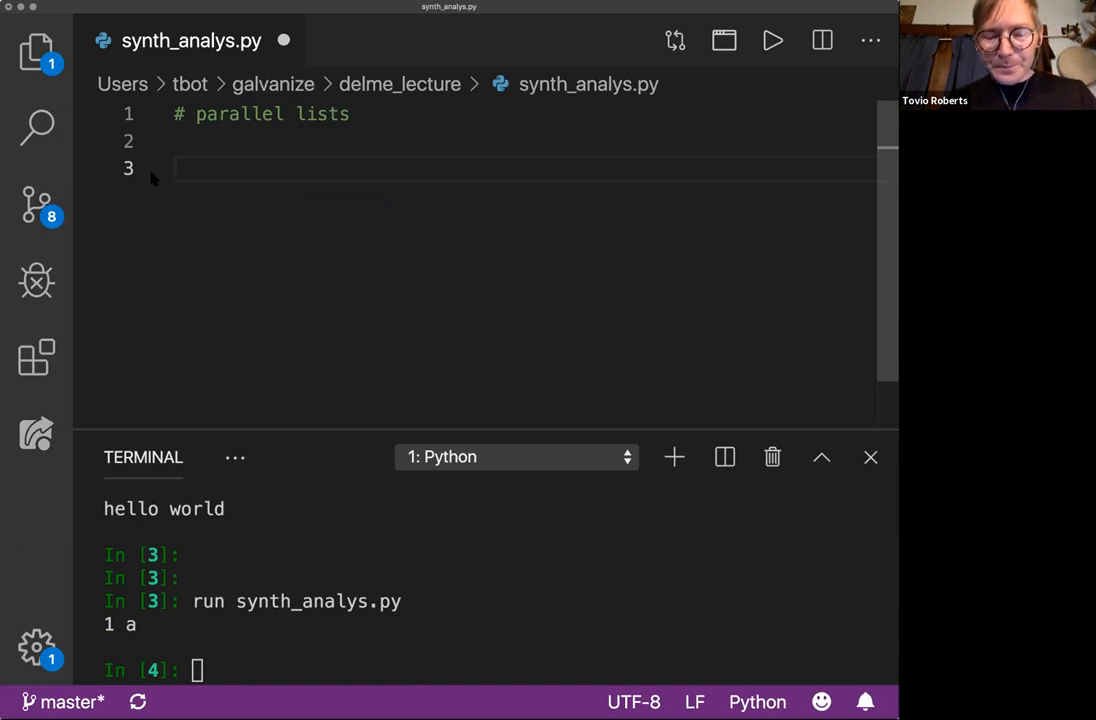
Define the number_alpha() function header
text(d_)
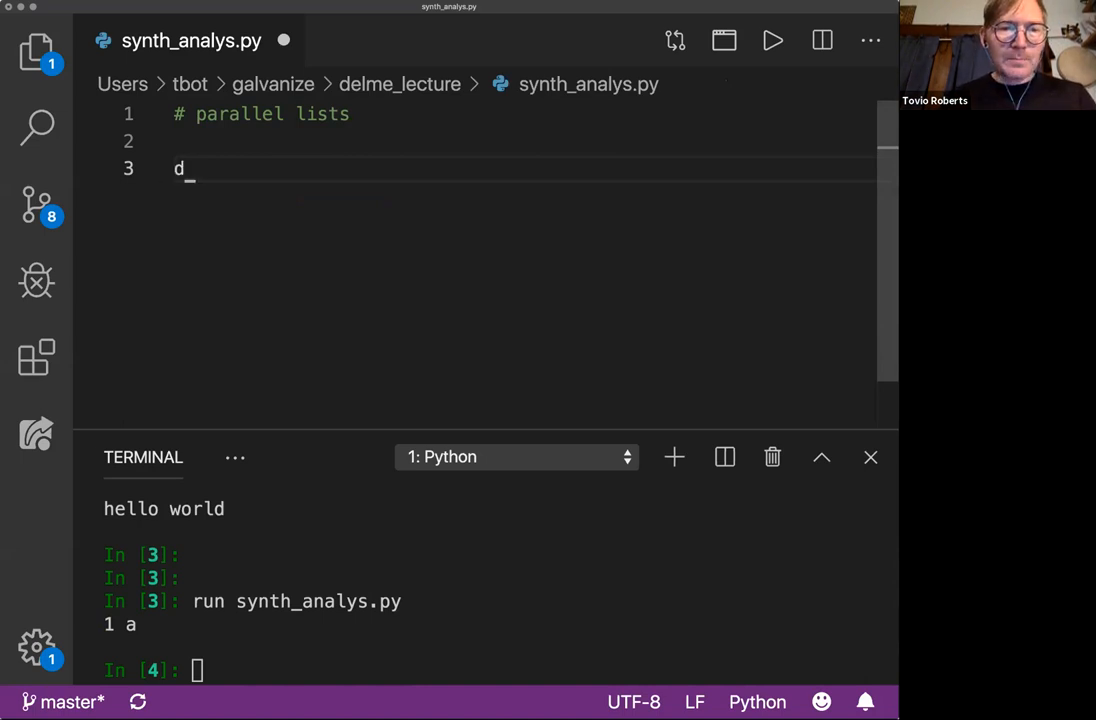
text(ef)
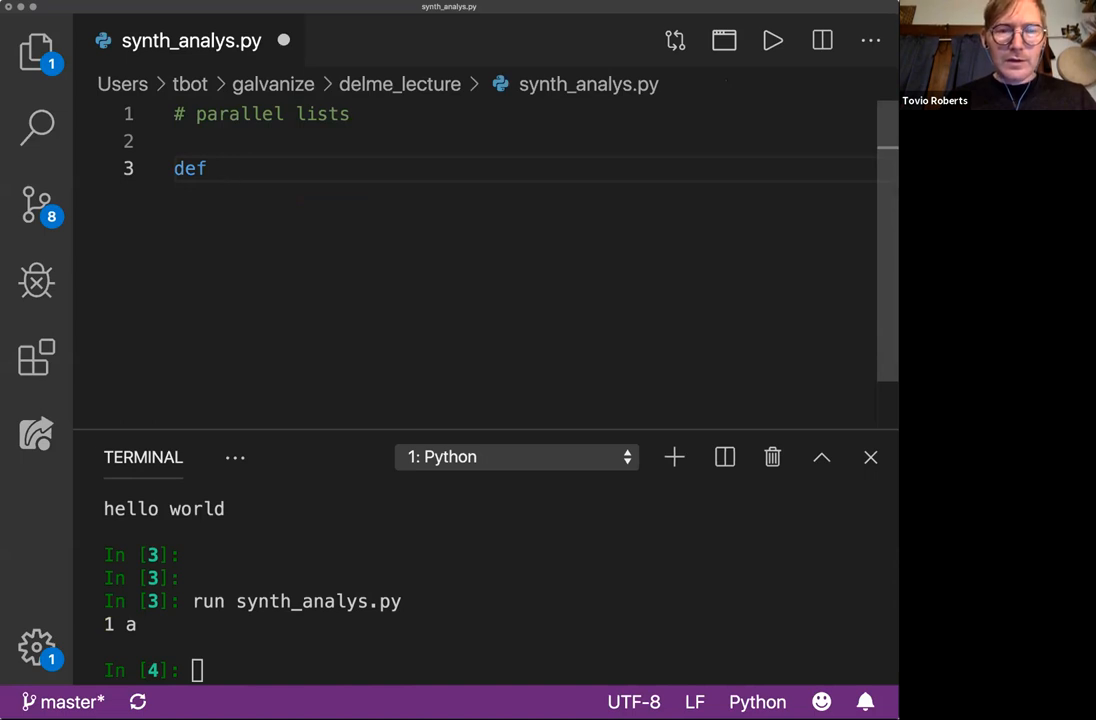
text(number_alpha_)
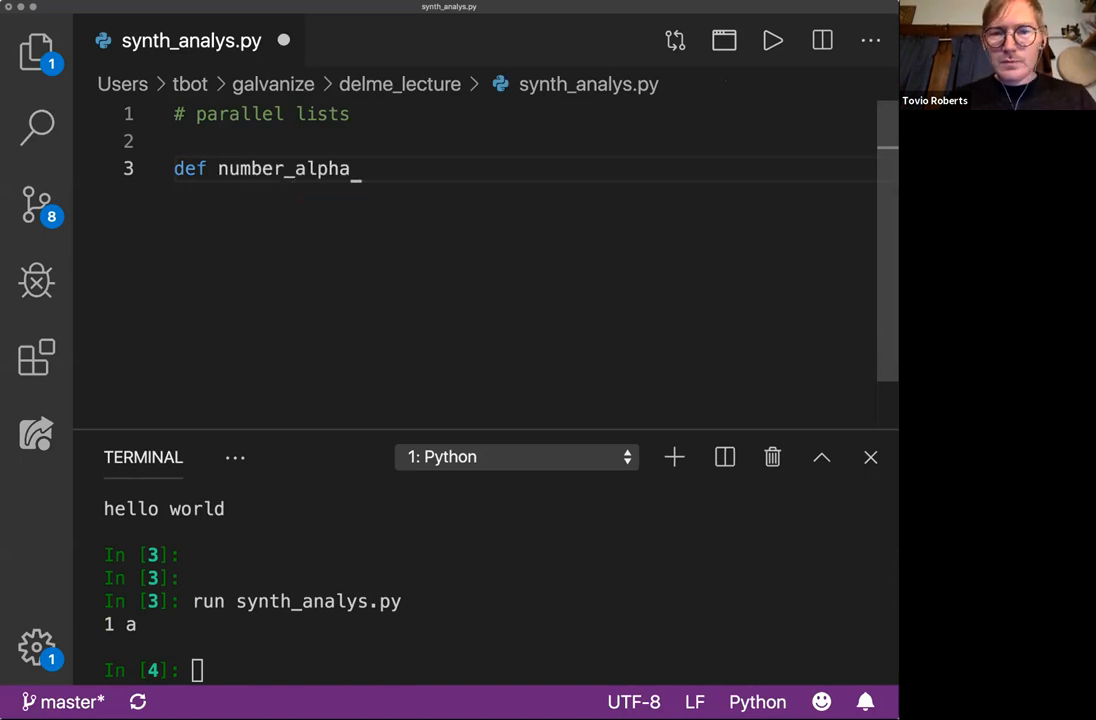
text(())
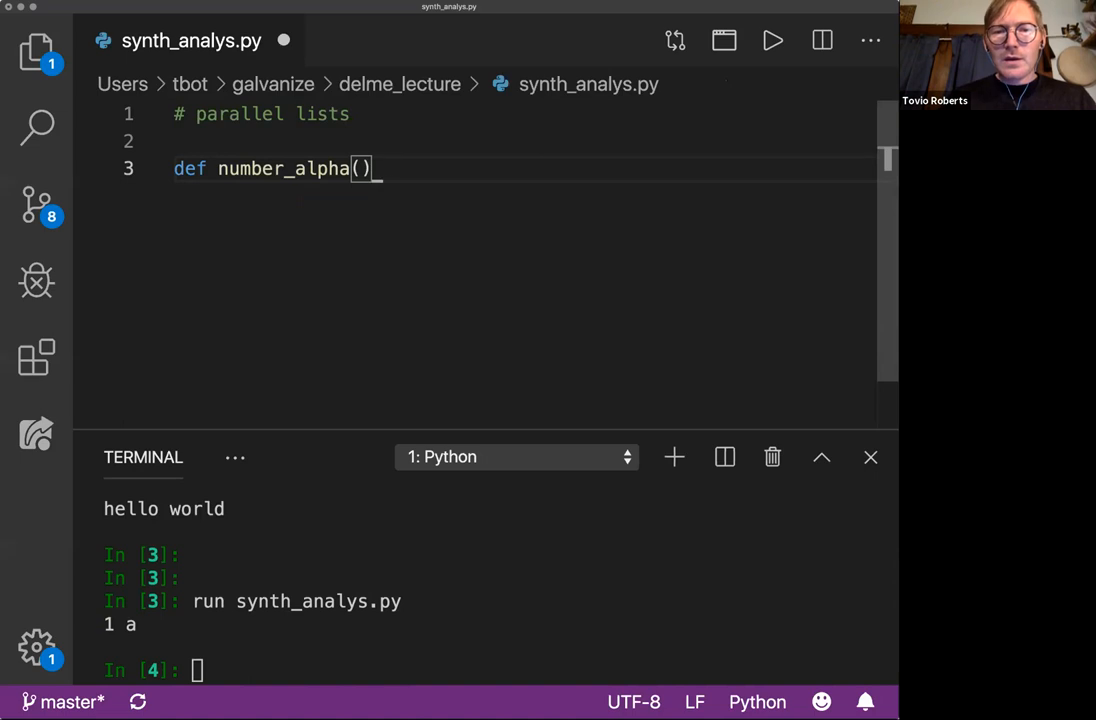
text(:)
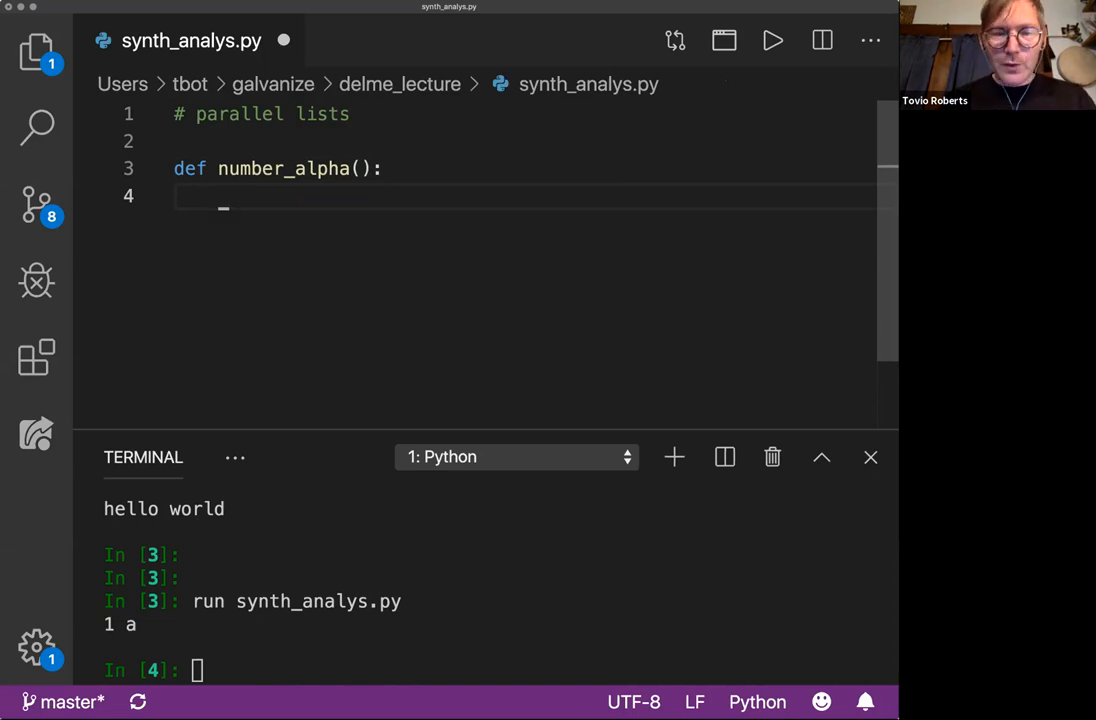
Assign alpha = ['abcdefghijklmnopqrstuvwxyz'] inside number_alpha
text(alpha =)
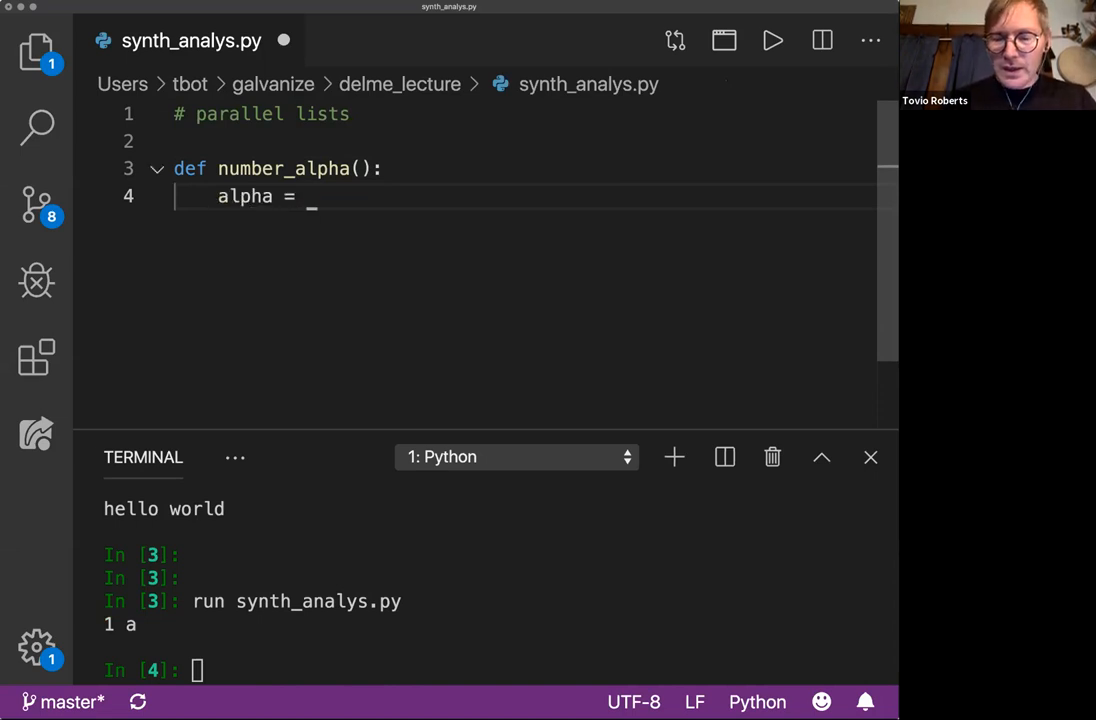
text([])
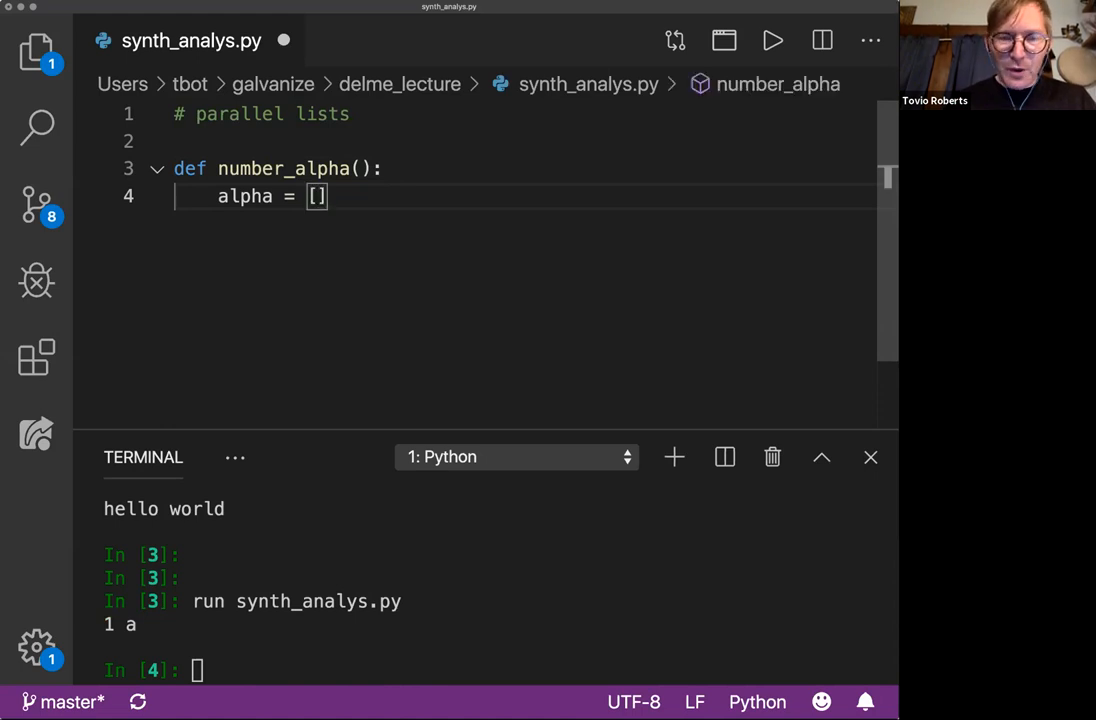
text('')
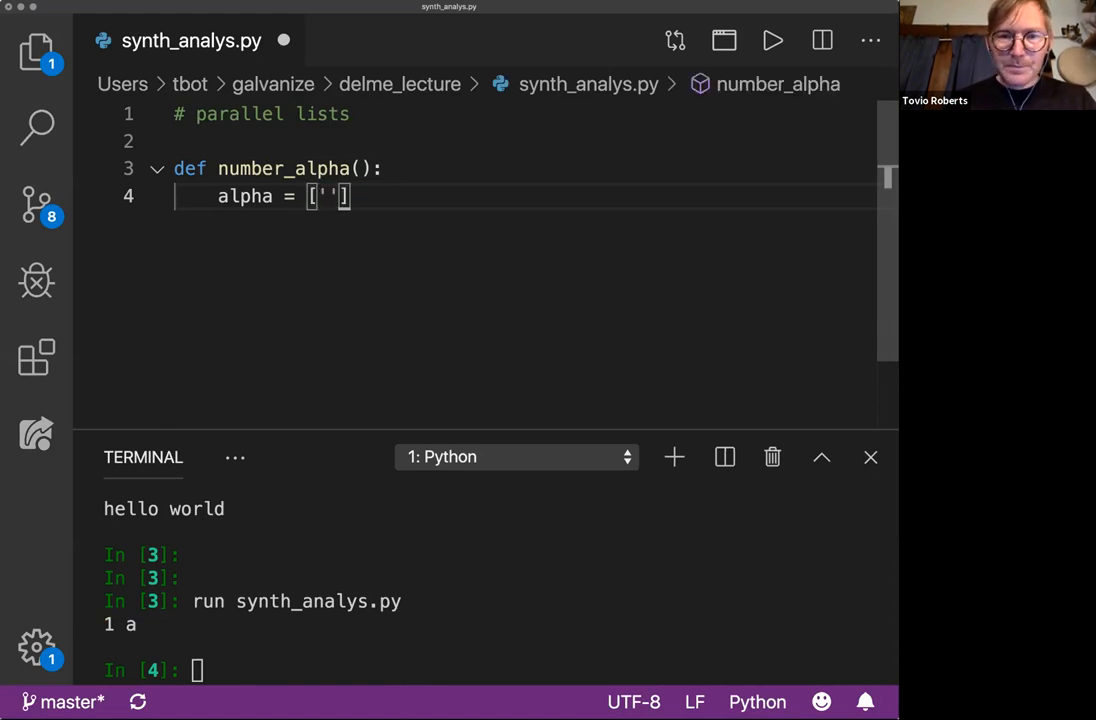
text(abcdef)
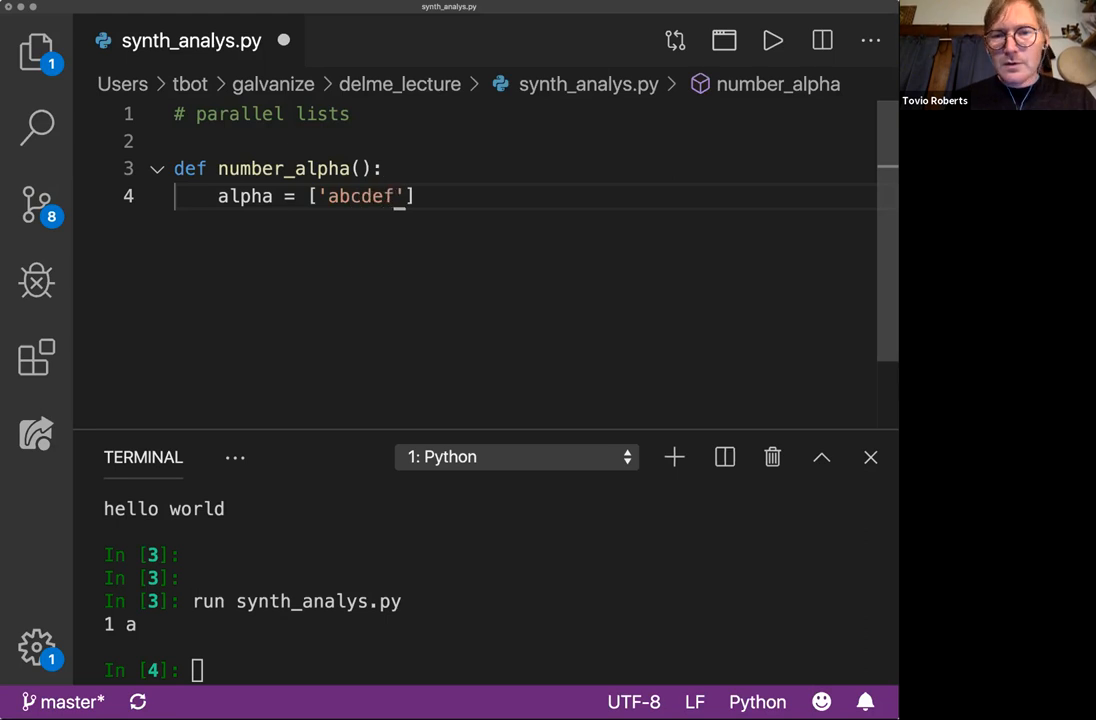
text(ghijkl)
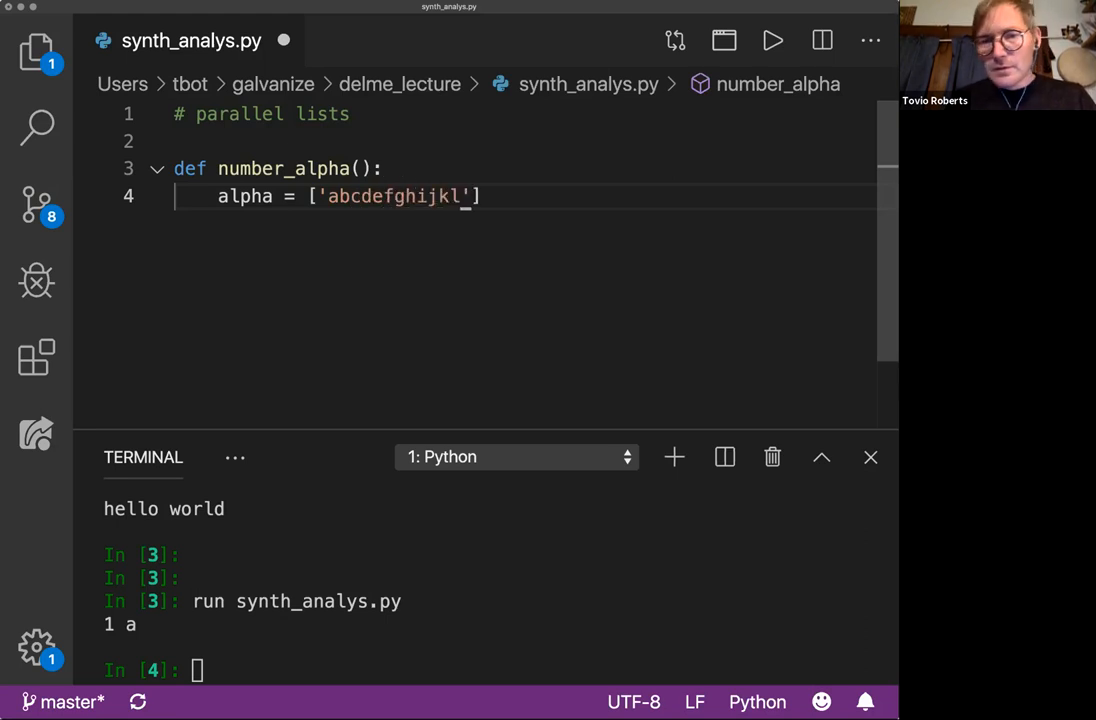
text(mnopqrs)
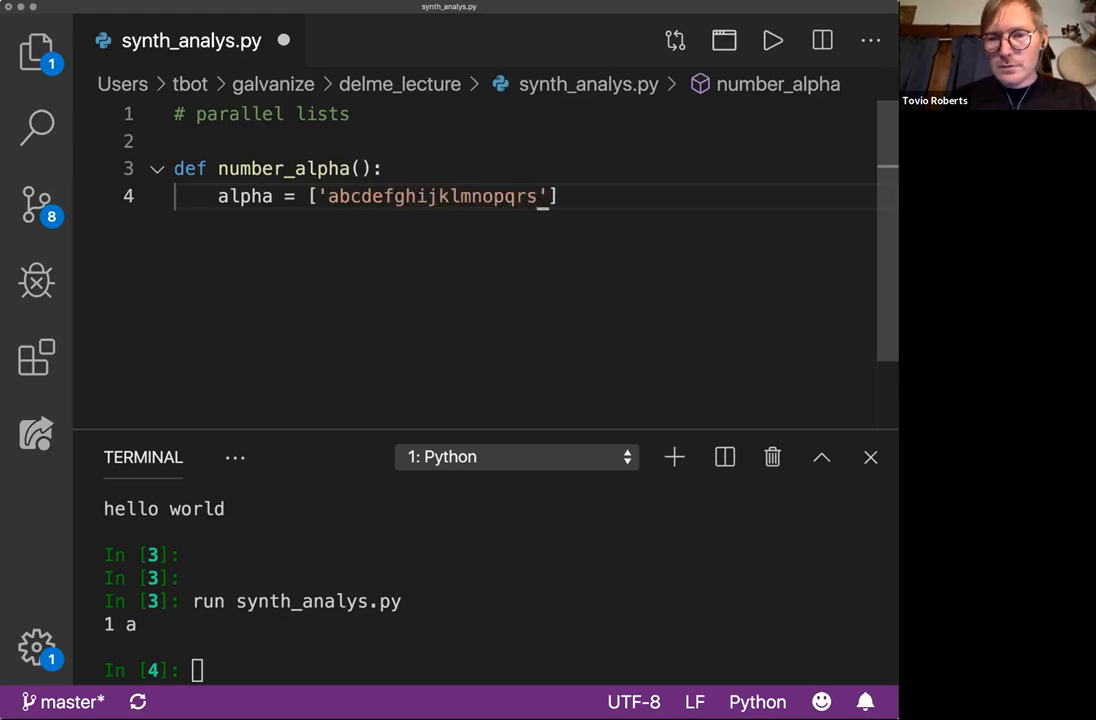
text(tuvwxy)
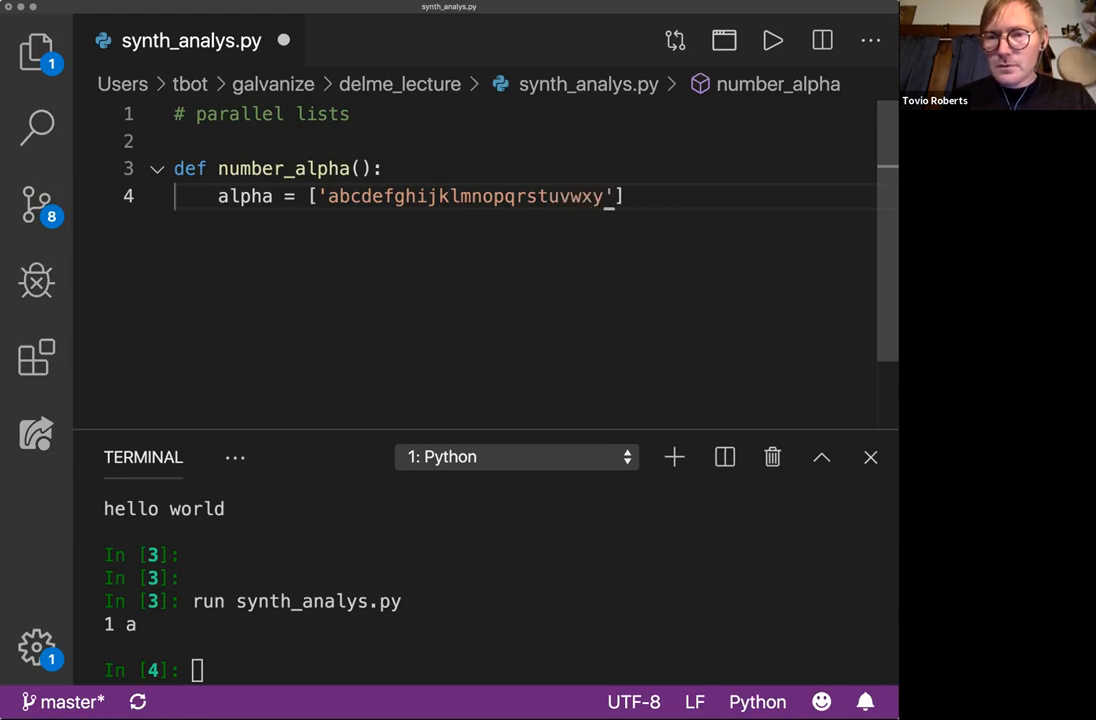
text(z)
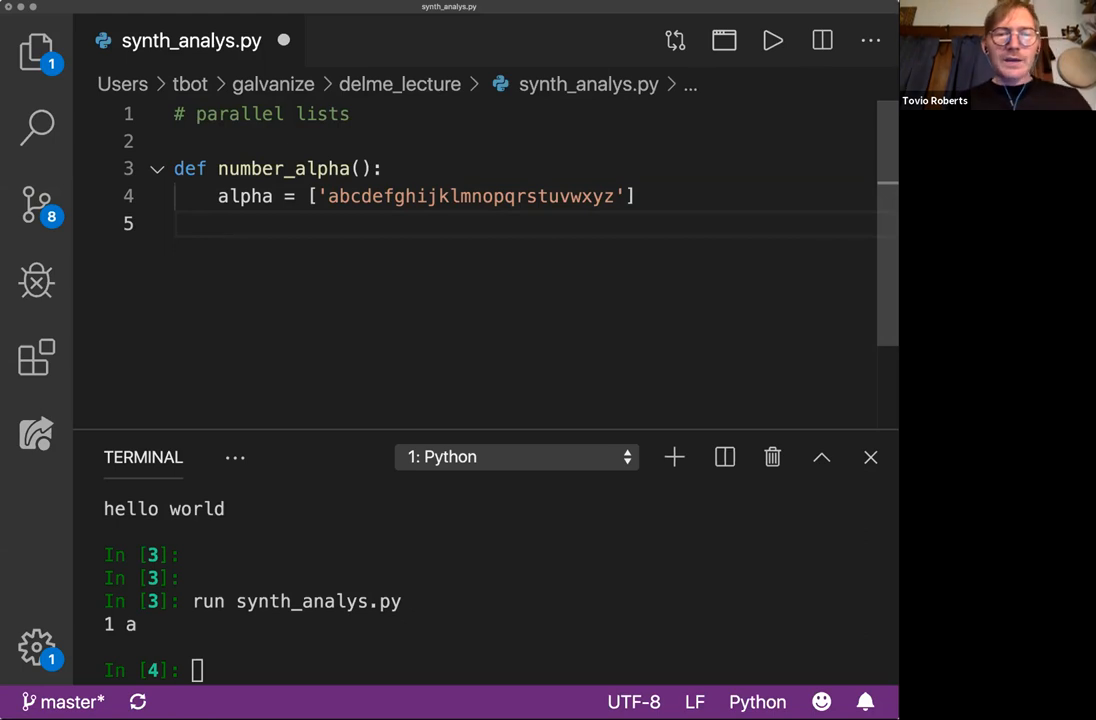
Write the loop header for num, let in enumerate(alpha, 1):
text(for let)
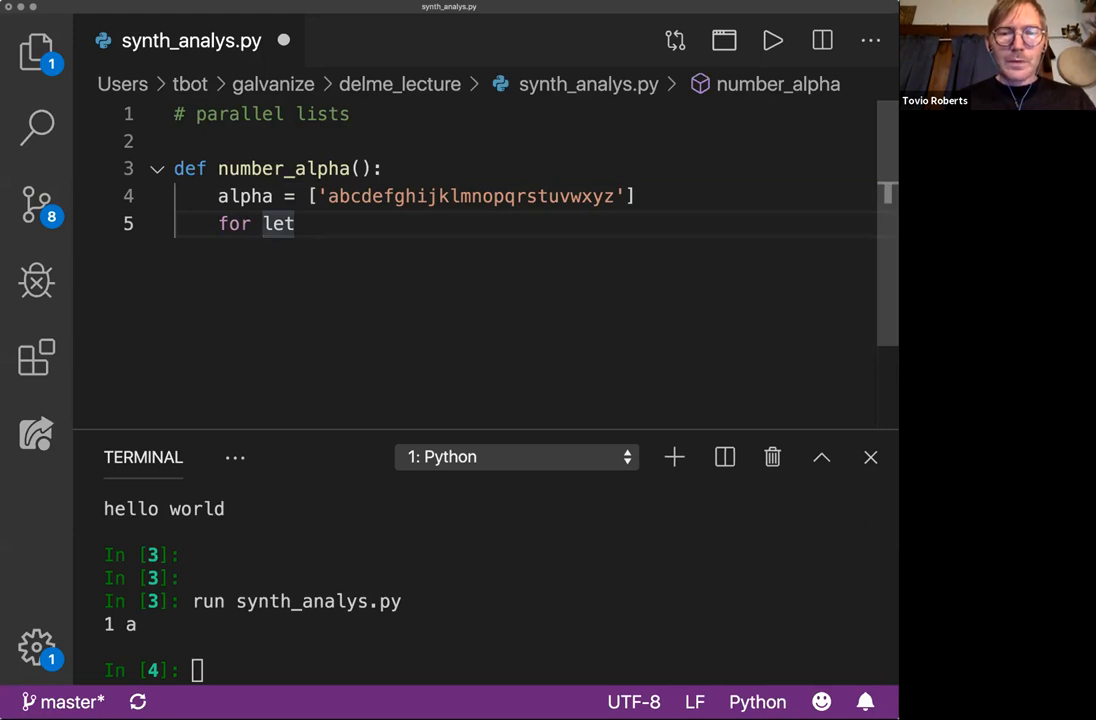
text(num,)
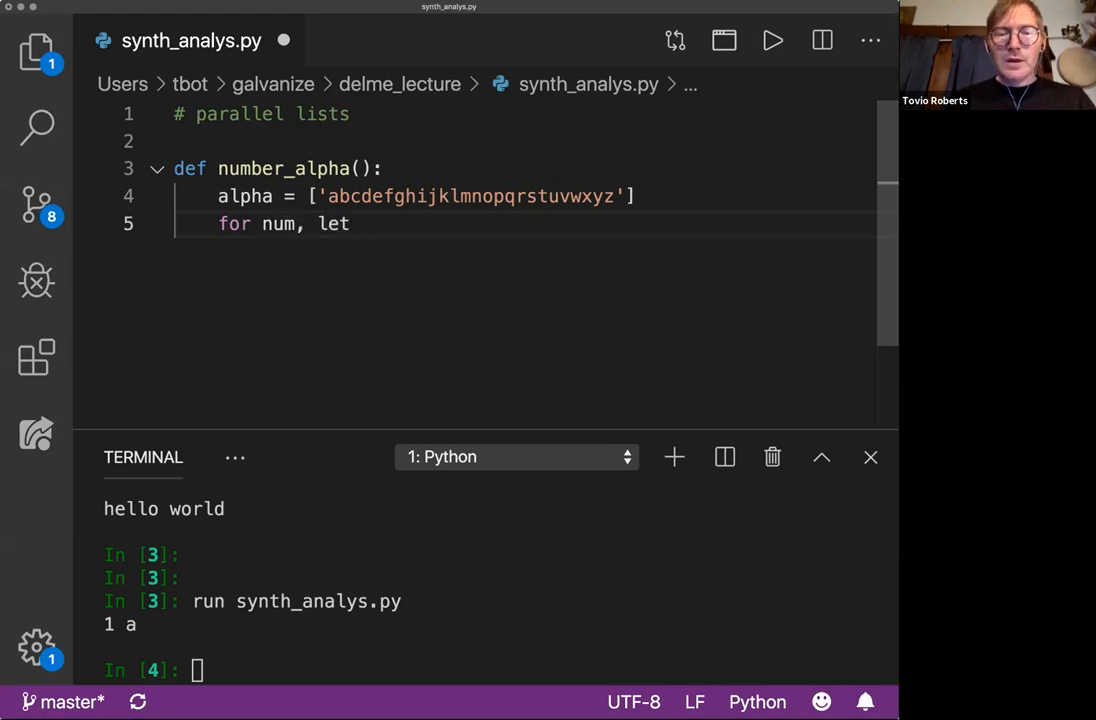
text(in en)
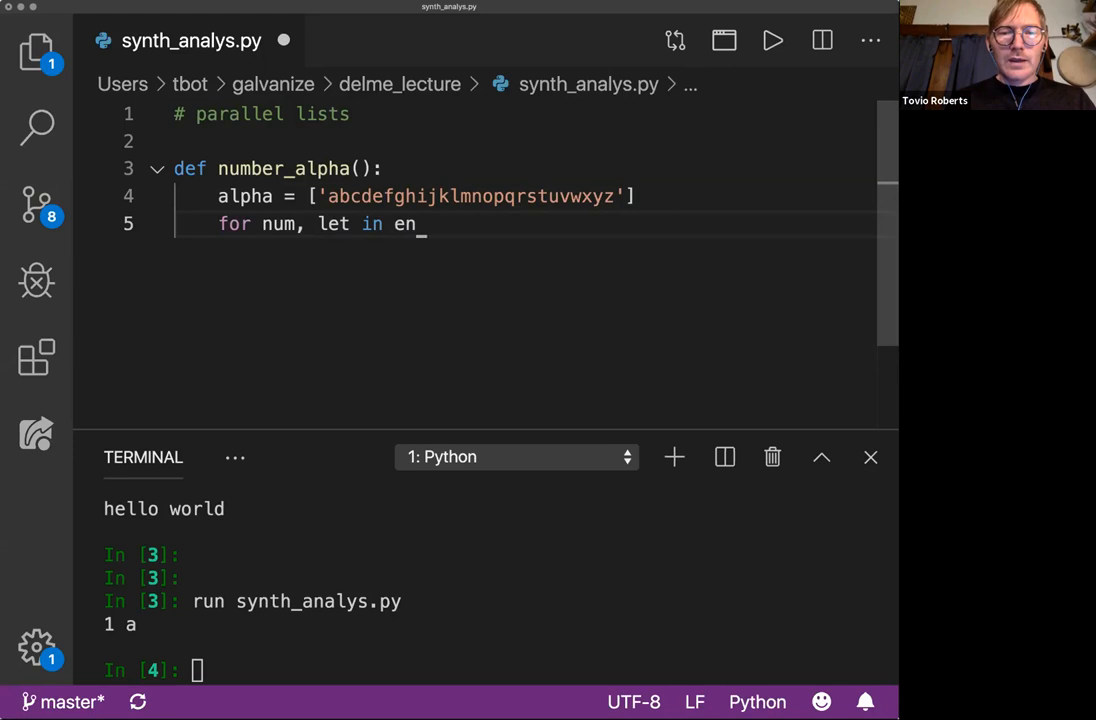
text(umerate(alpha,)
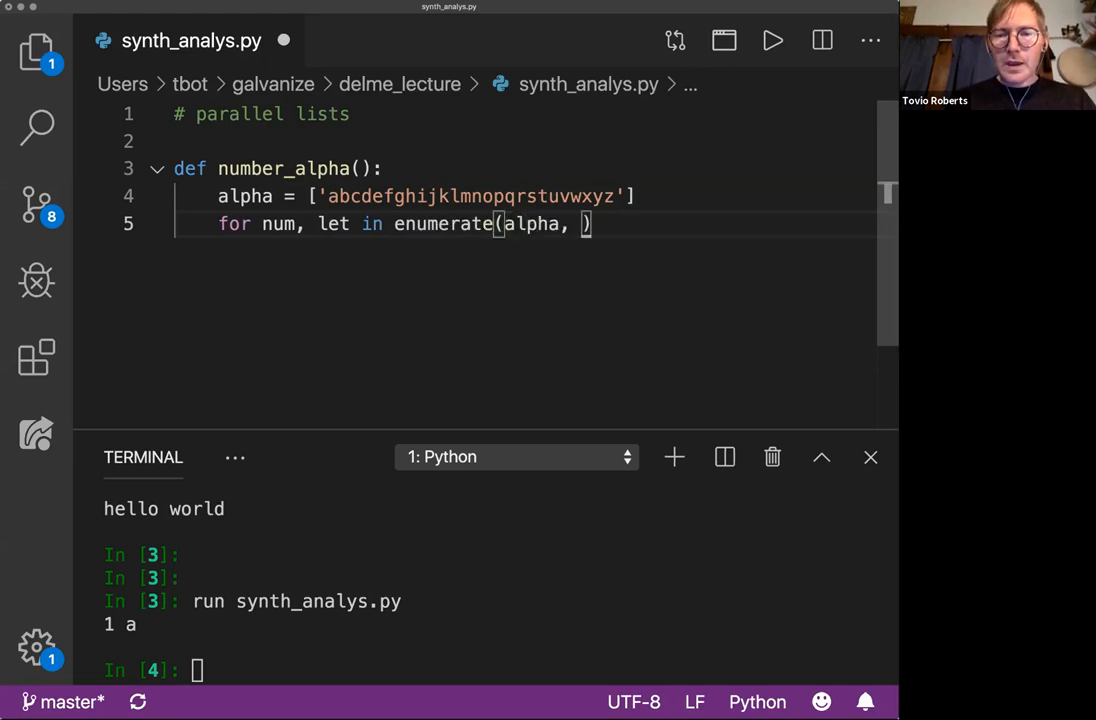
text(1):)
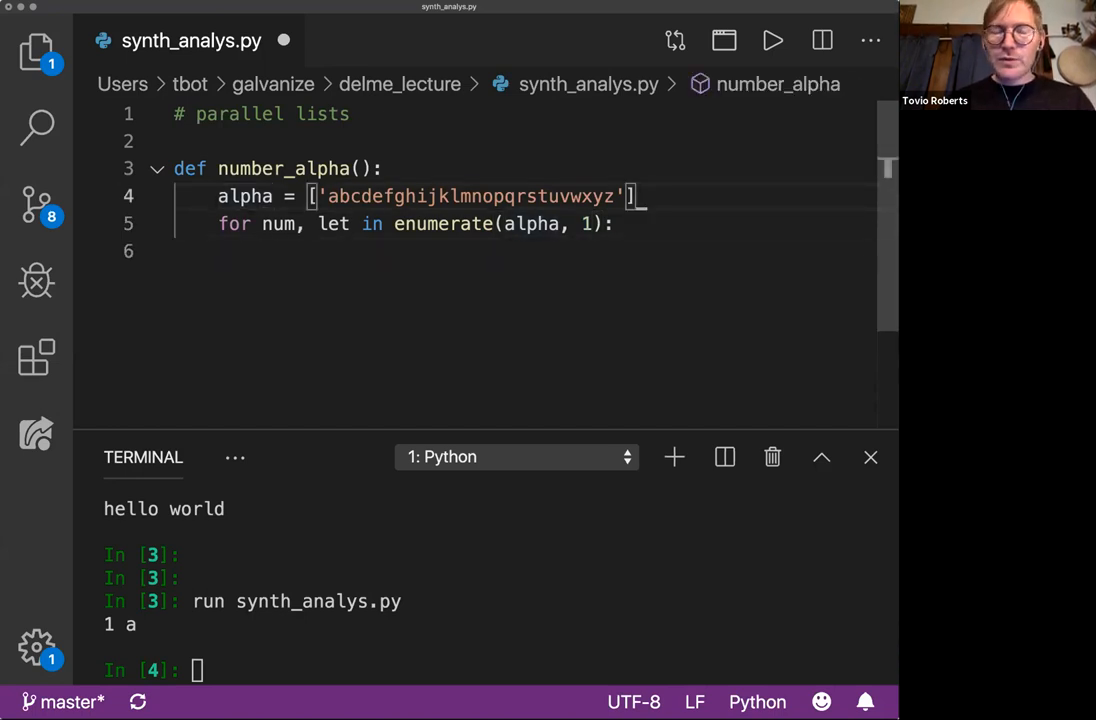
Add empty alpha2 = [] and nums = [] lists and begin alpha2.append in the loop
text(a)
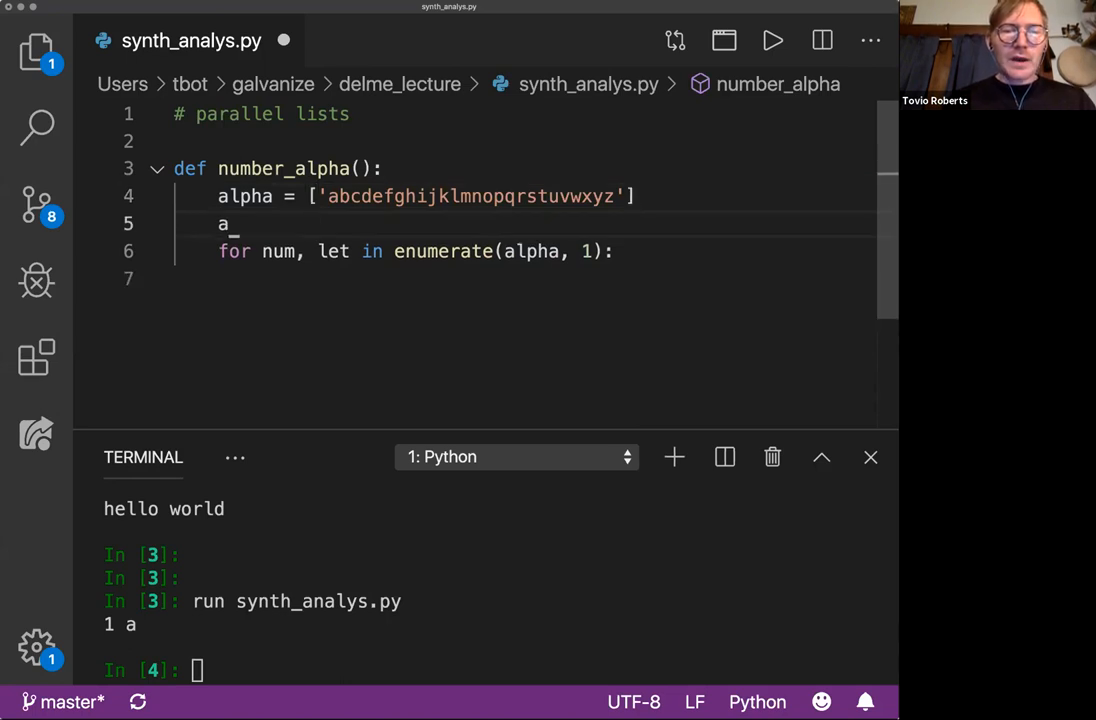
text(lpha)
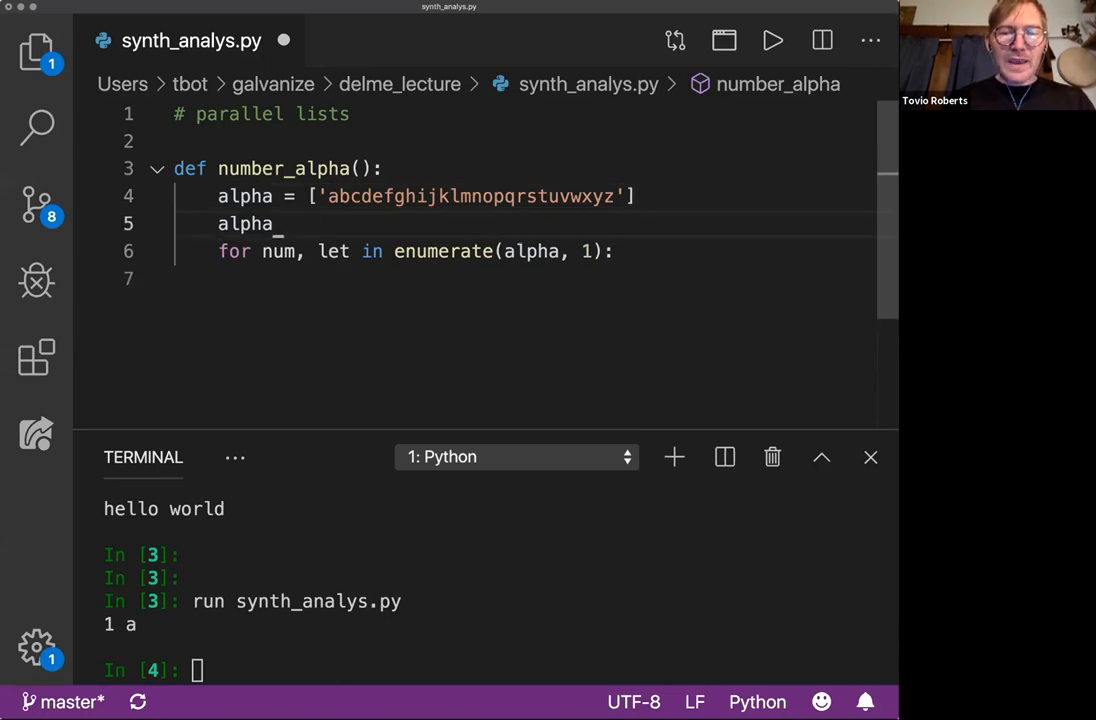
text(2)
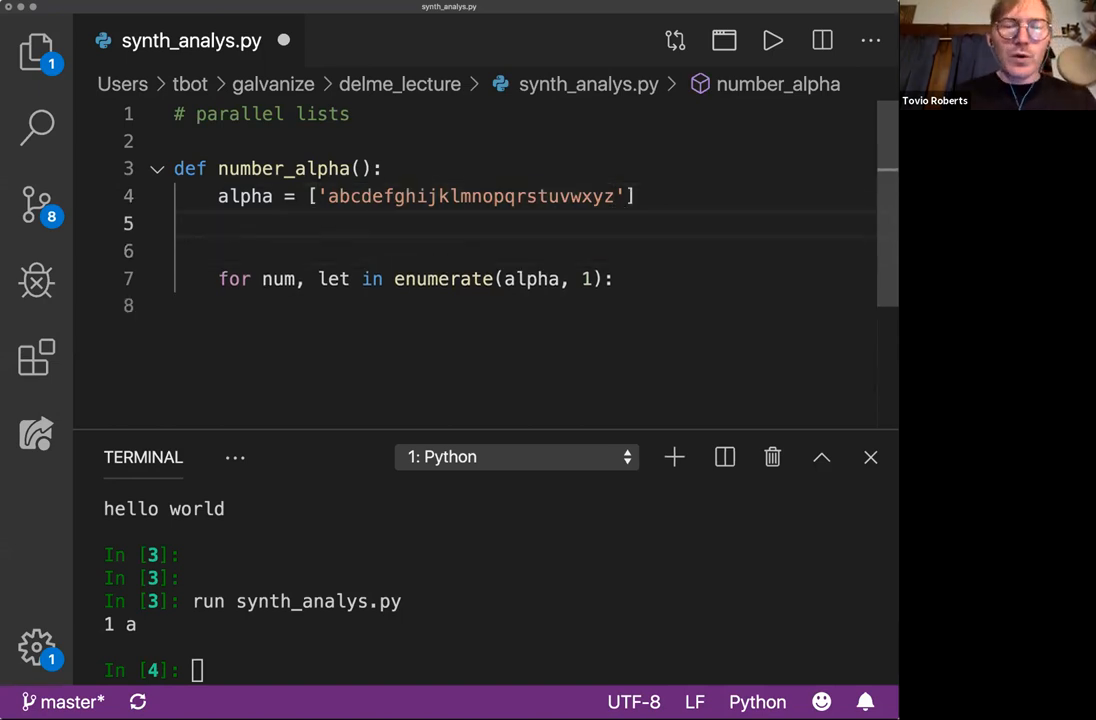
text(alpha2)
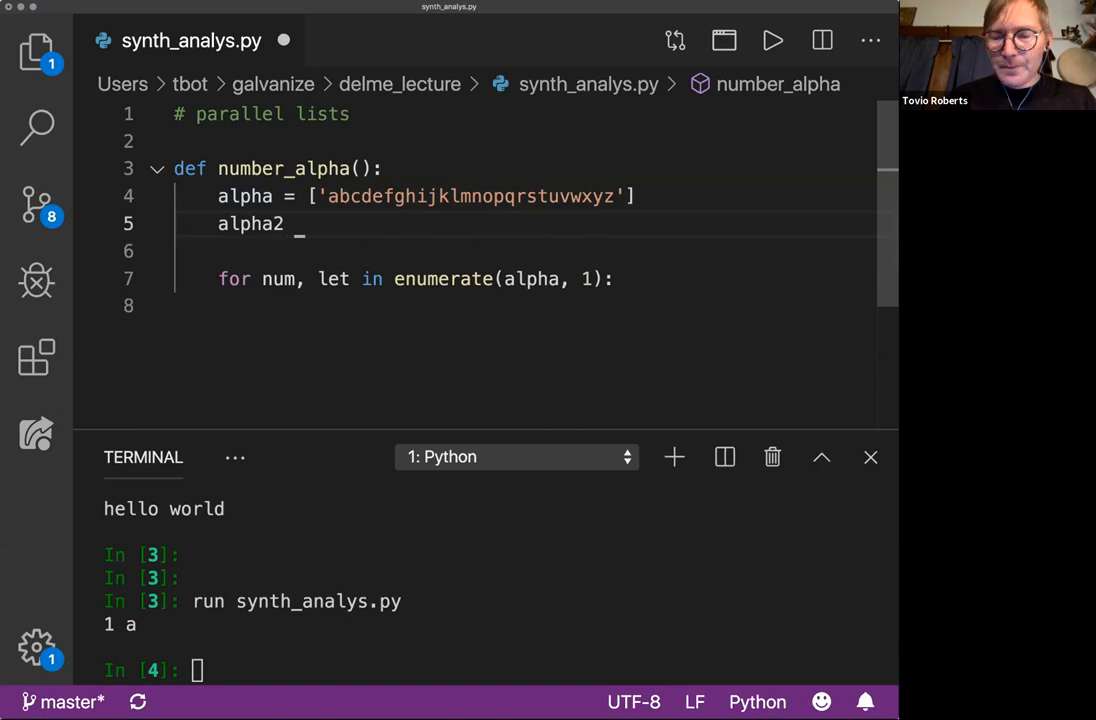
text(= [)
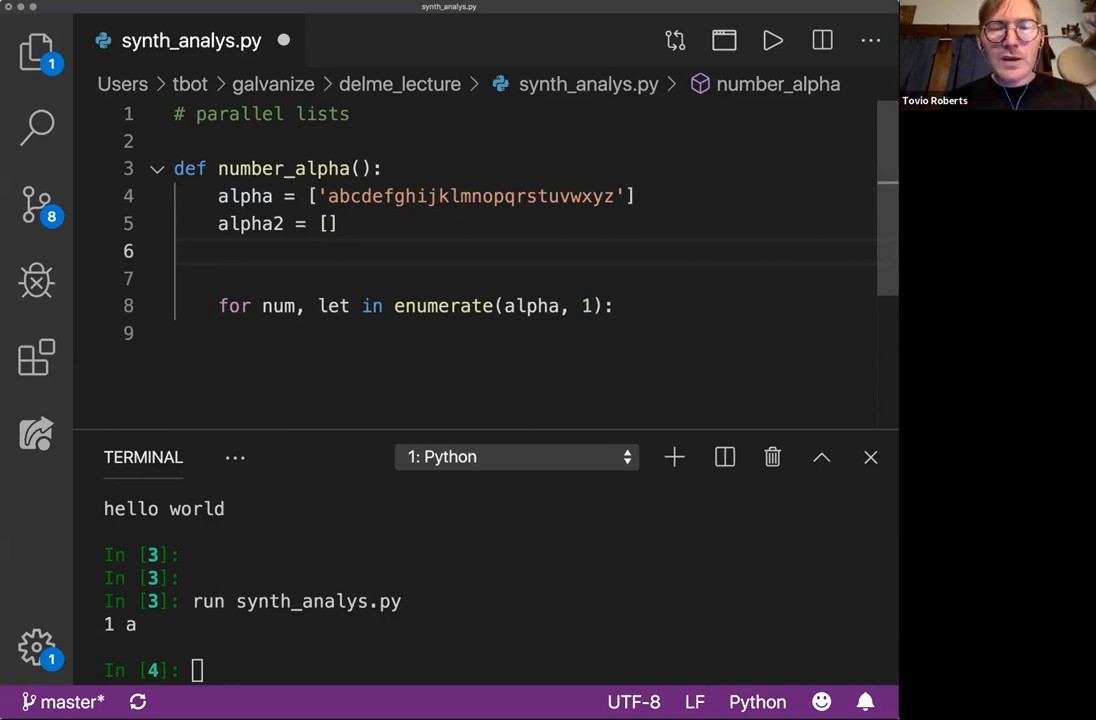
text(nums)
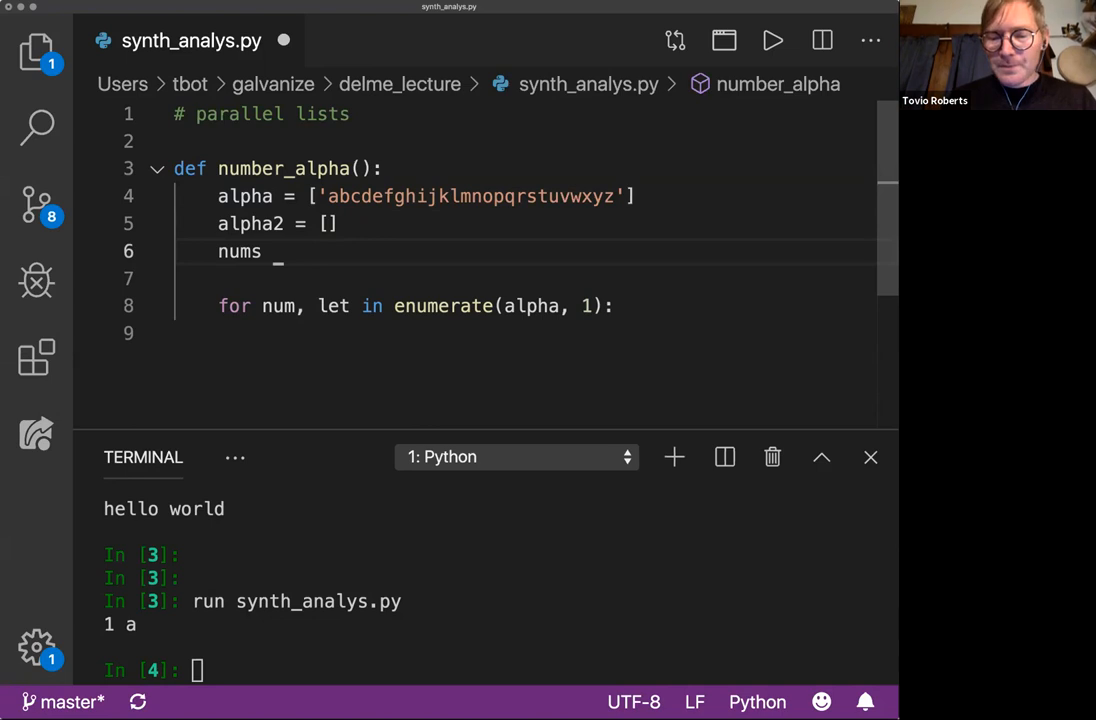
text(= [])
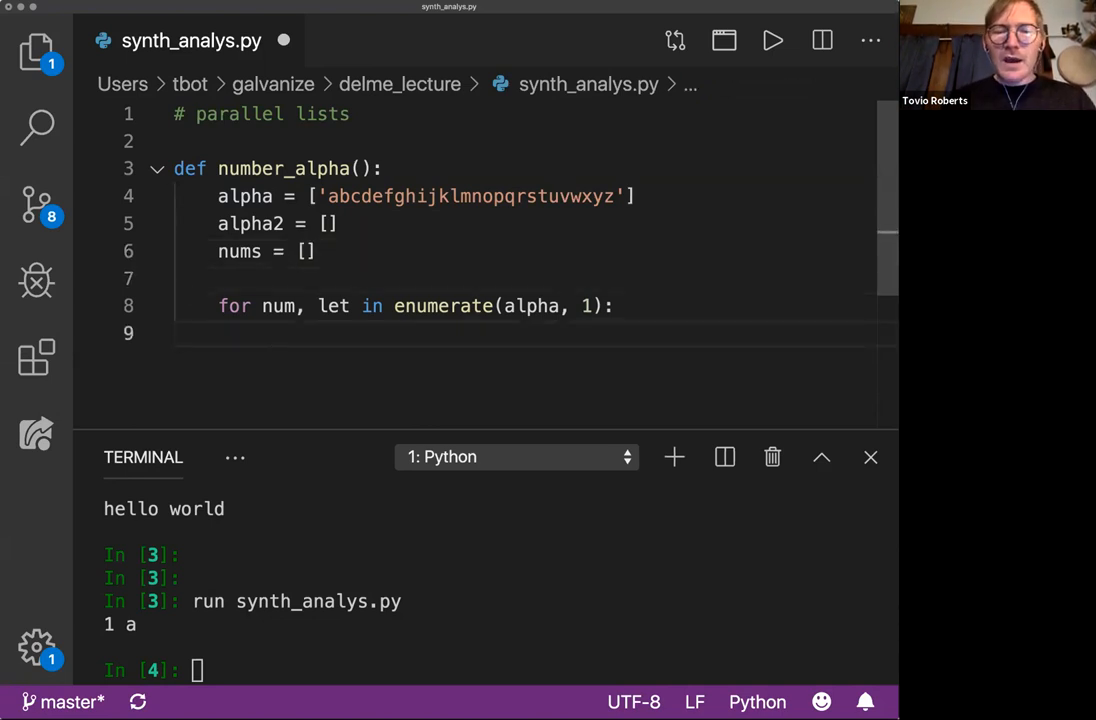
text(num)
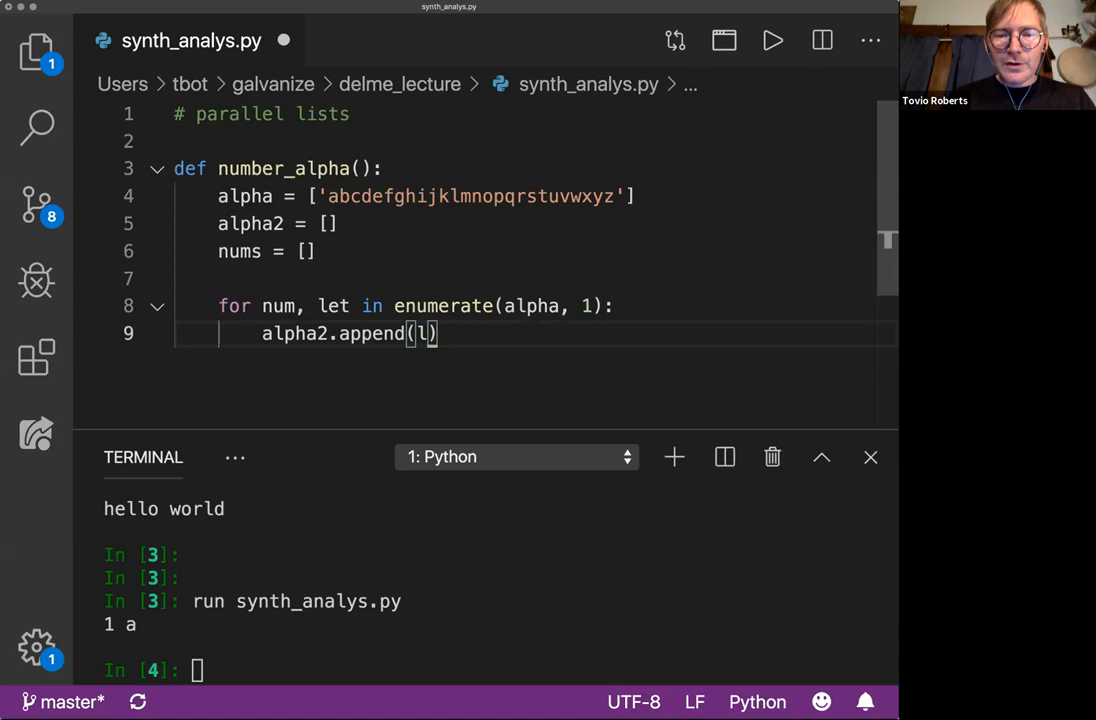
Finish alpha2.append(let), add nums.append(num), and return alpha2, num
text(et))
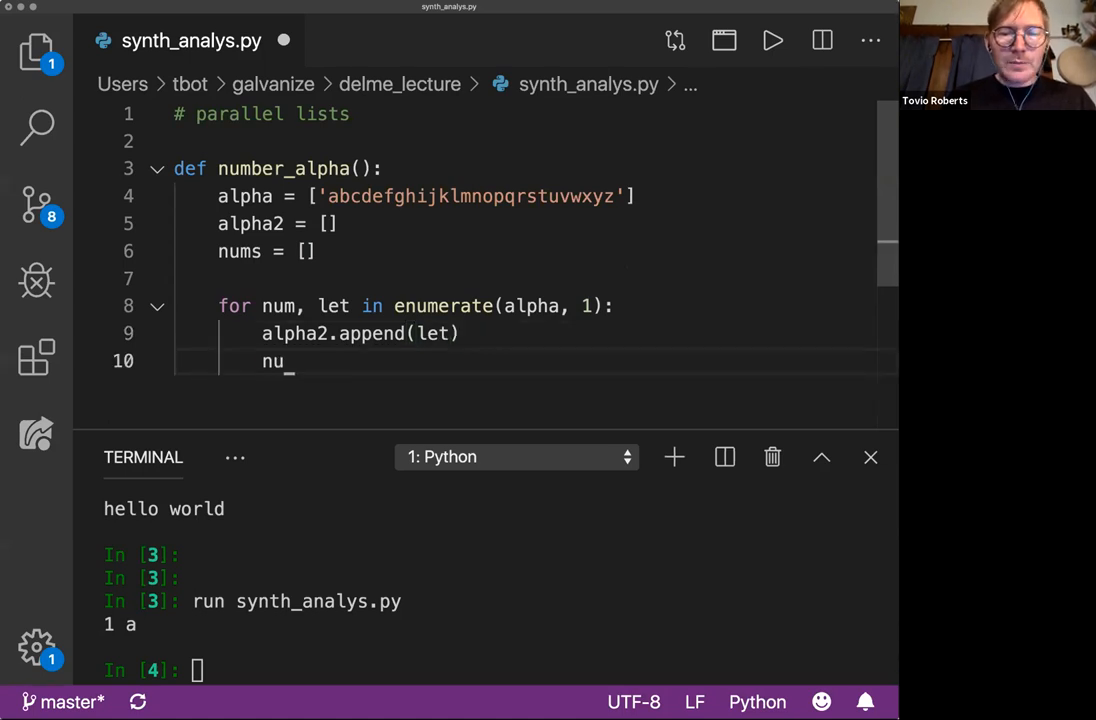
text(ms.append(num))
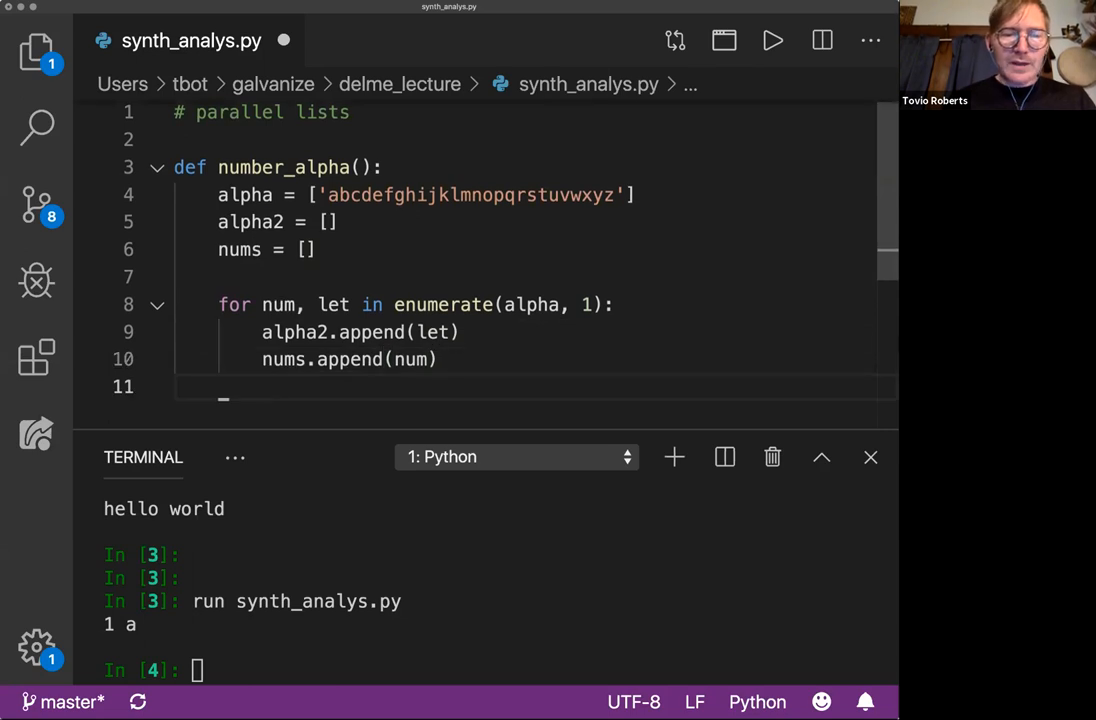
text(return)
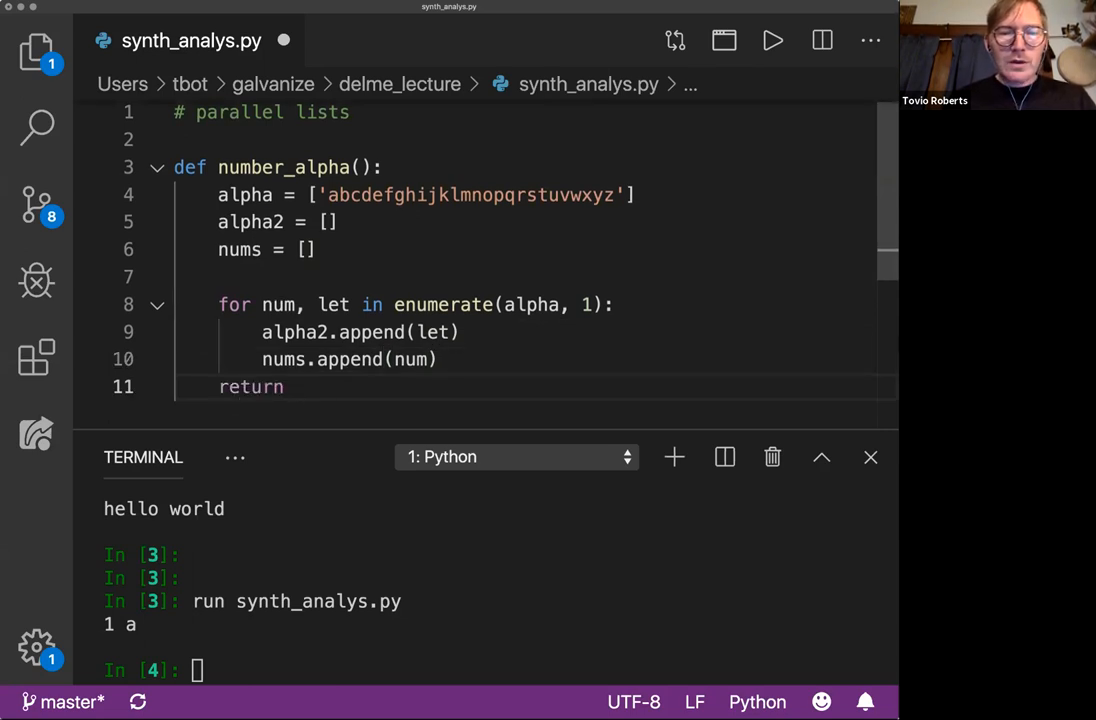
text(alpha2, num)
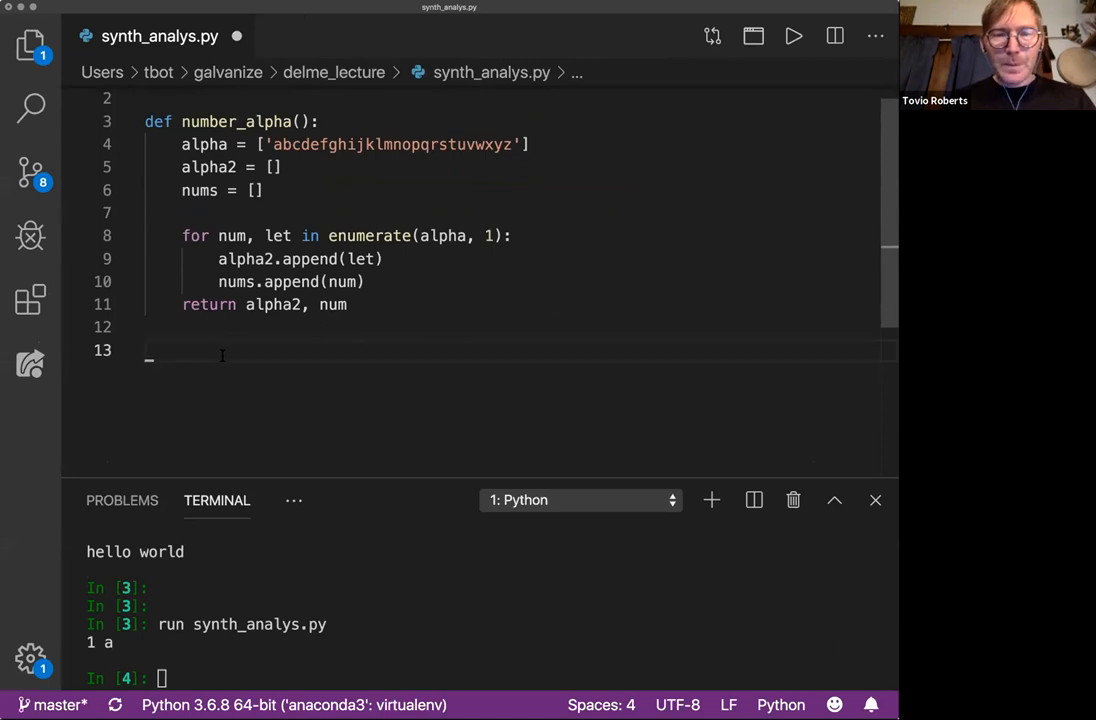
End the script with print(number_alpha()) to show the function's result
text(print(numb_)
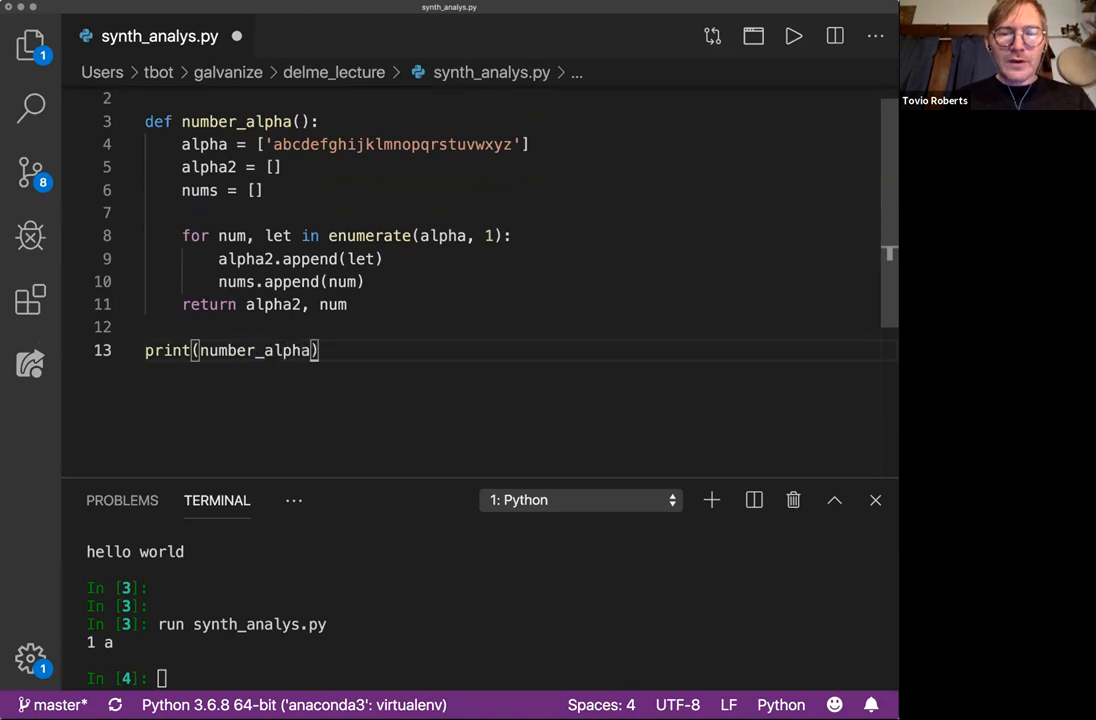
text(())
click(252, 678)
text(run synth_analys.py)
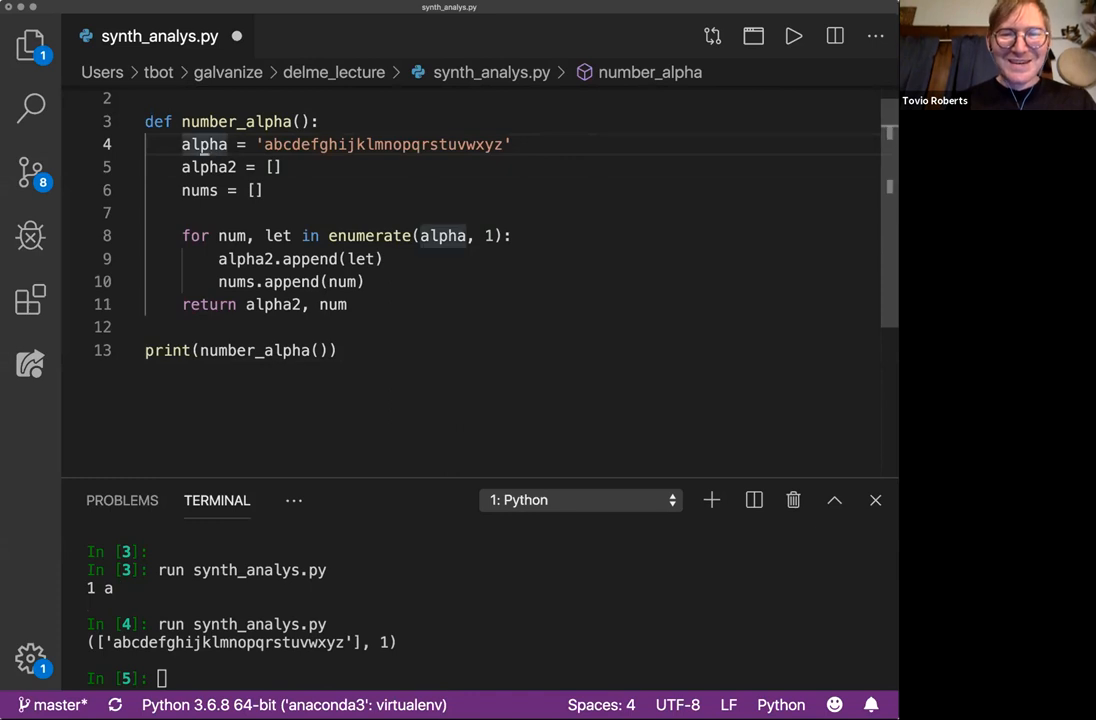
Wrap the alphabet string in list() and run synth_analys.py to print letters beside numbers 1–26
text(list)
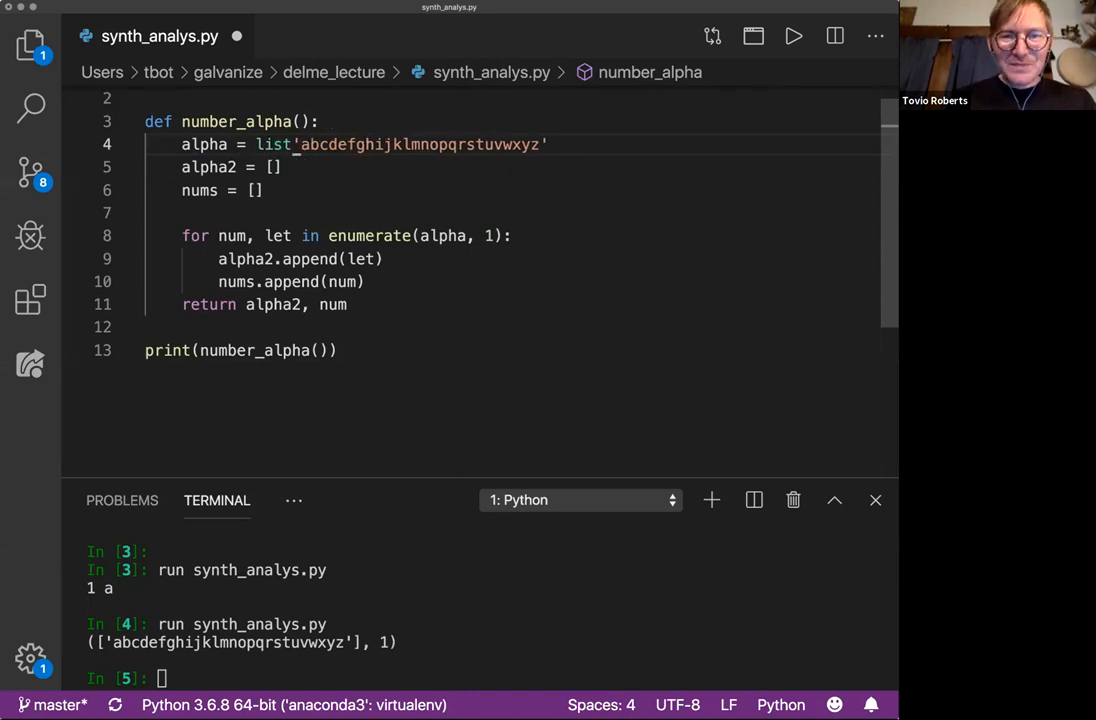
text(()
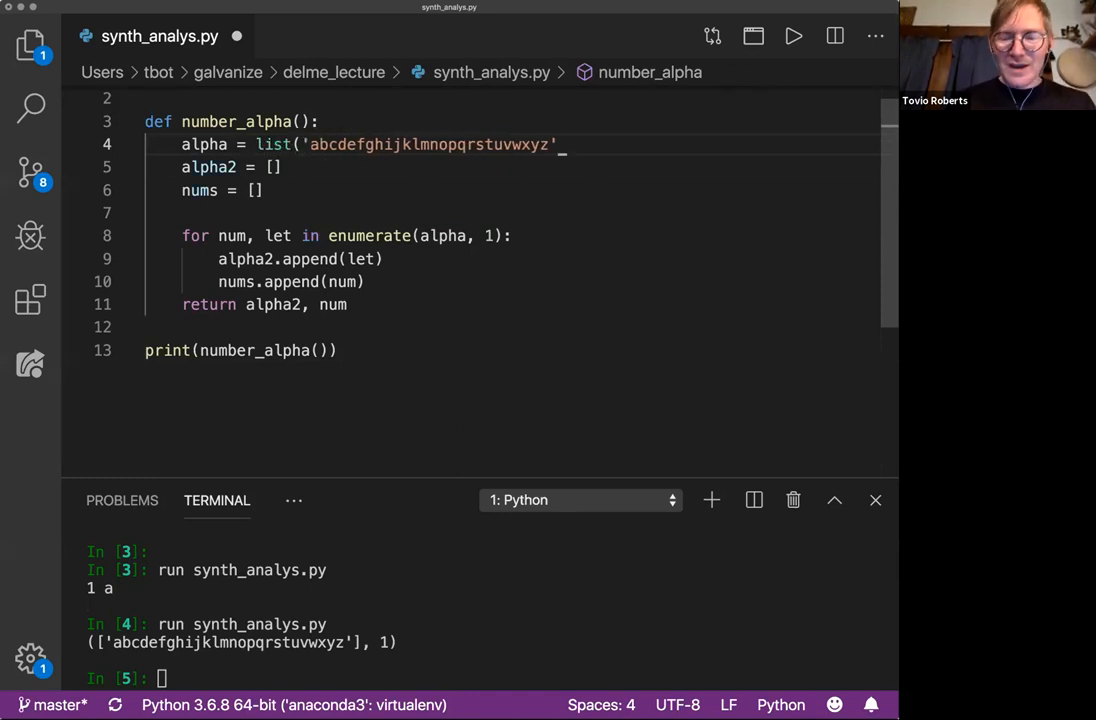
text())
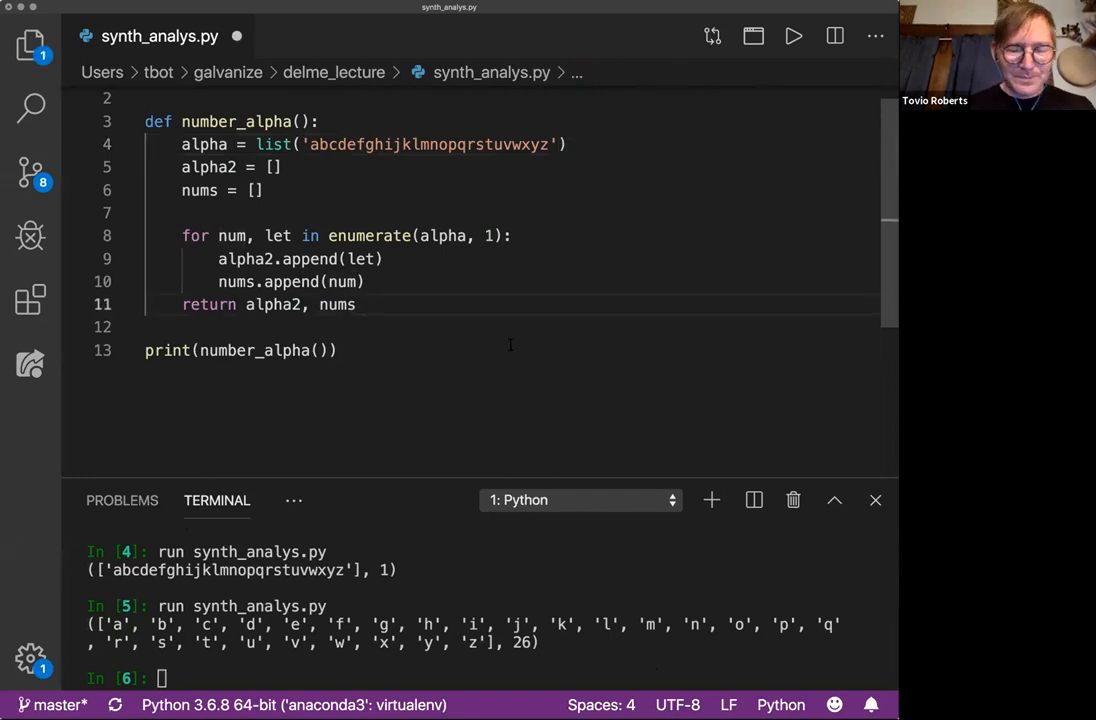
text(run synth_analys.py)
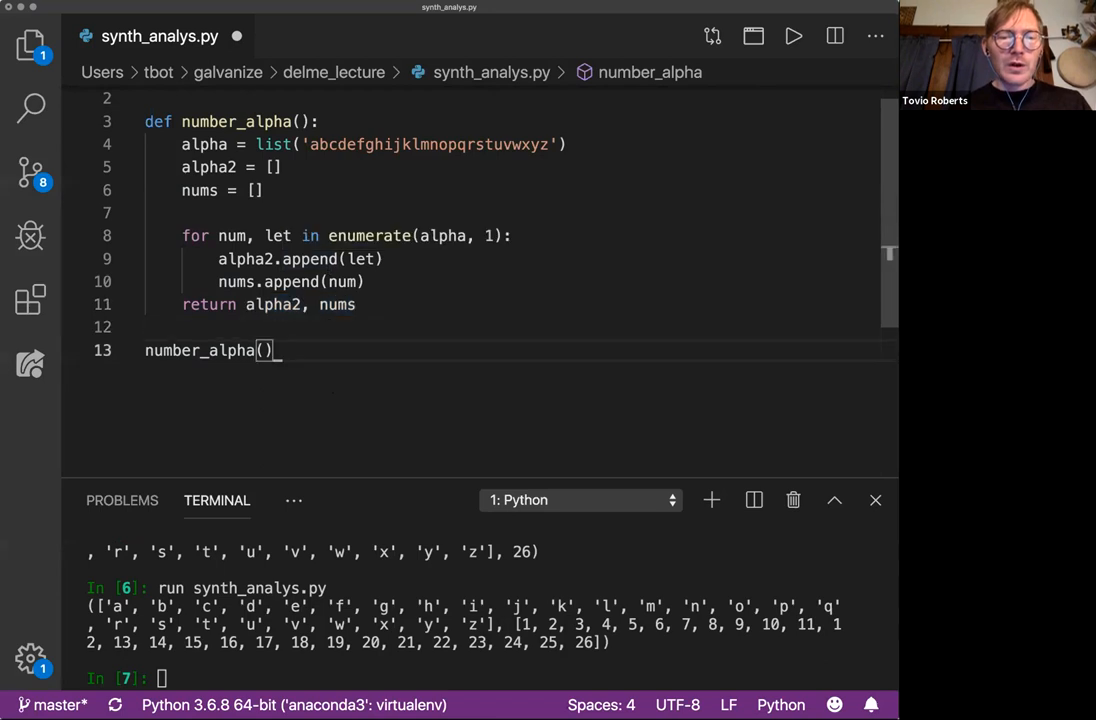
Wrap number_alpha() in print(type(...)) and run synth_analys.py to show <class 'tuple'>
text(print(tuple()
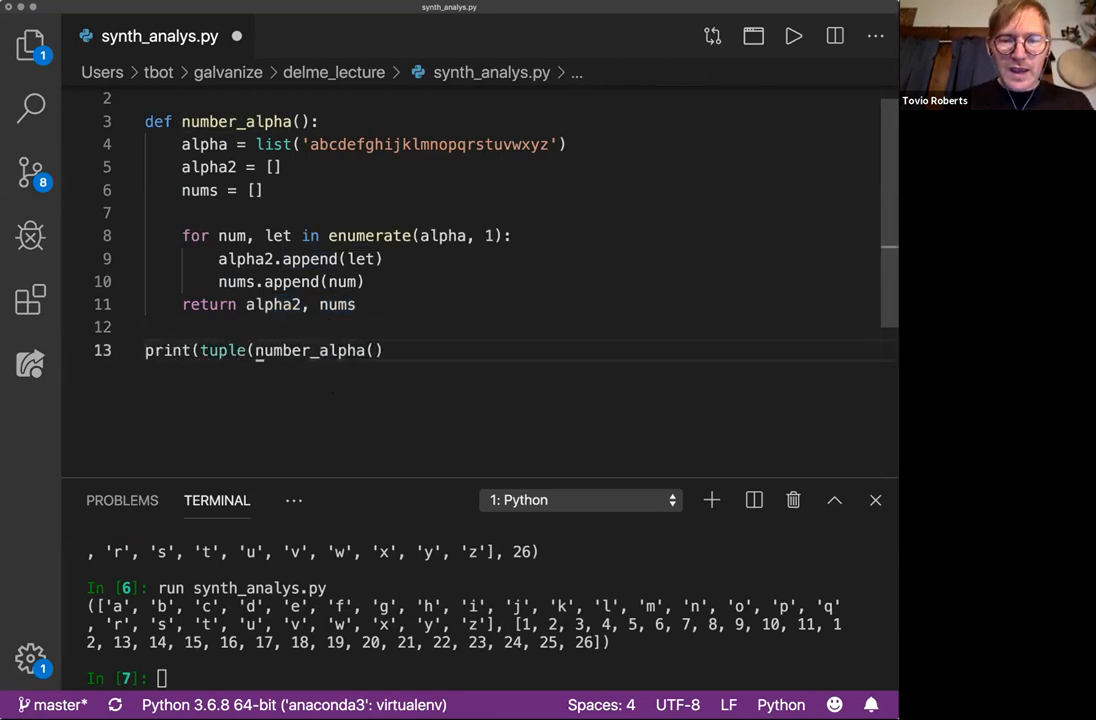
text()))
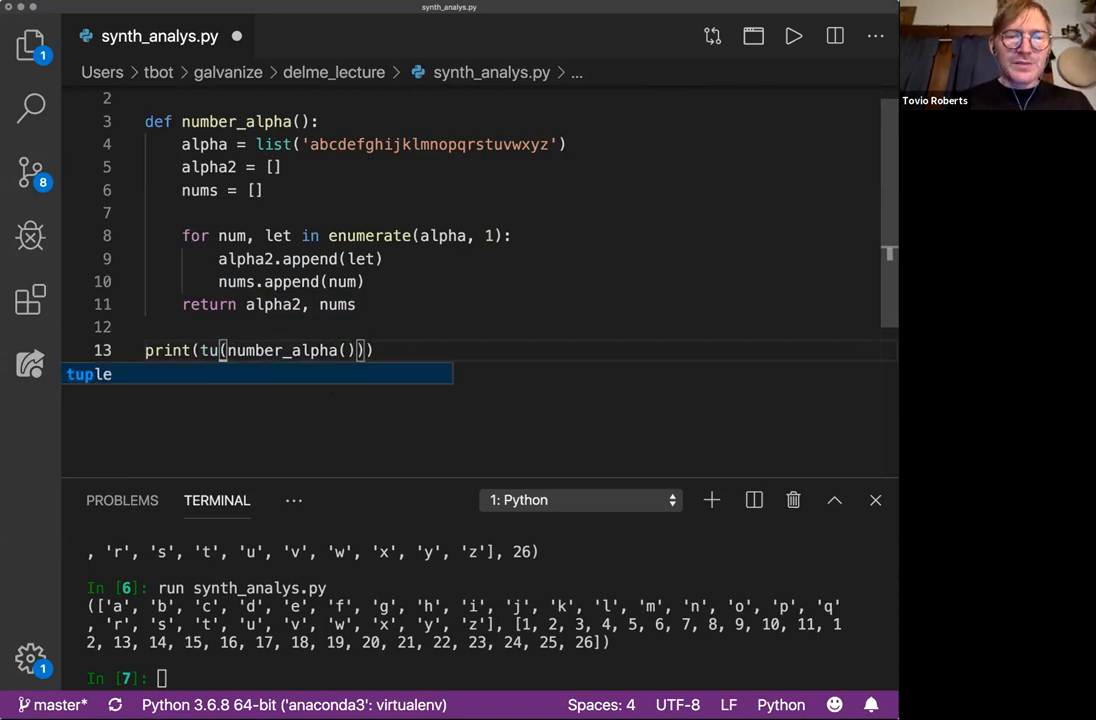
text(ype)
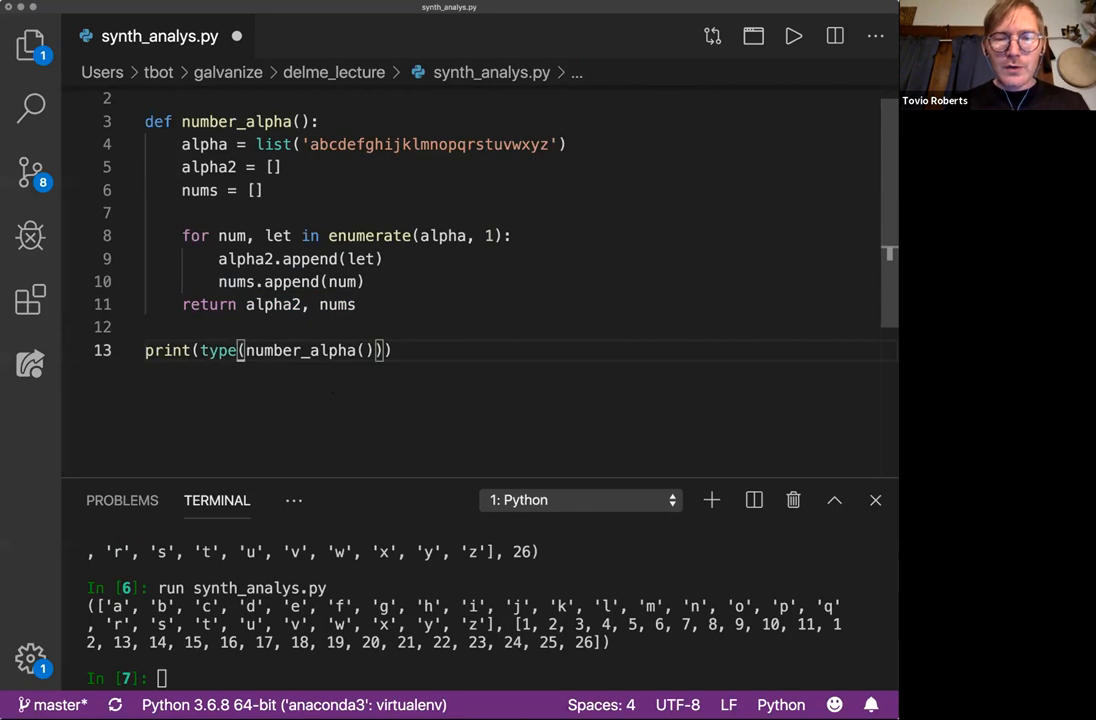
text(run synth_analys.py)
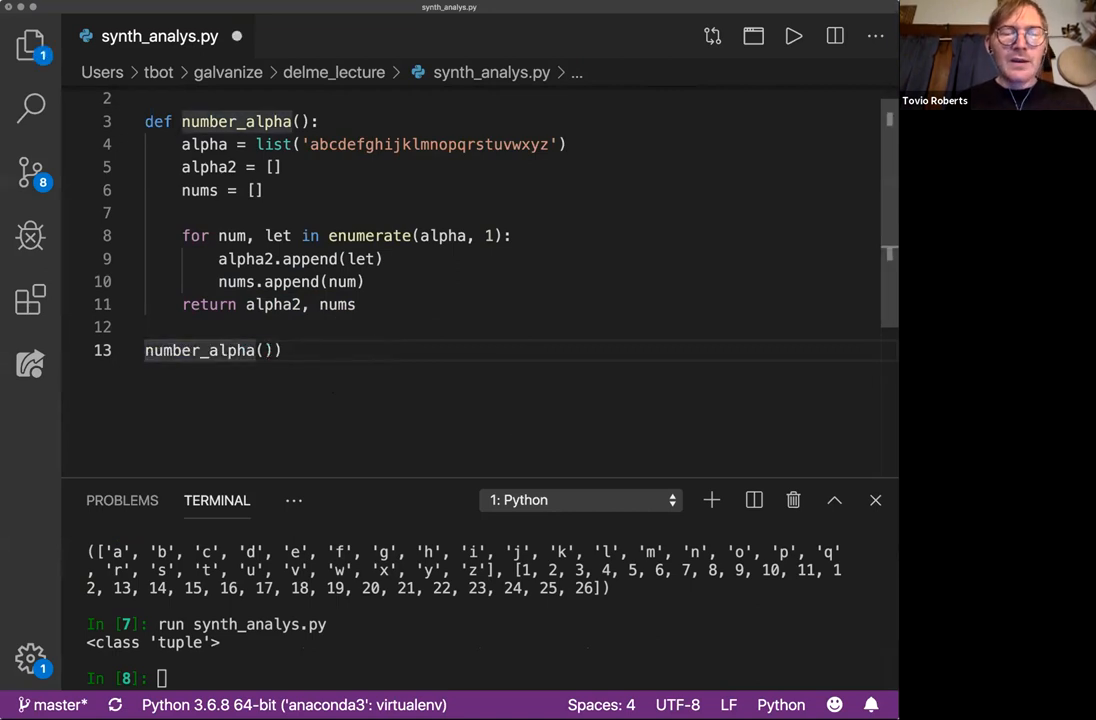
Unpack into alph, nums = number_alpha(), add print(alph) and print(nums), and run the script
text(alph, nums =)
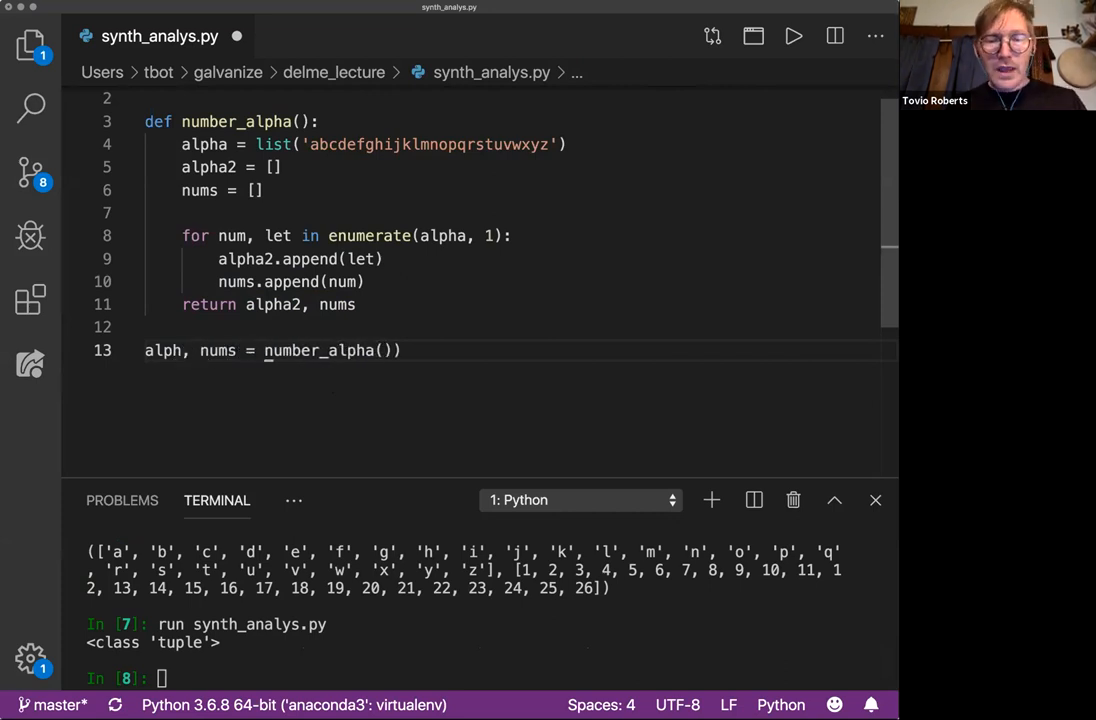
text(print)
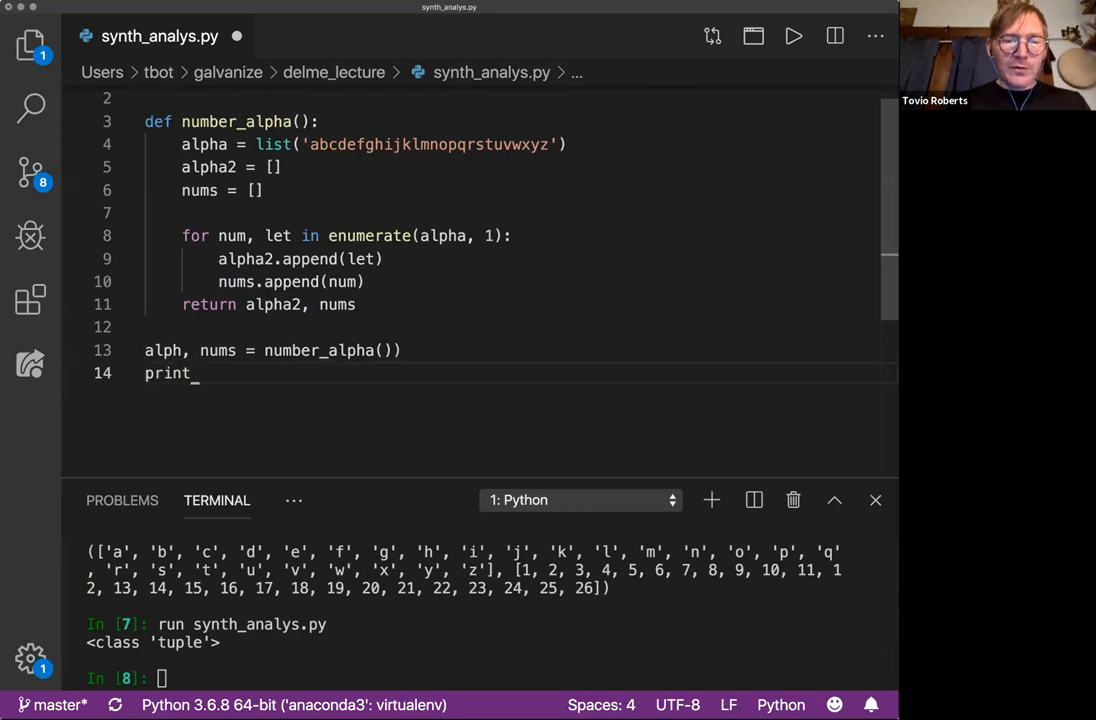
text((alph))
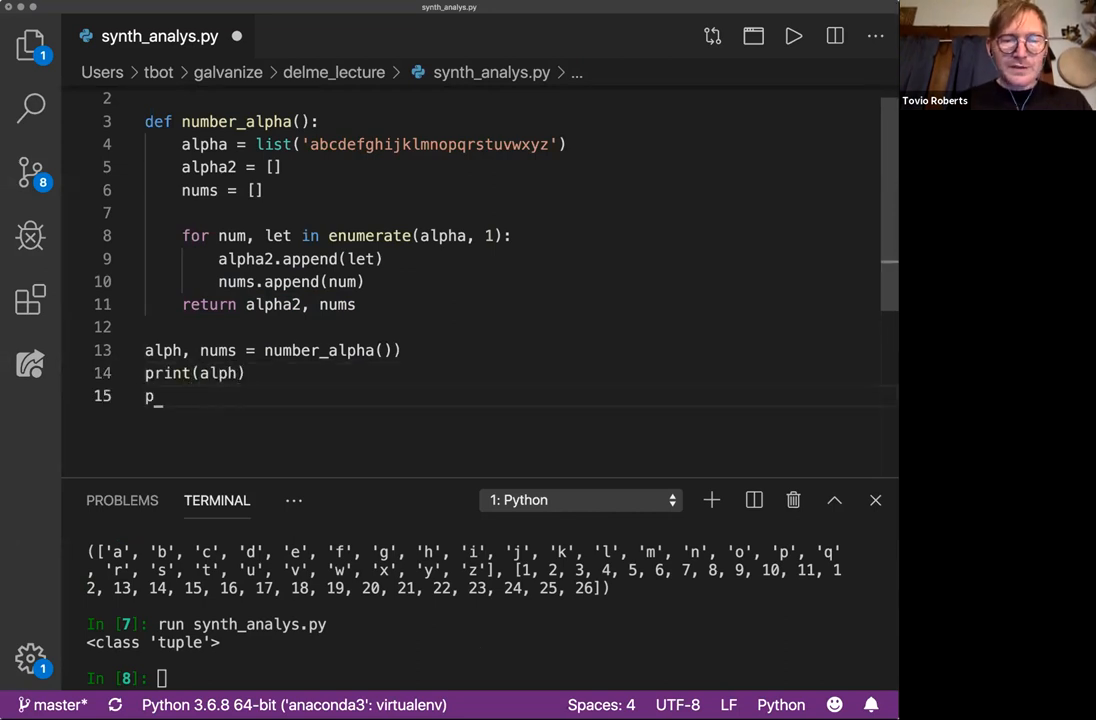
text(rint(nums))
click(488, 678)
text(run synth_analys.py)
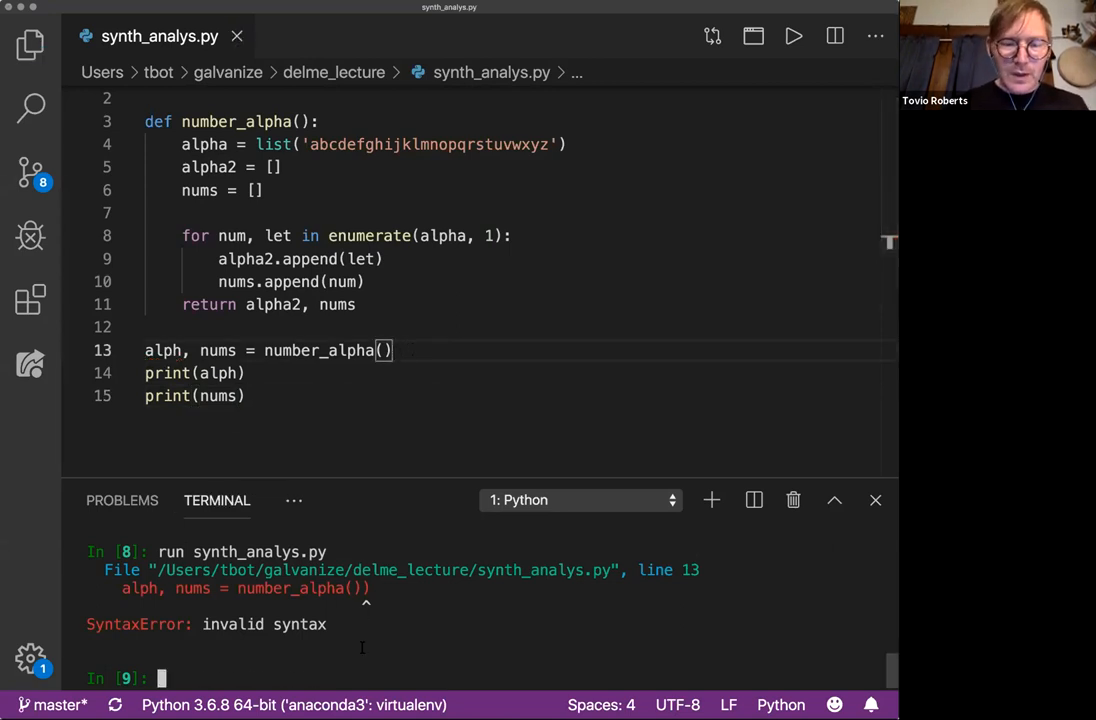
key(Enter)
text(for l)
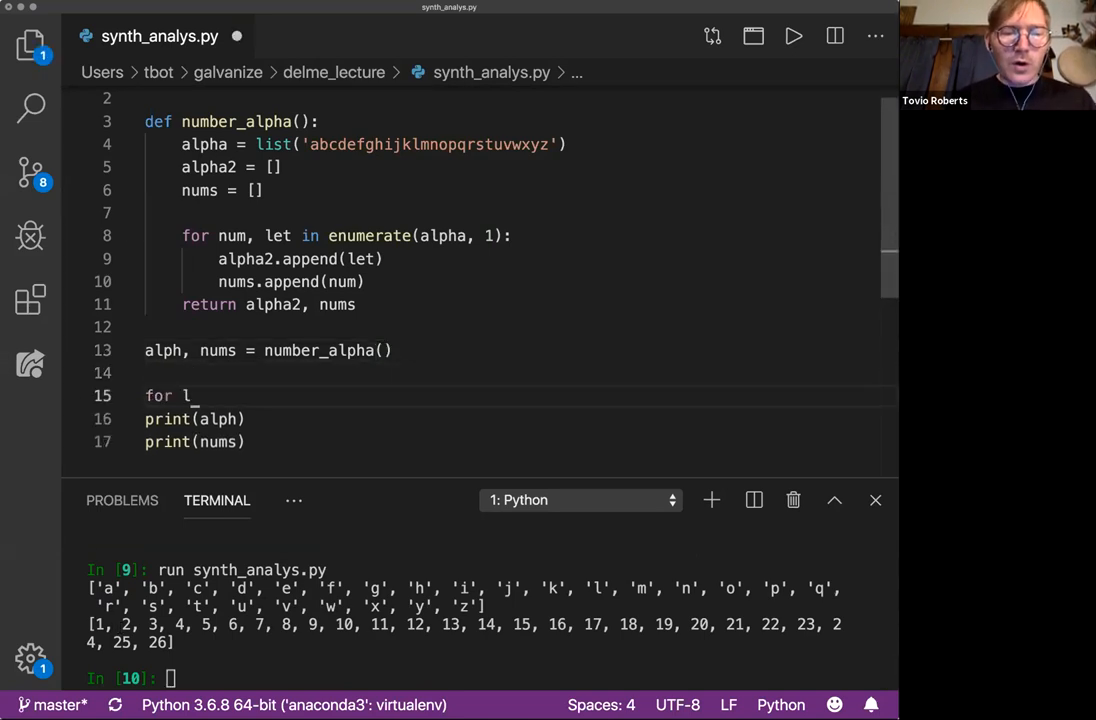
Replace the list prints with 'for i in range(len(alph)): print(alph[i], nums[i])'
key(BackSpace)
text(i in range)
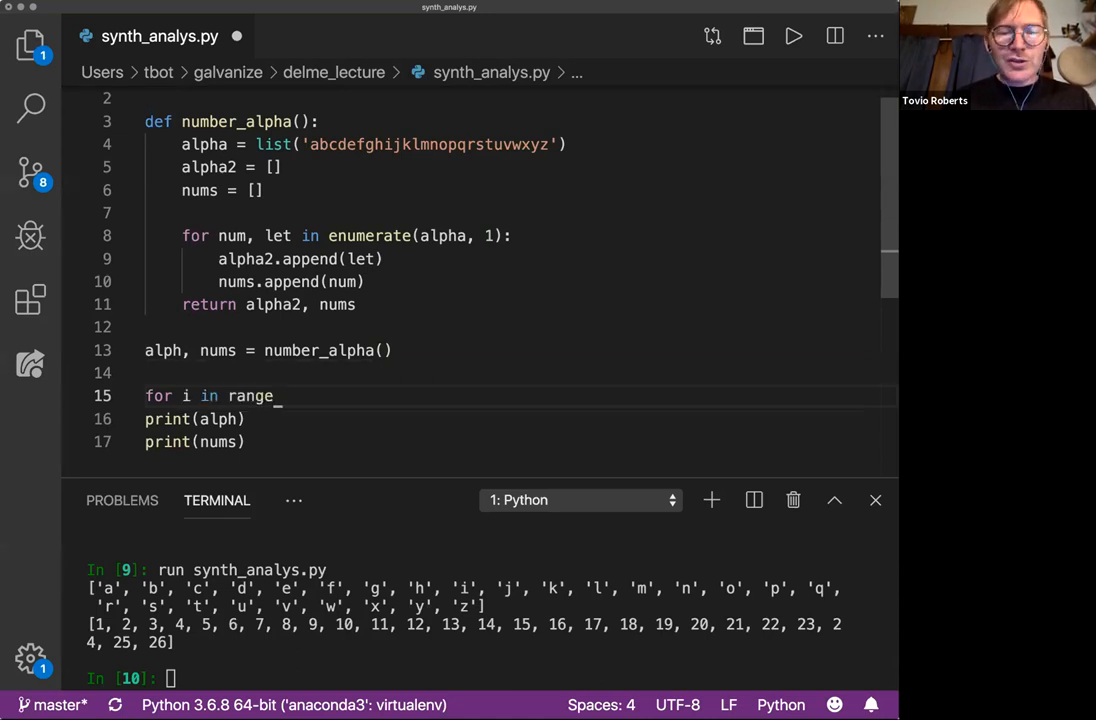
text((alpha))
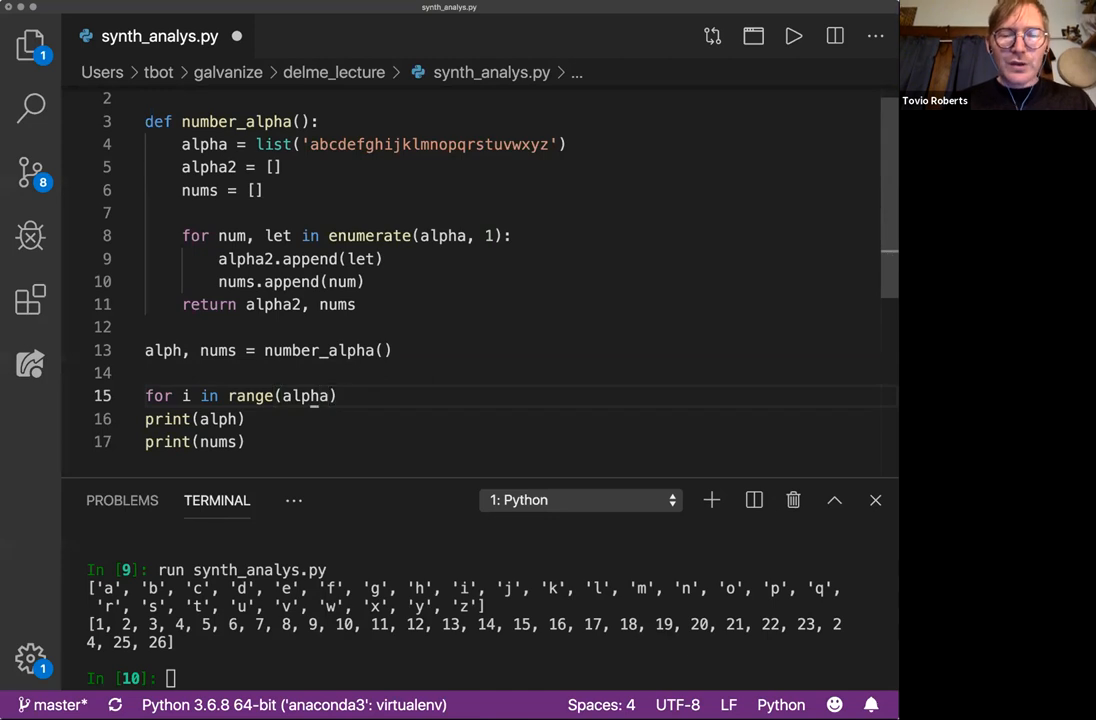
text(len()
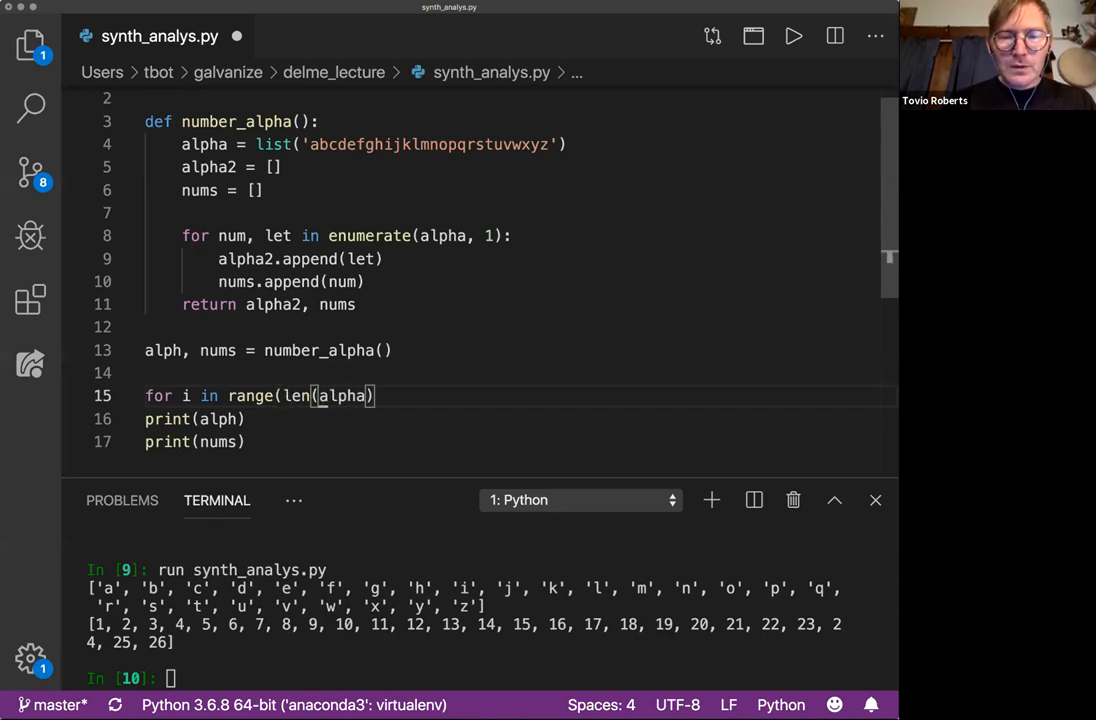
text(:)
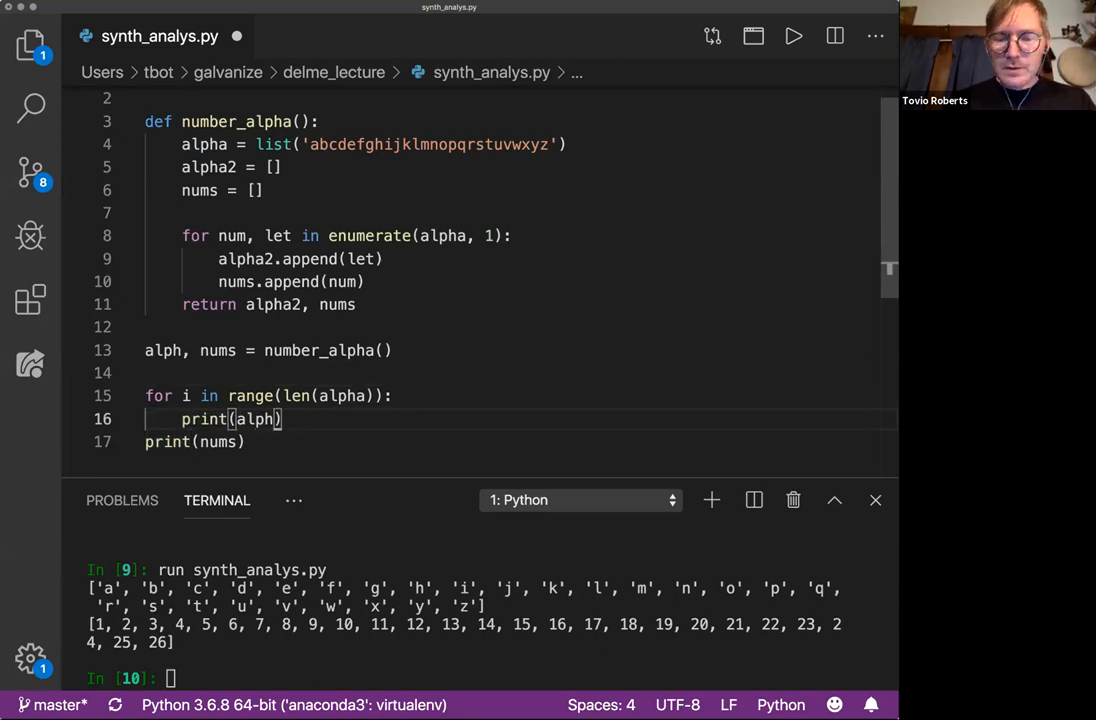
text([i])
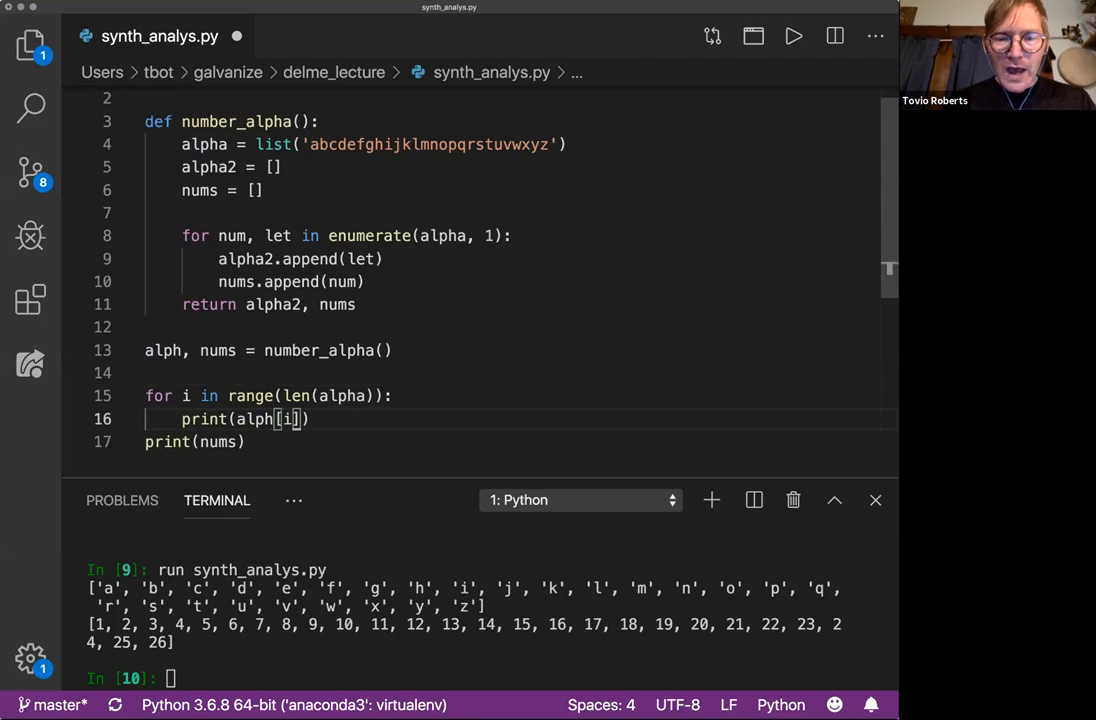
text(, nums)
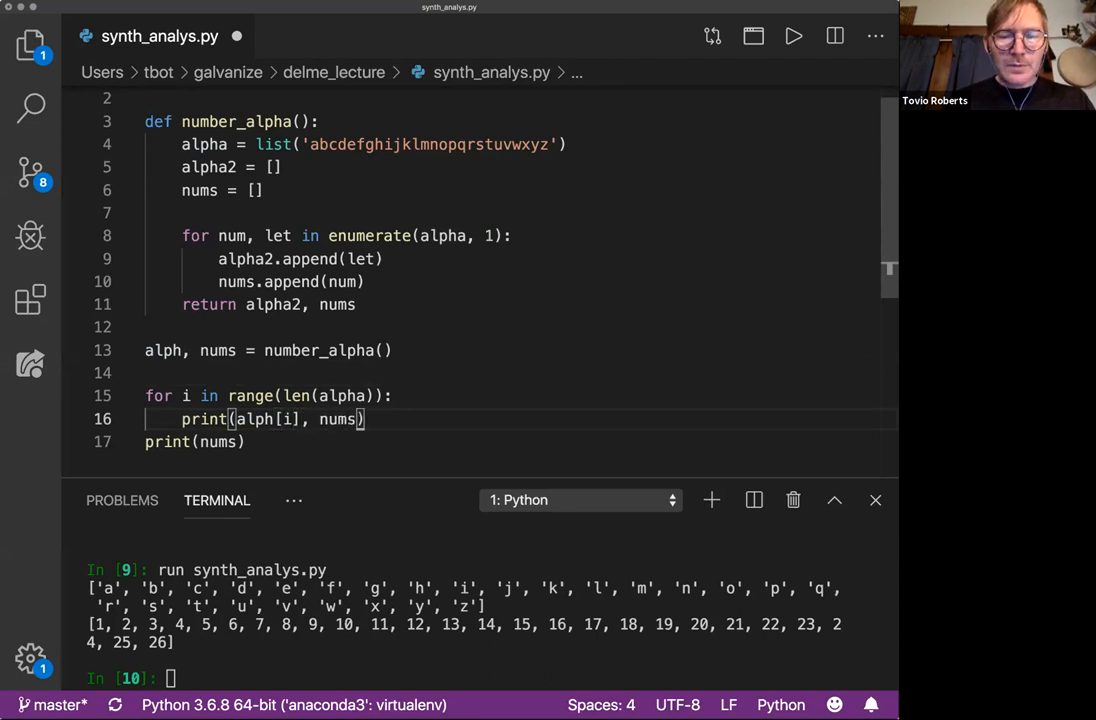
text([i])
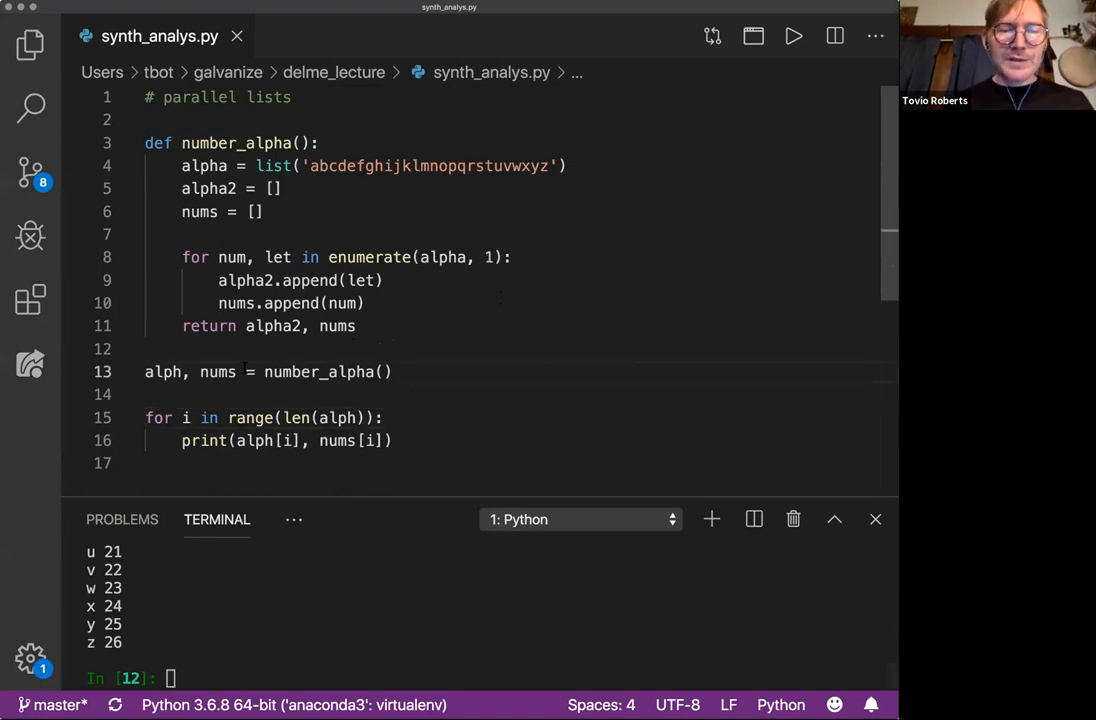
Replace the alpha2/nums lists with d = dict() in number_alpha()
text(d=)
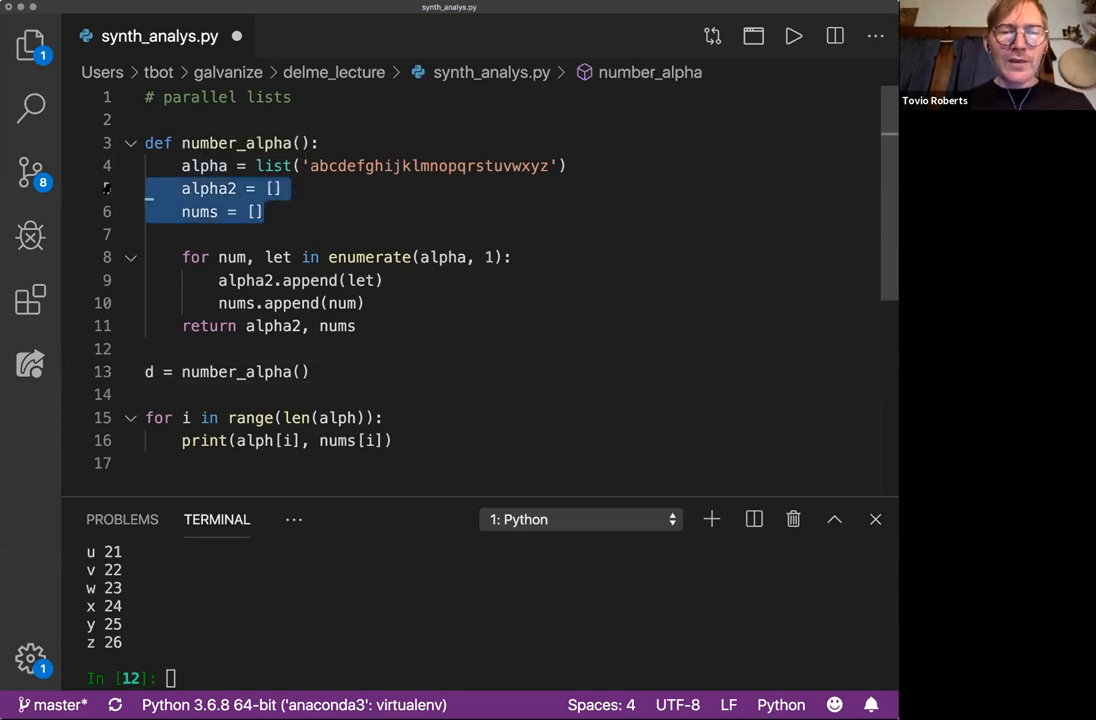
text(d)
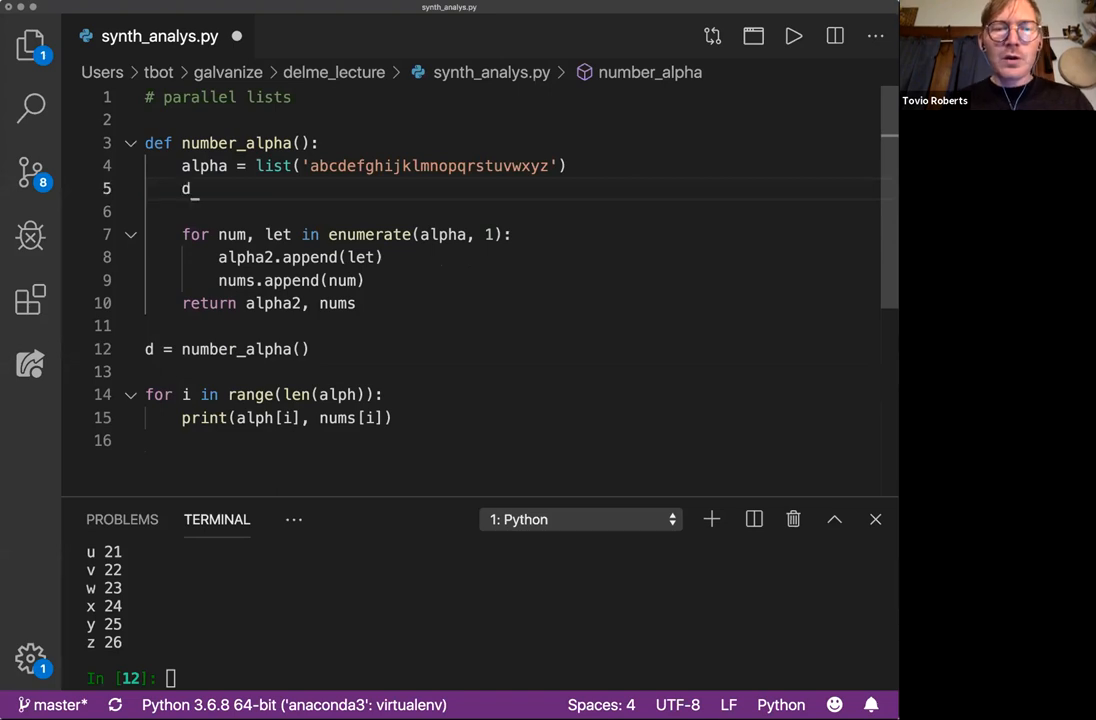
text(= {})
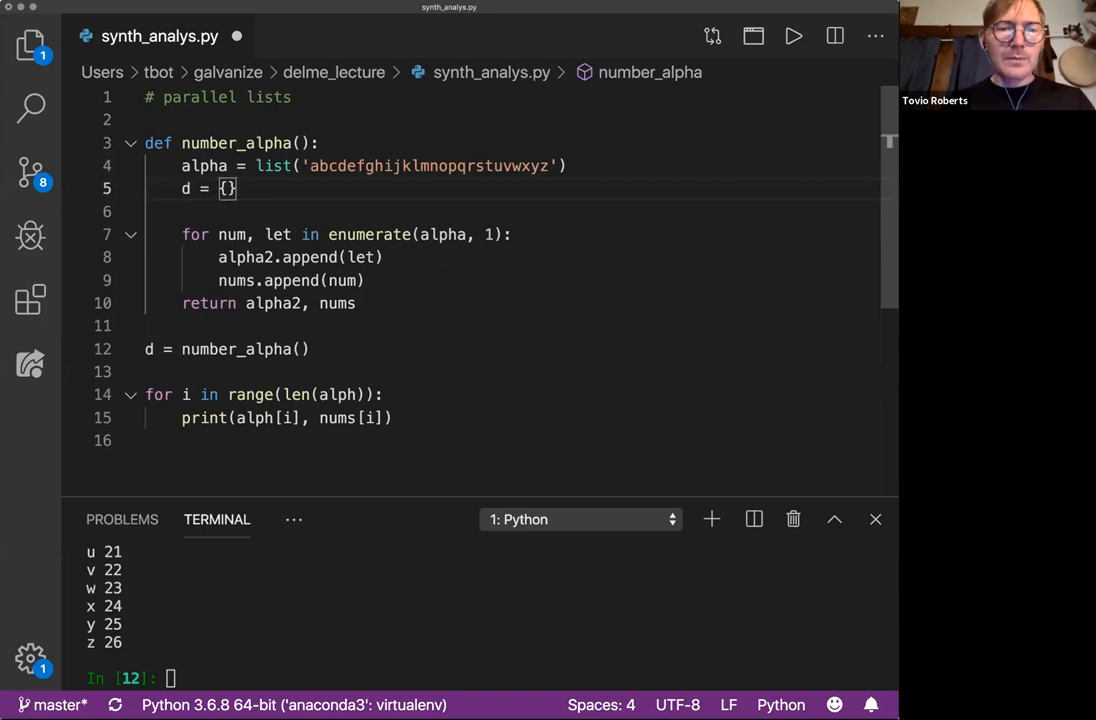
text(dict())
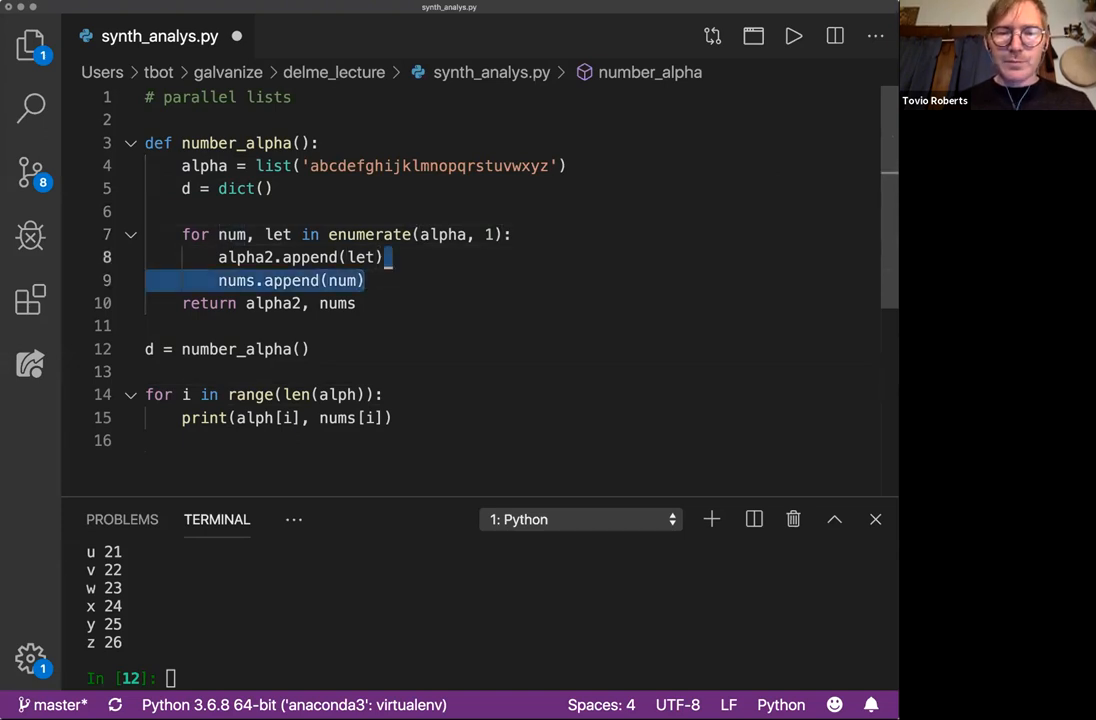
Set d[let] = num in the loop, return d, and assign d = number_alpha()
text(d)
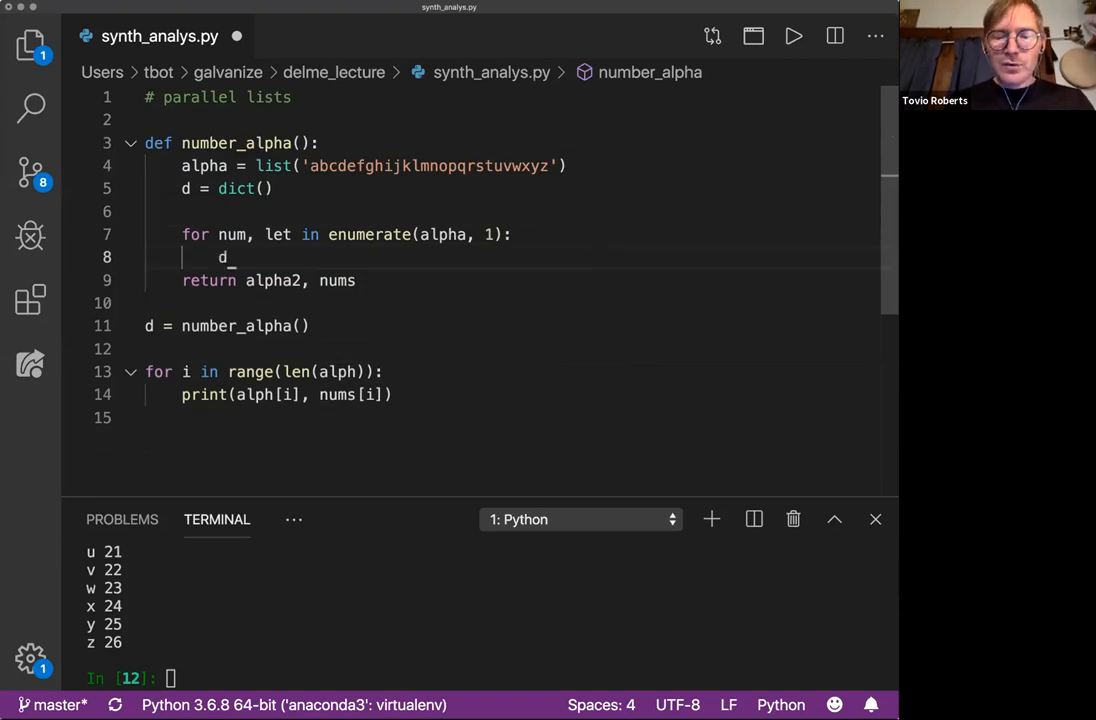
text([])
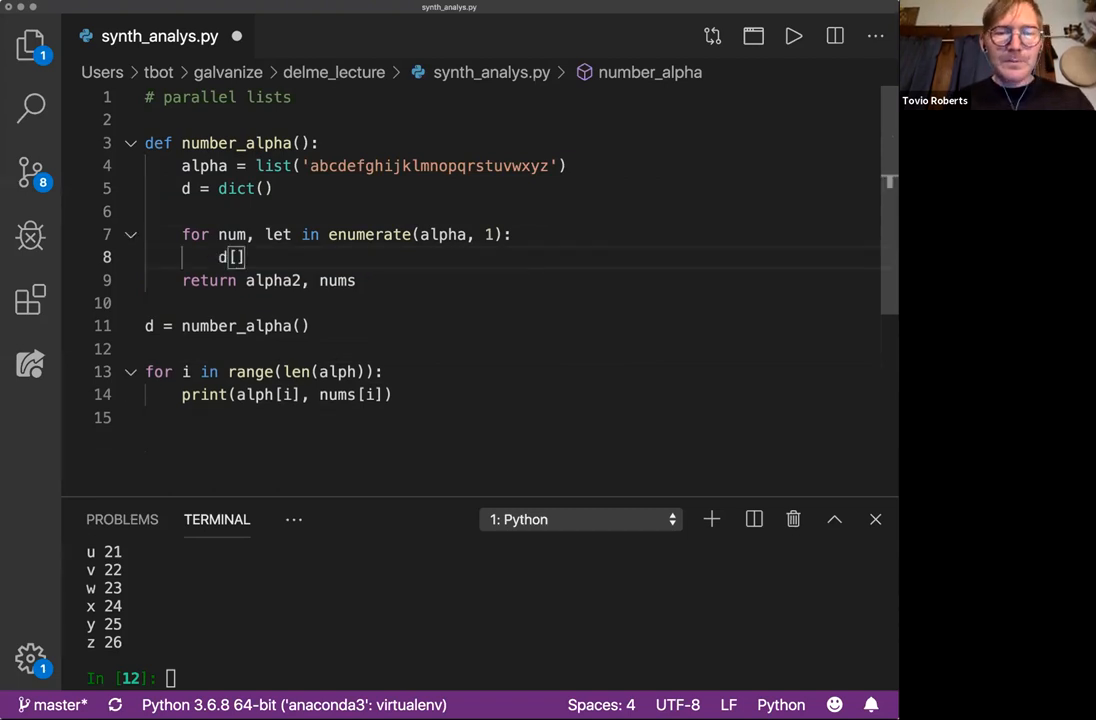
text(let)
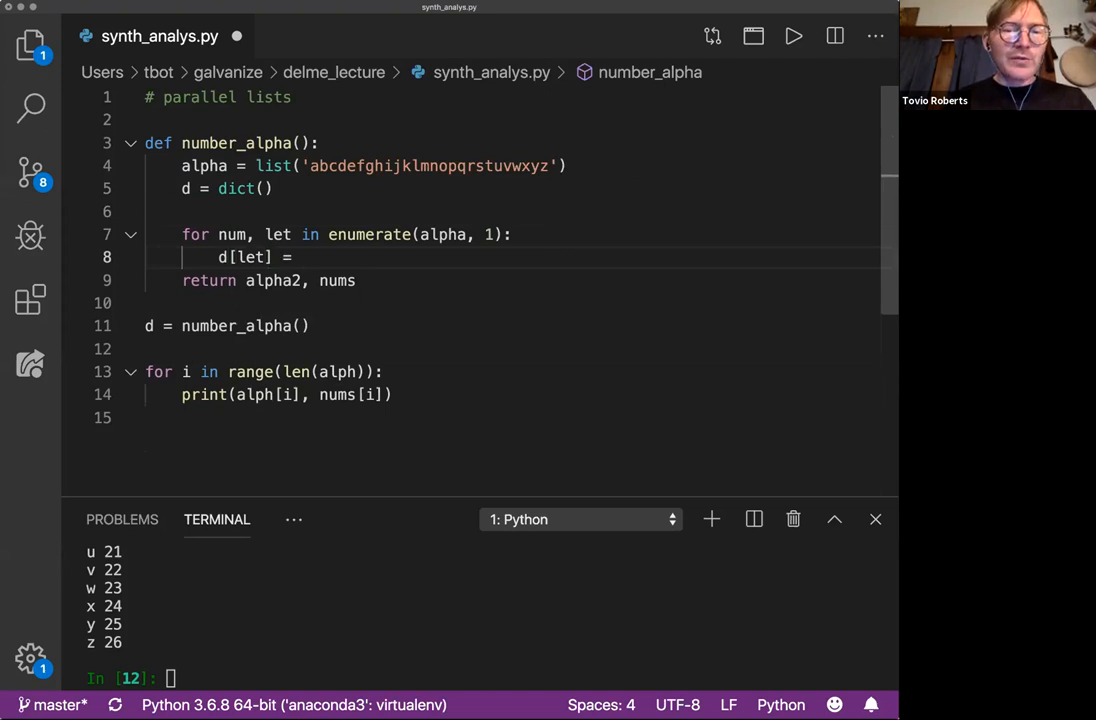
text(num)
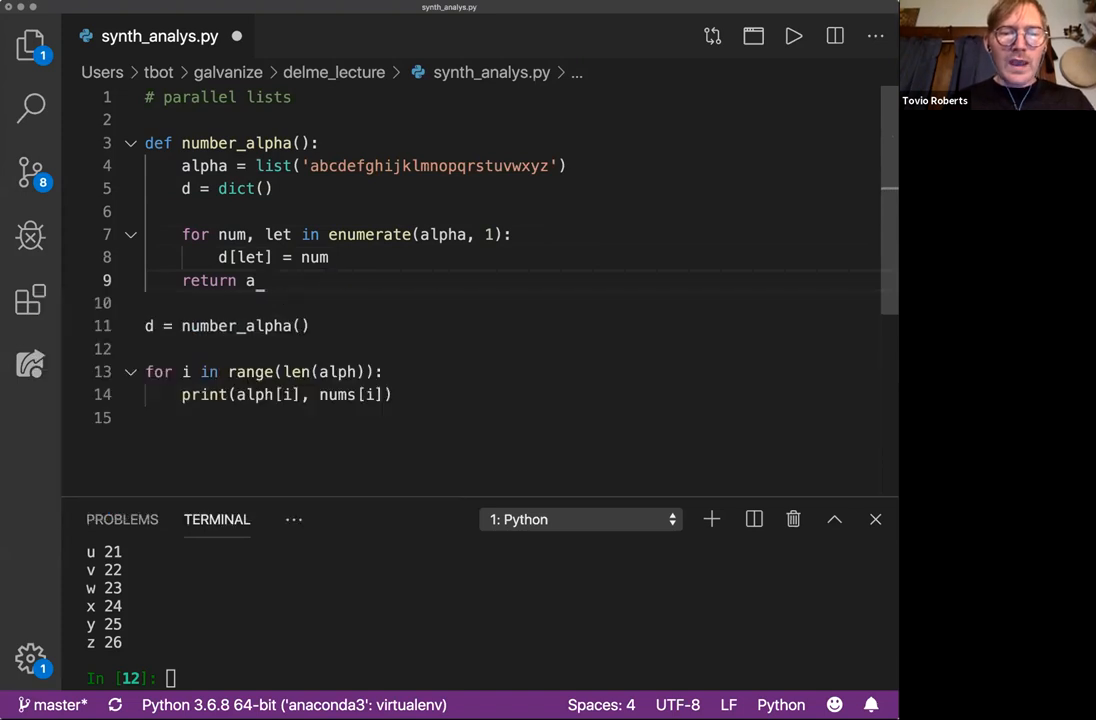
text(d)
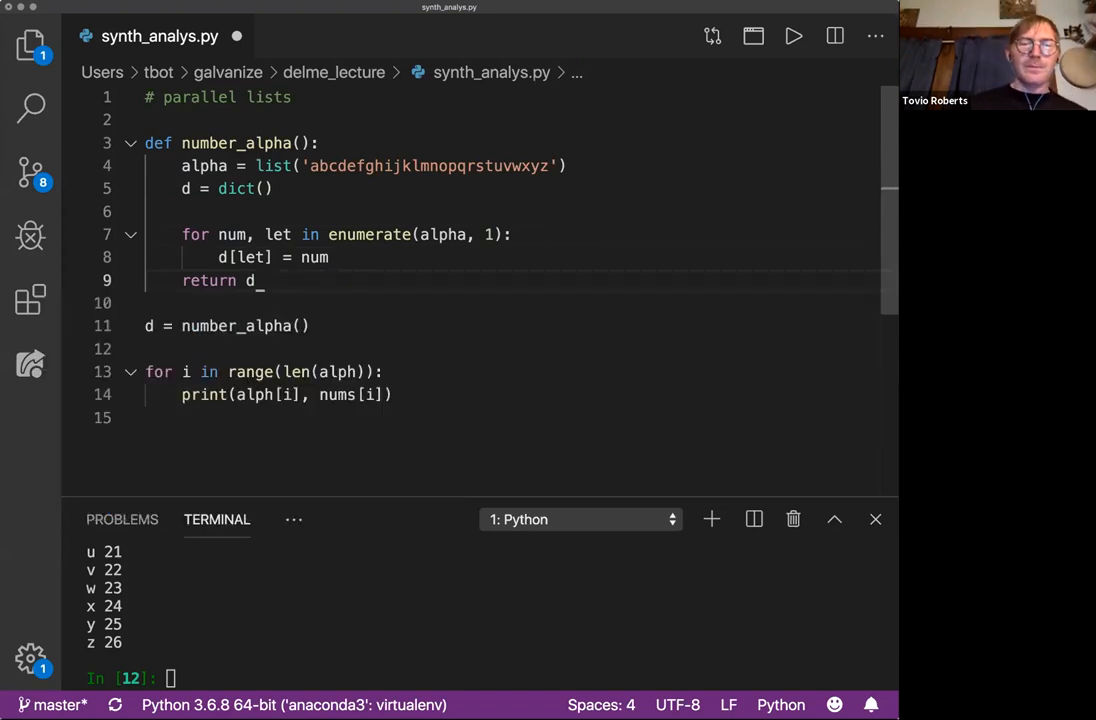
text(d)
click(510, 372)
text(print)
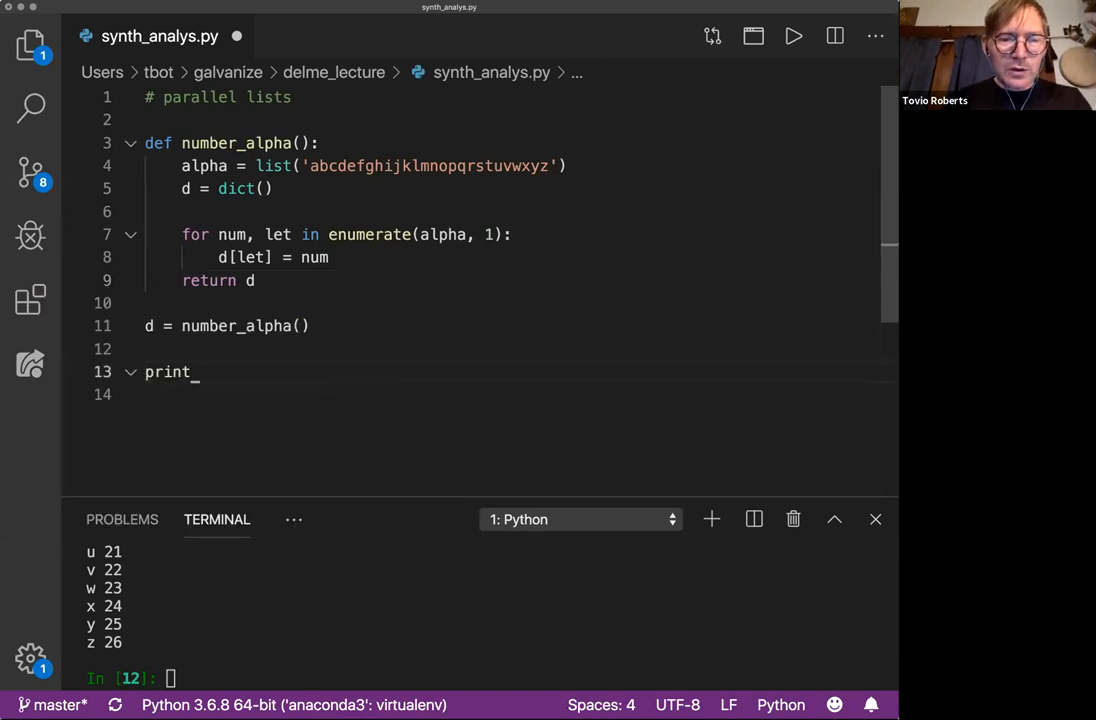
Add print(d), run the script to show the dictionary, and retitle the comment '# parallel lists and dictionaries'
text((d))
click(292, 678)
text(run synth_analys.py)
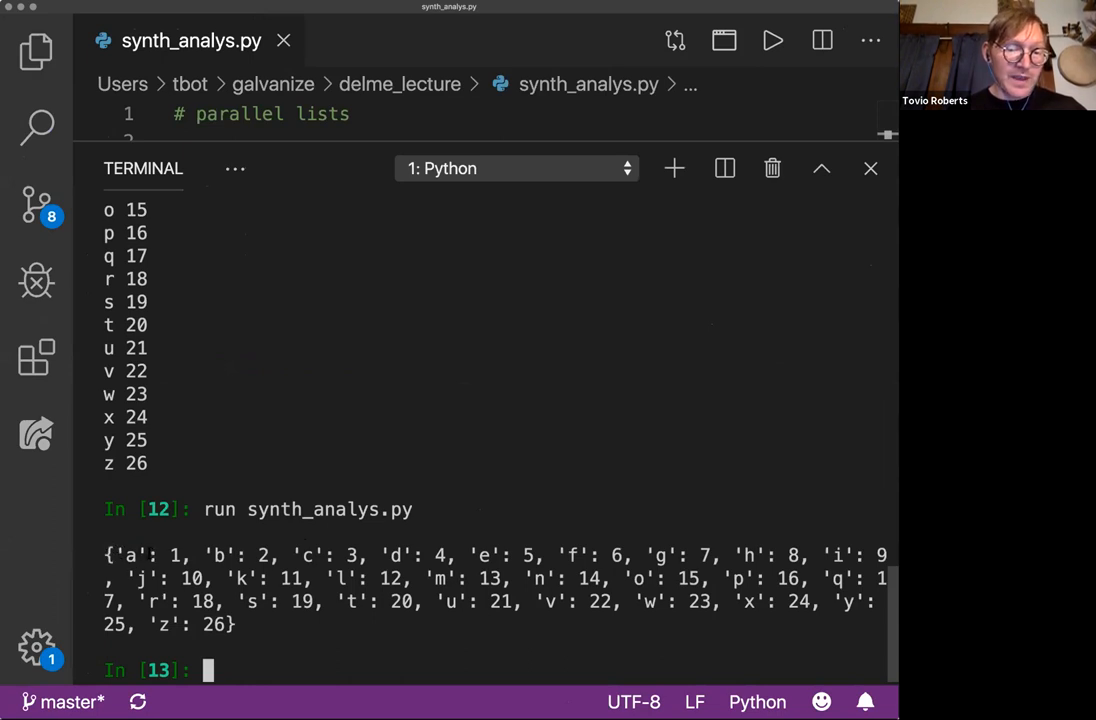
double_click(130, 556)
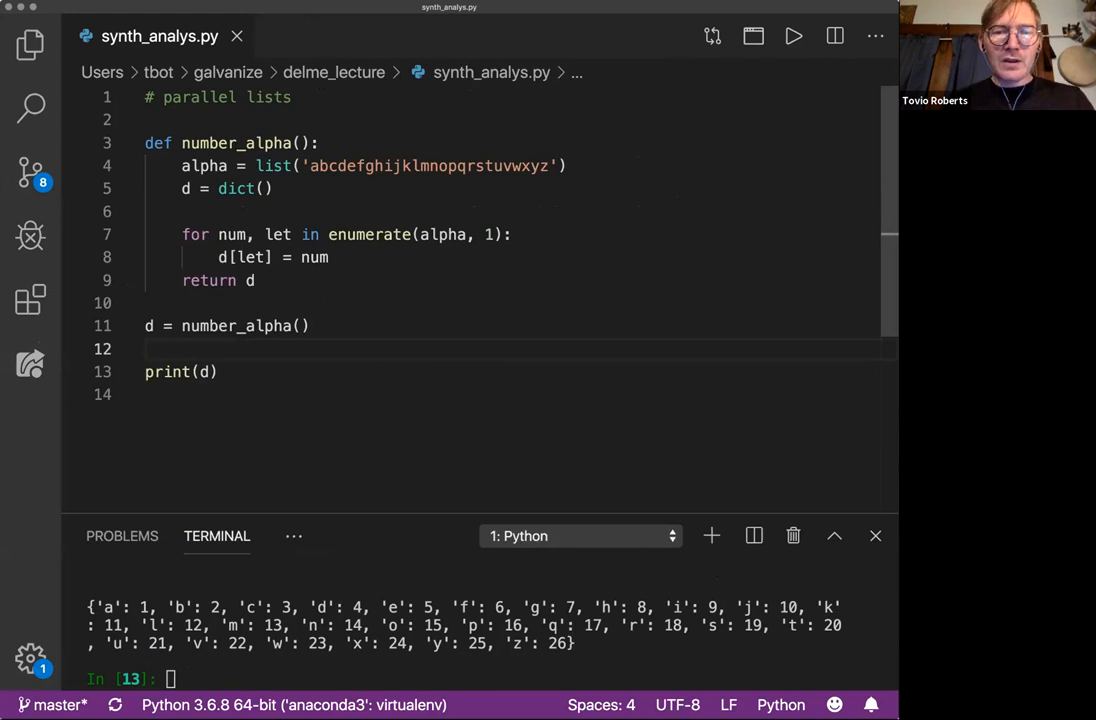
text(and dictionar)
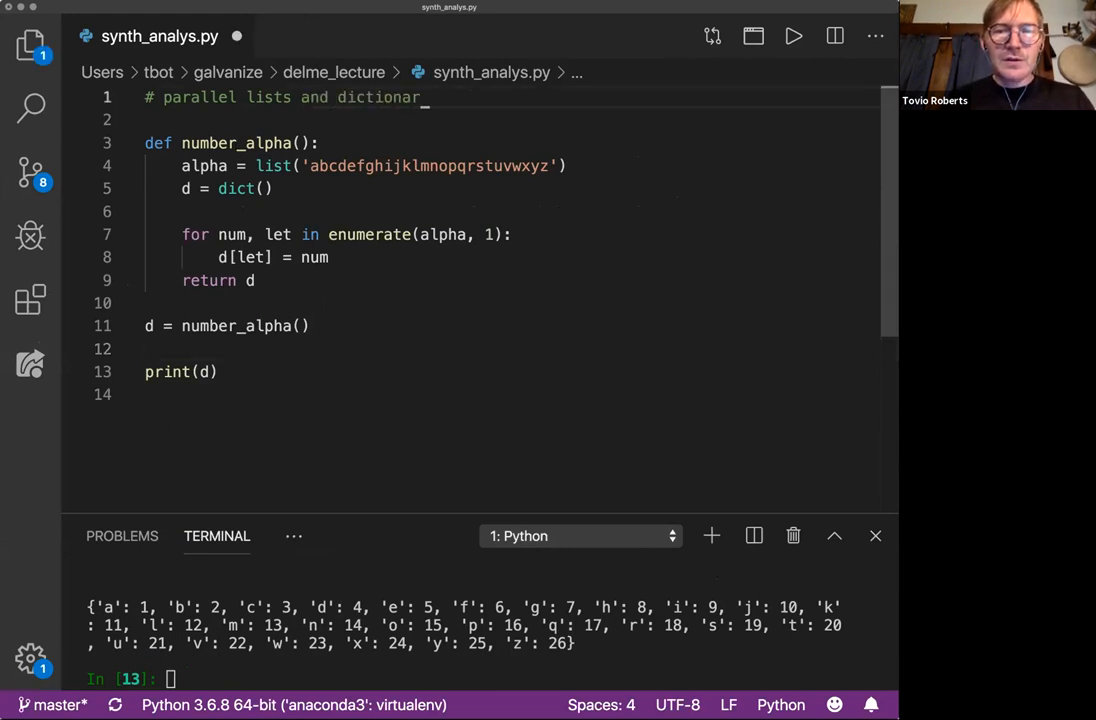
text(ies)
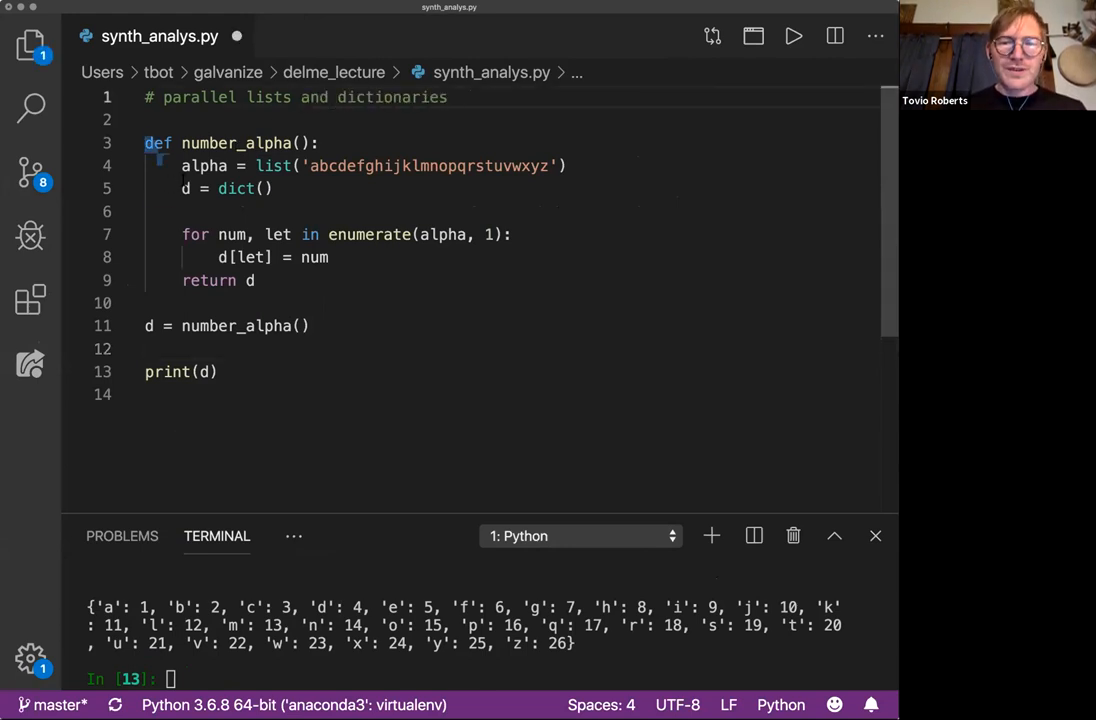